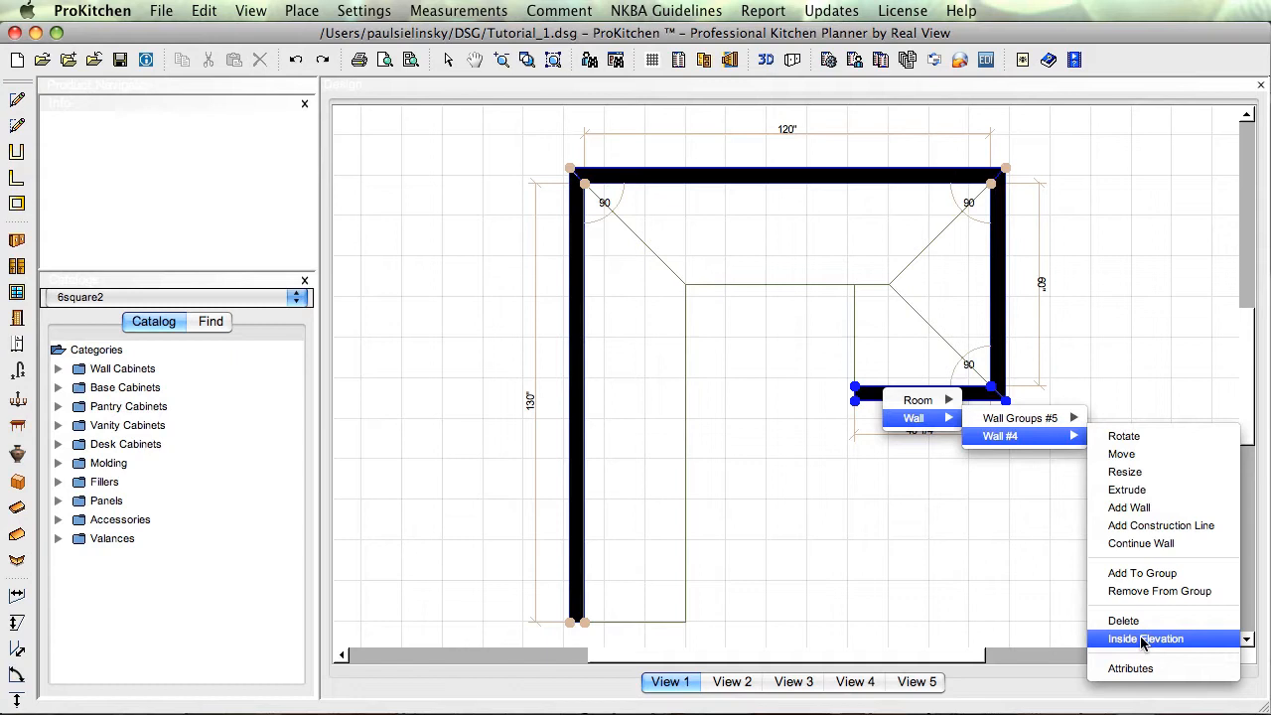
mouse_move(1150, 693)
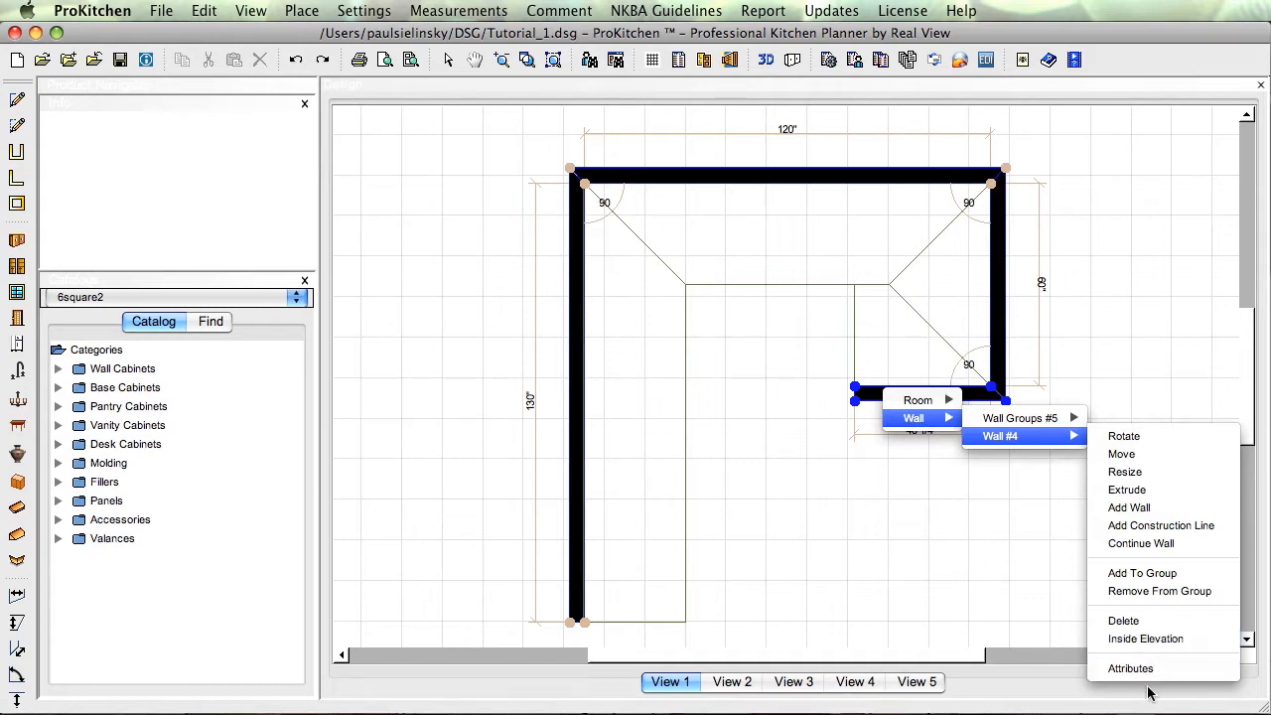
mouse_move(1130, 667)
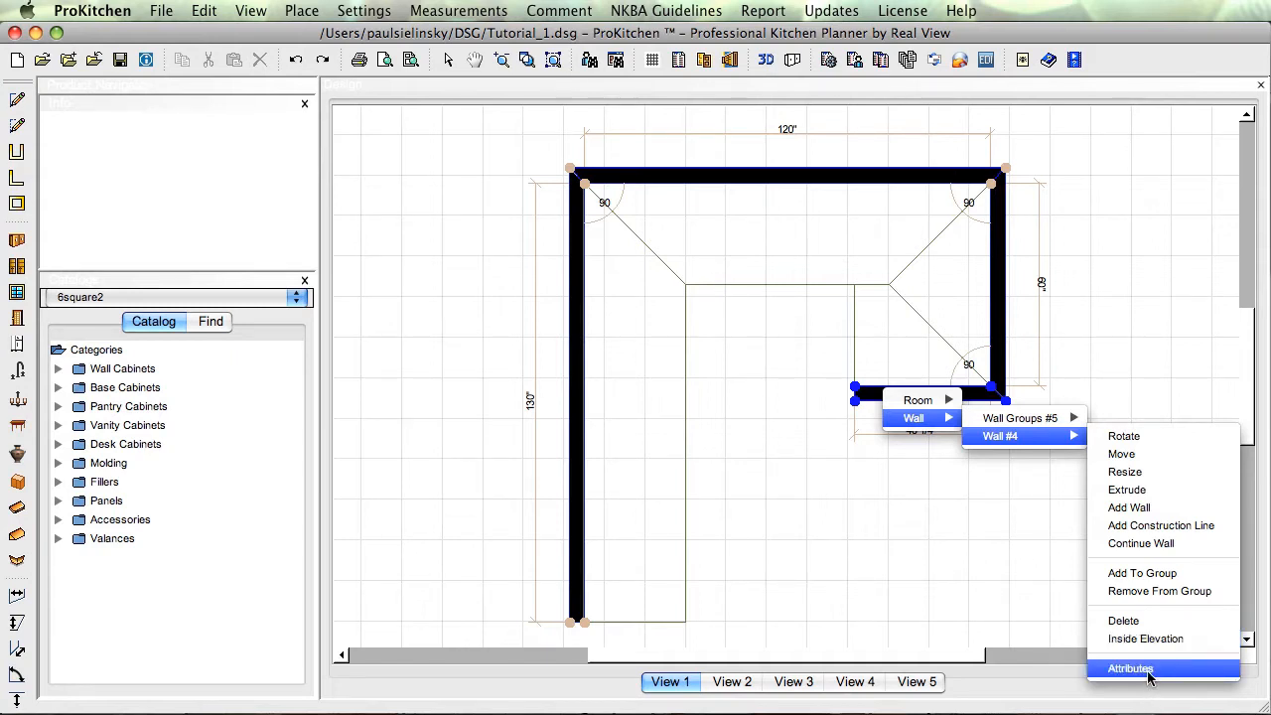
Step: Enable Placement Outside for the short wall in its Wall Attributes, alongside Inside
left_click(1130, 667)
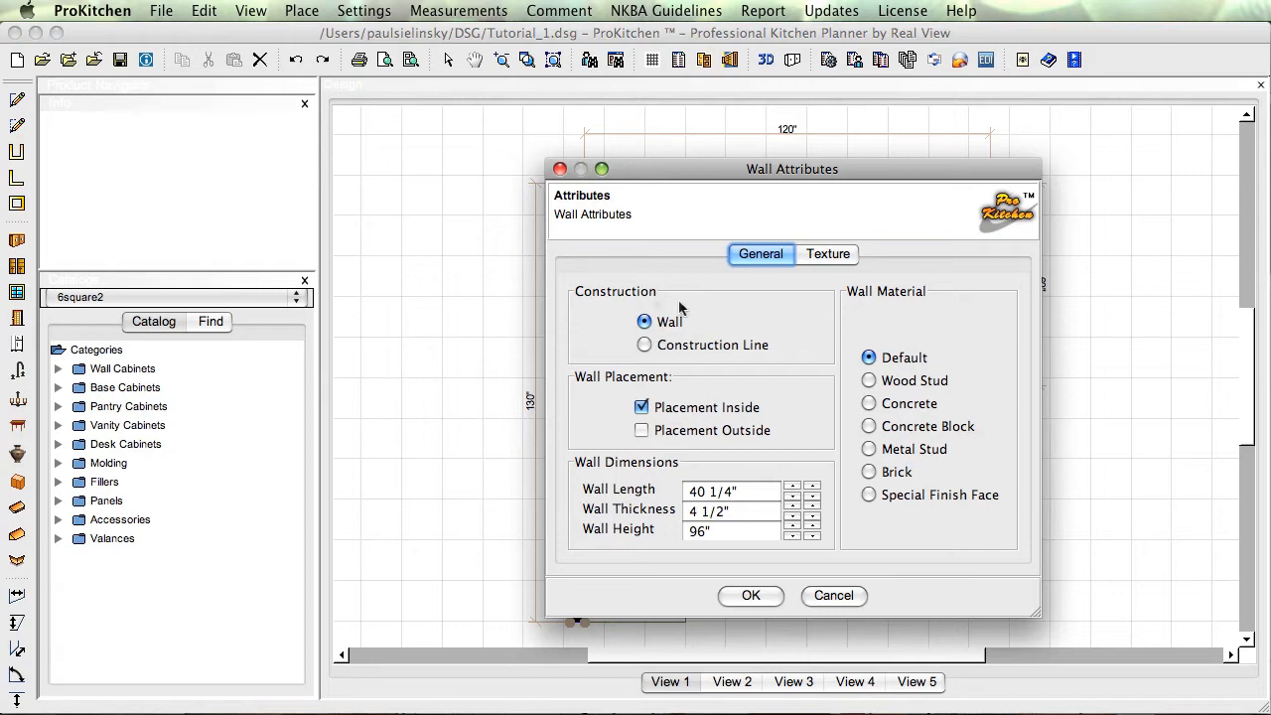
mouse_move(680, 353)
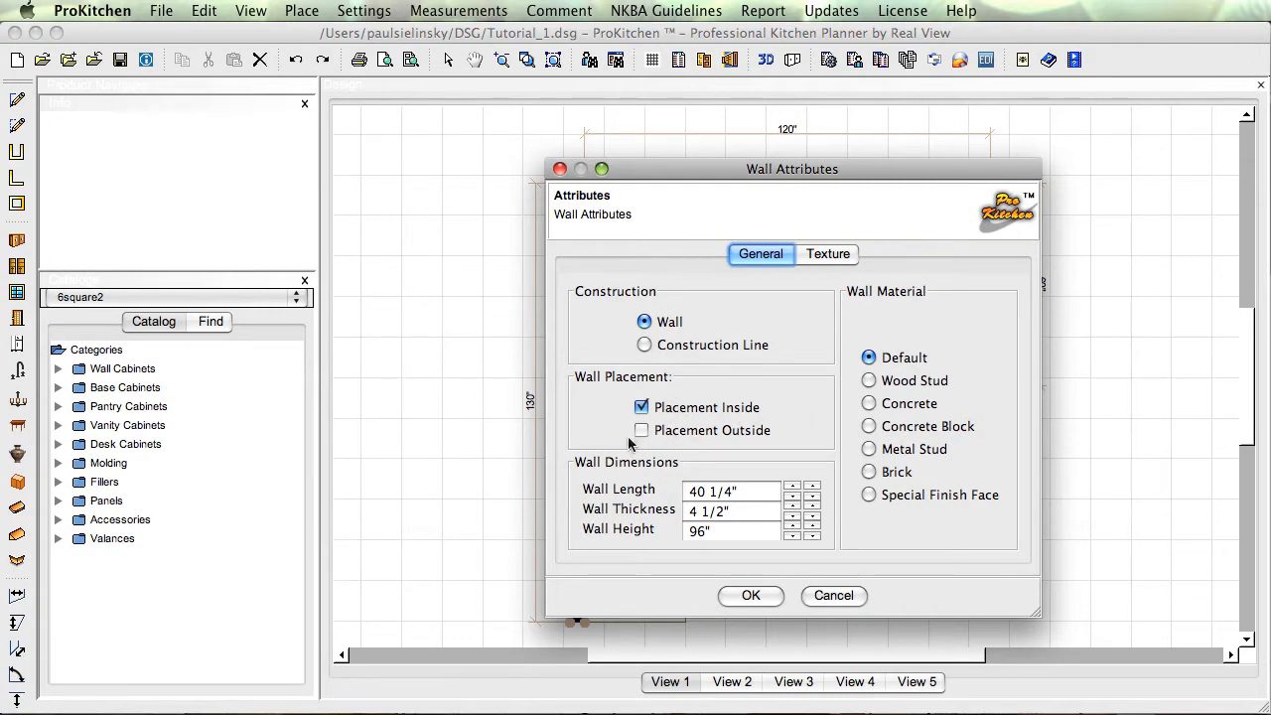
left_click(642, 429)
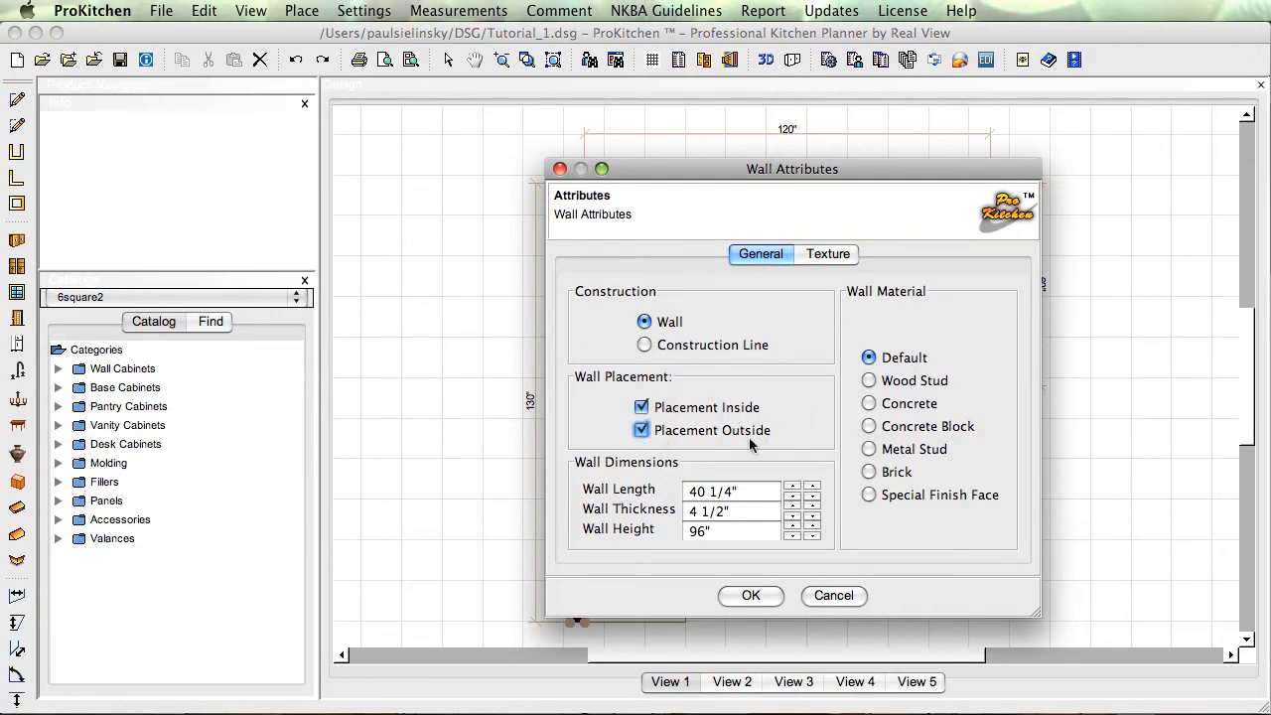
mouse_move(701, 443)
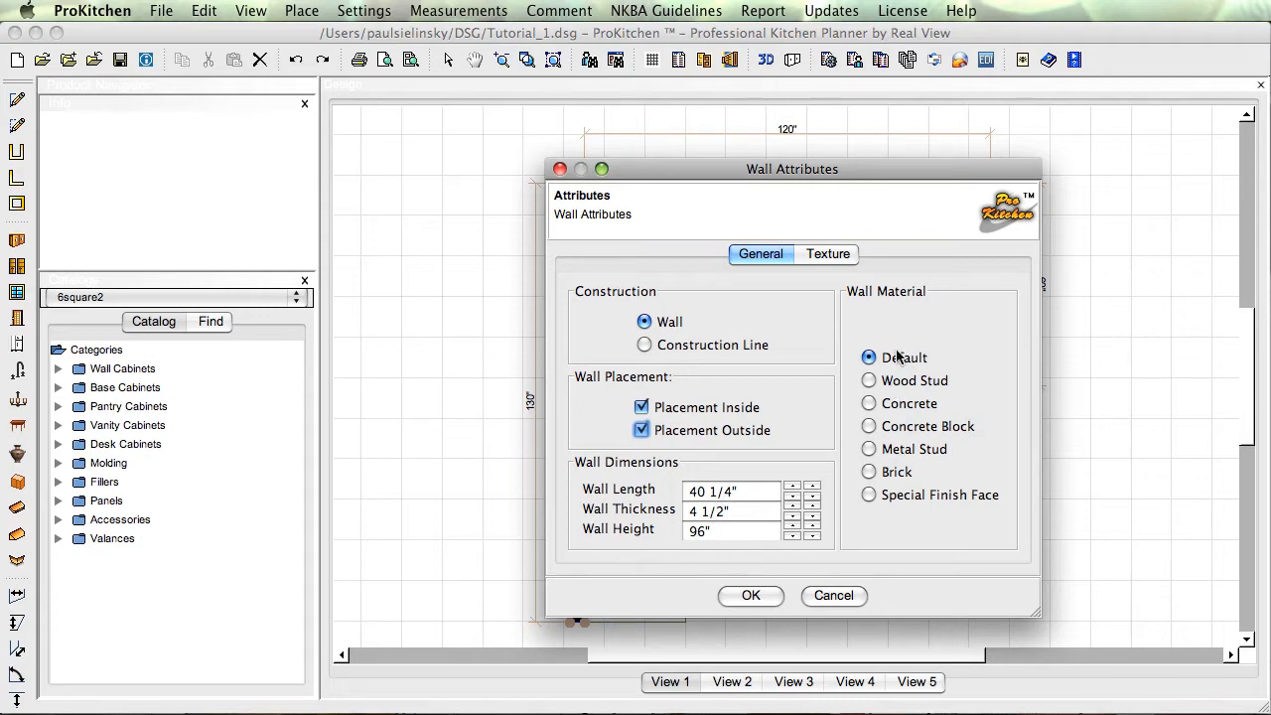
mouse_move(899, 311)
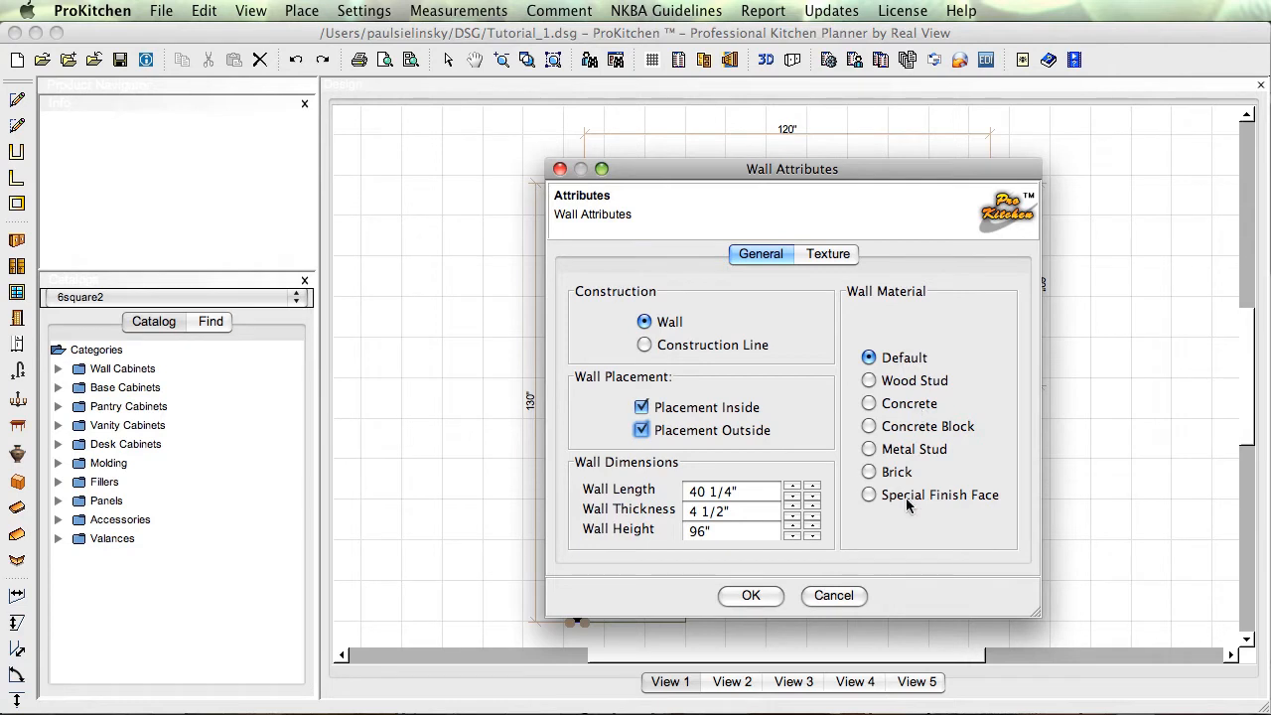
mouse_move(826, 580)
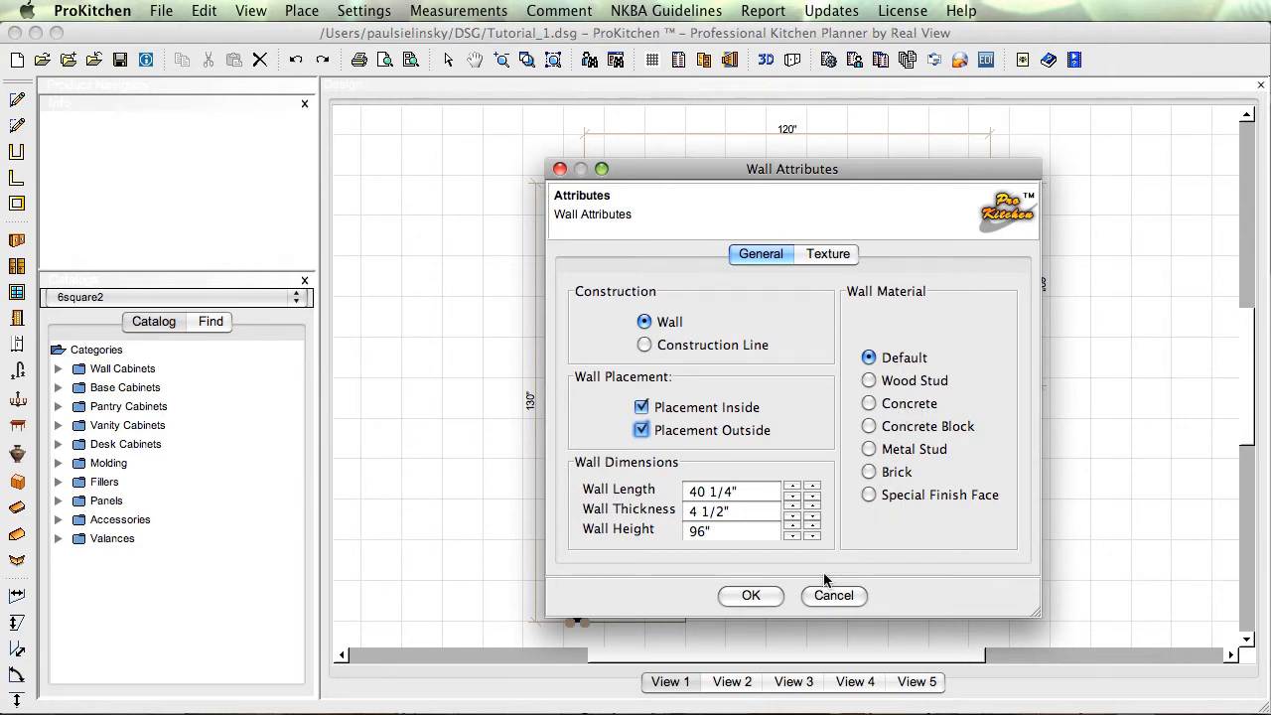
Step: Apply the Special wallpaper texture 7055-025 from Wallcovering > Wallpaper to the short wall and confirm
left_click(826, 254)
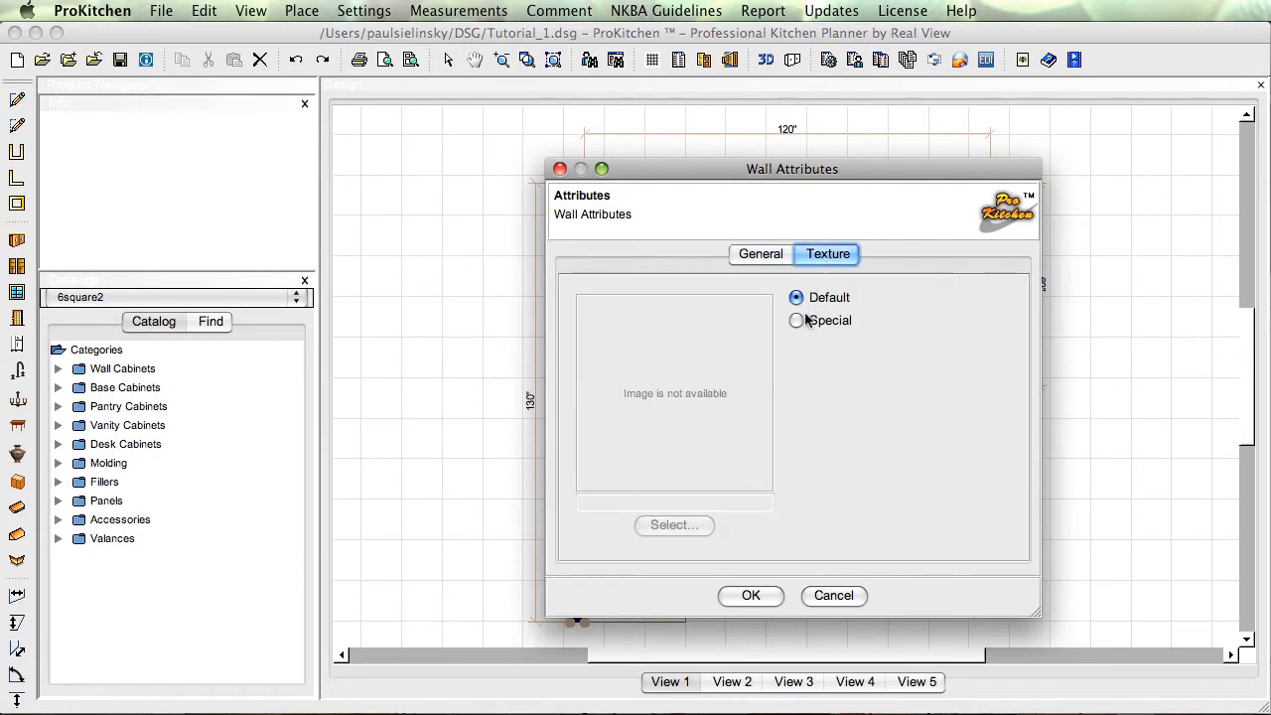
left_click(795, 320)
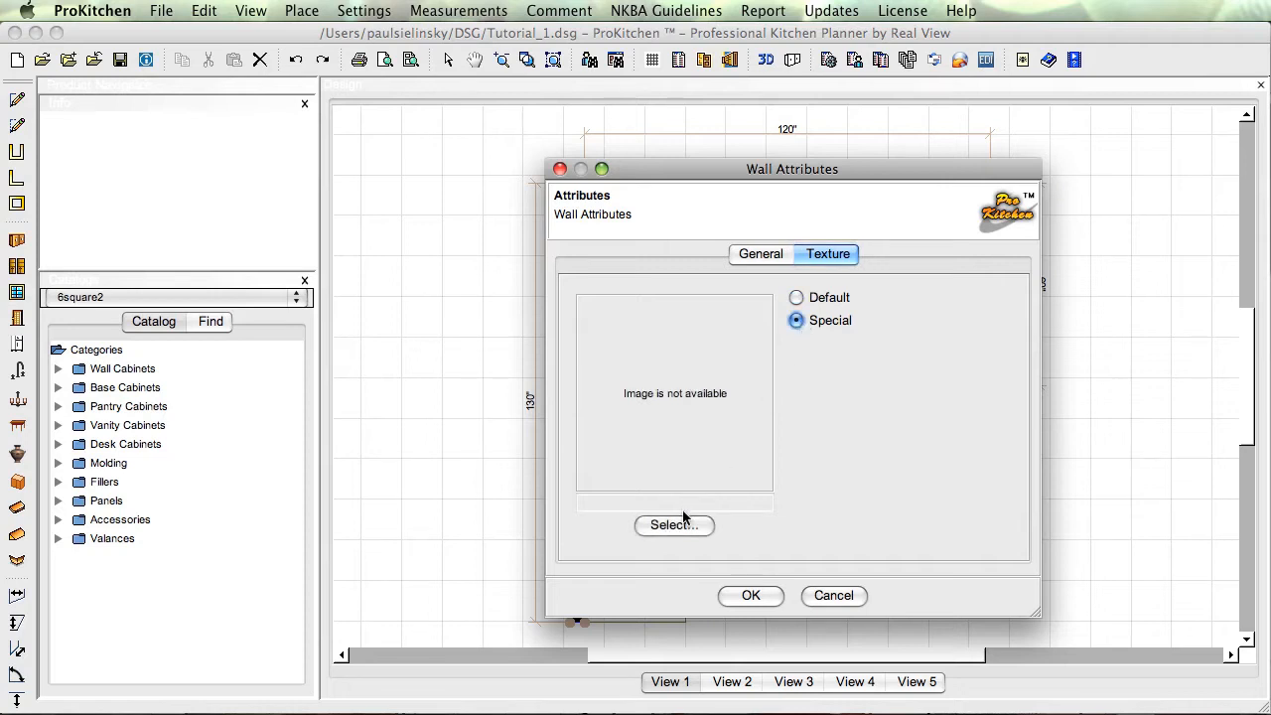
left_click(675, 524)
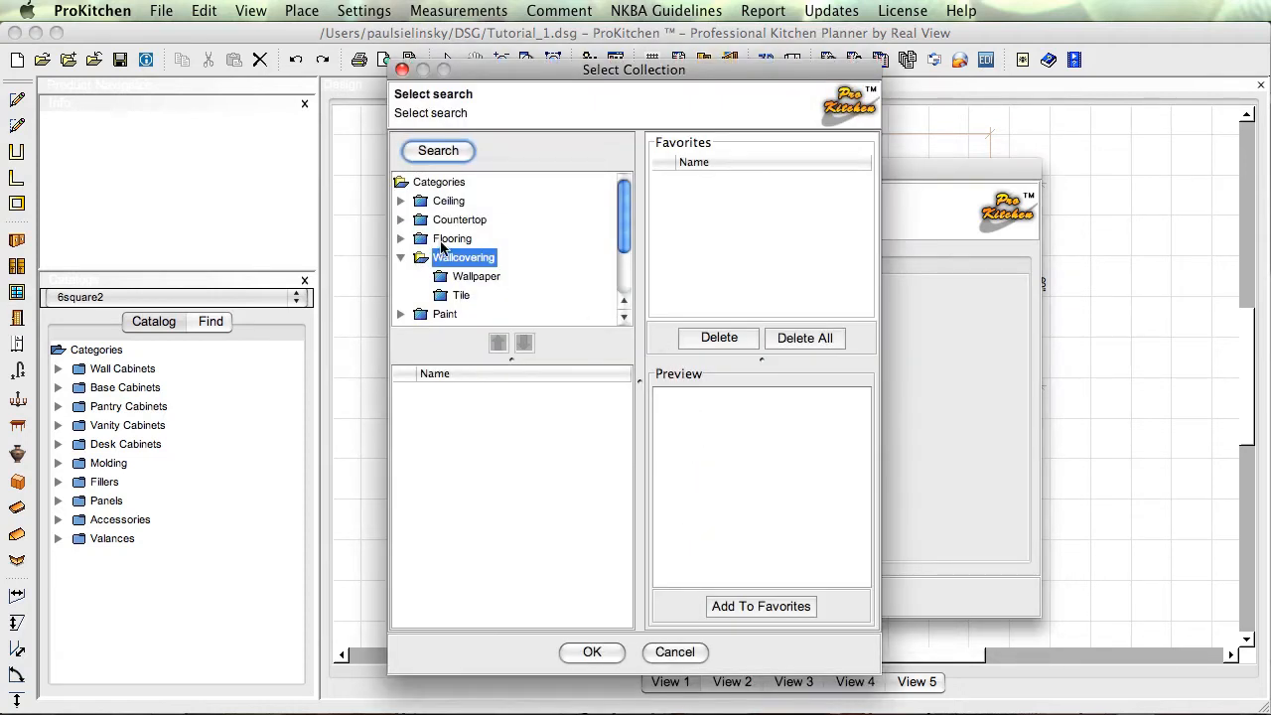
left_click(477, 276)
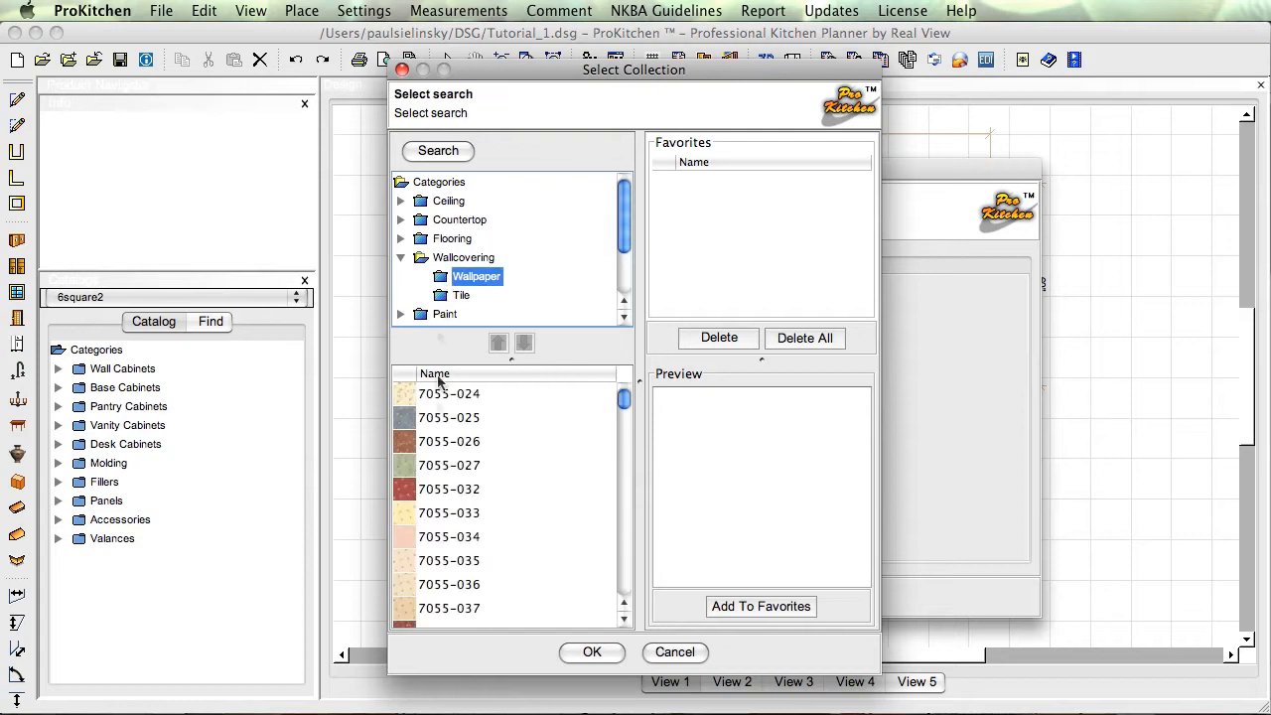
left_click(448, 417)
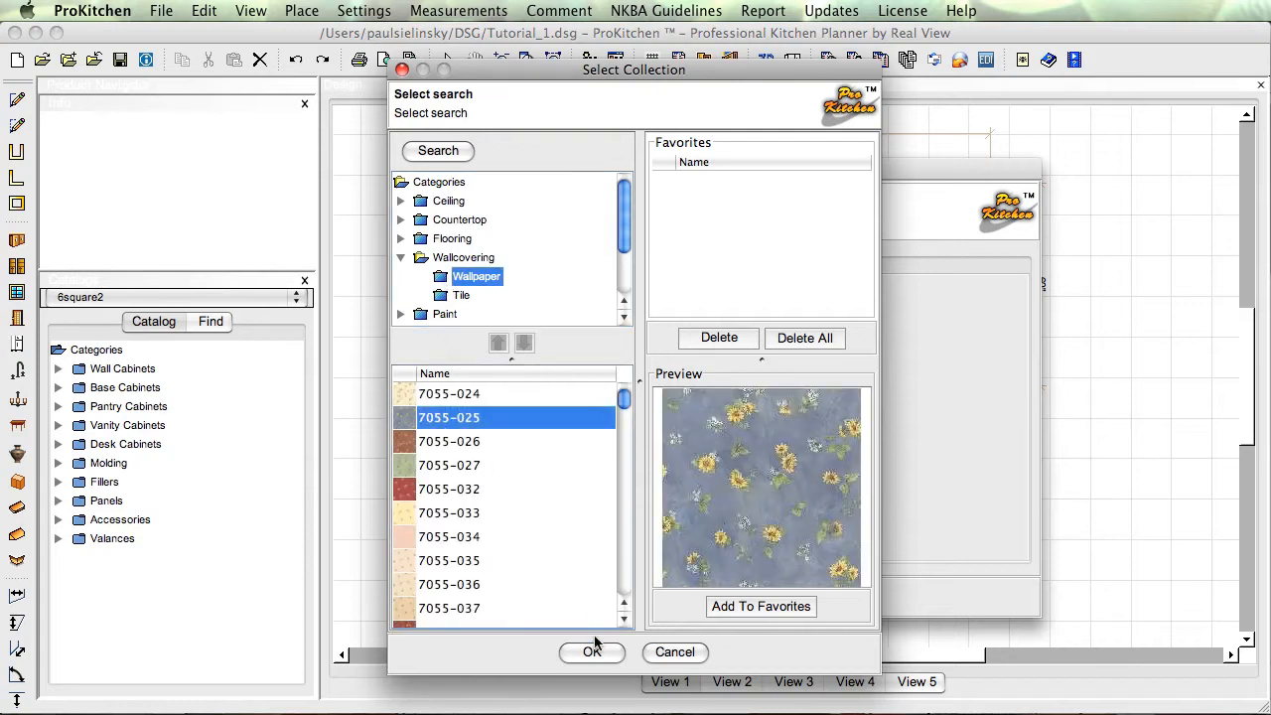
left_click(592, 652)
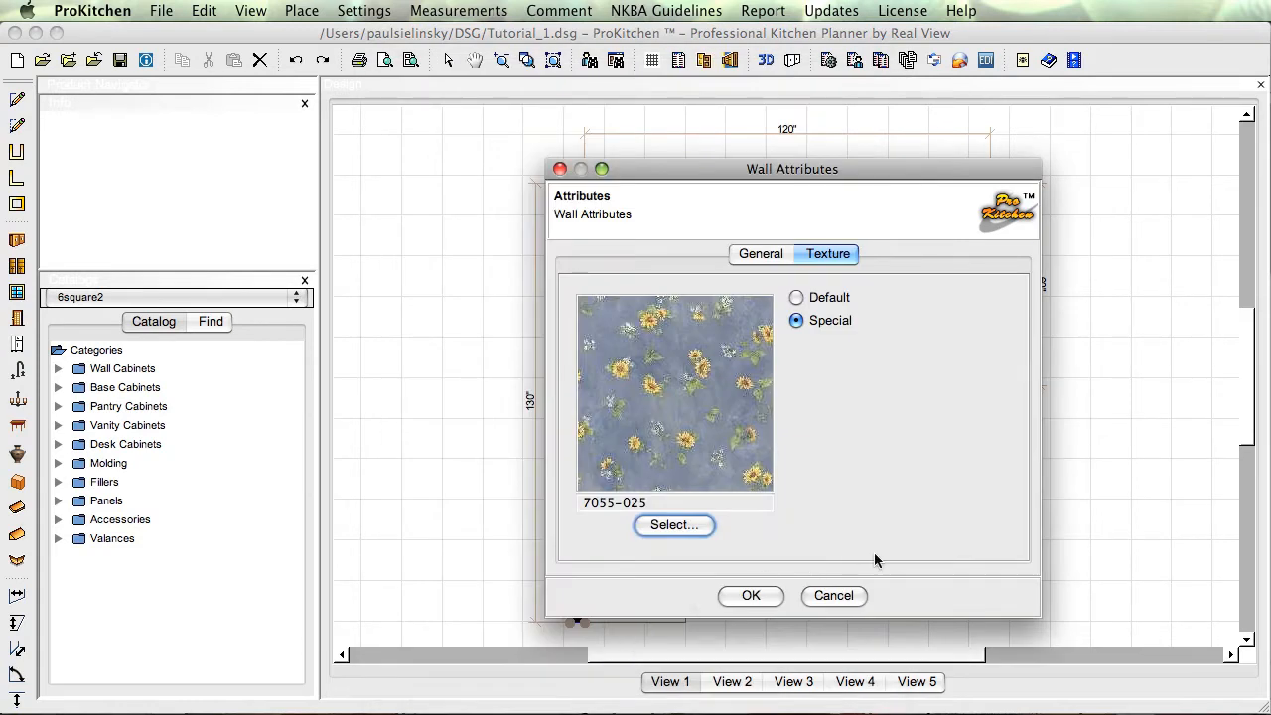
left_click(834, 596)
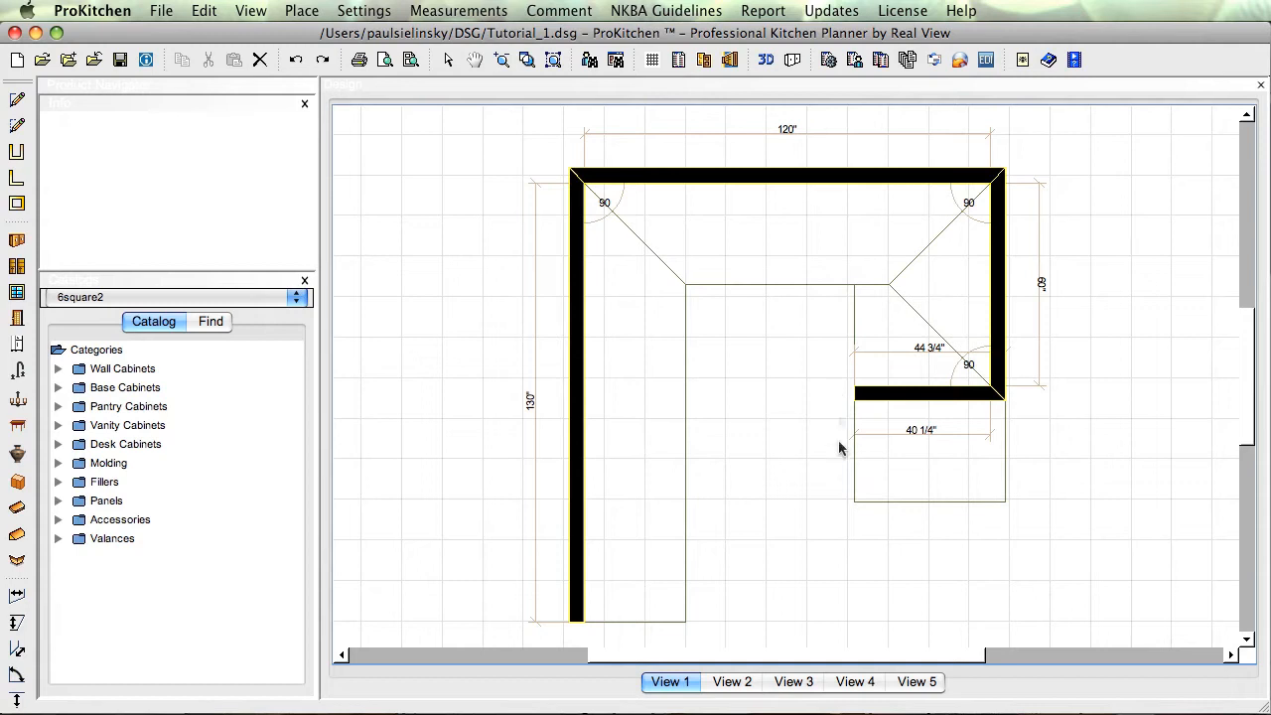
mouse_move(878, 409)
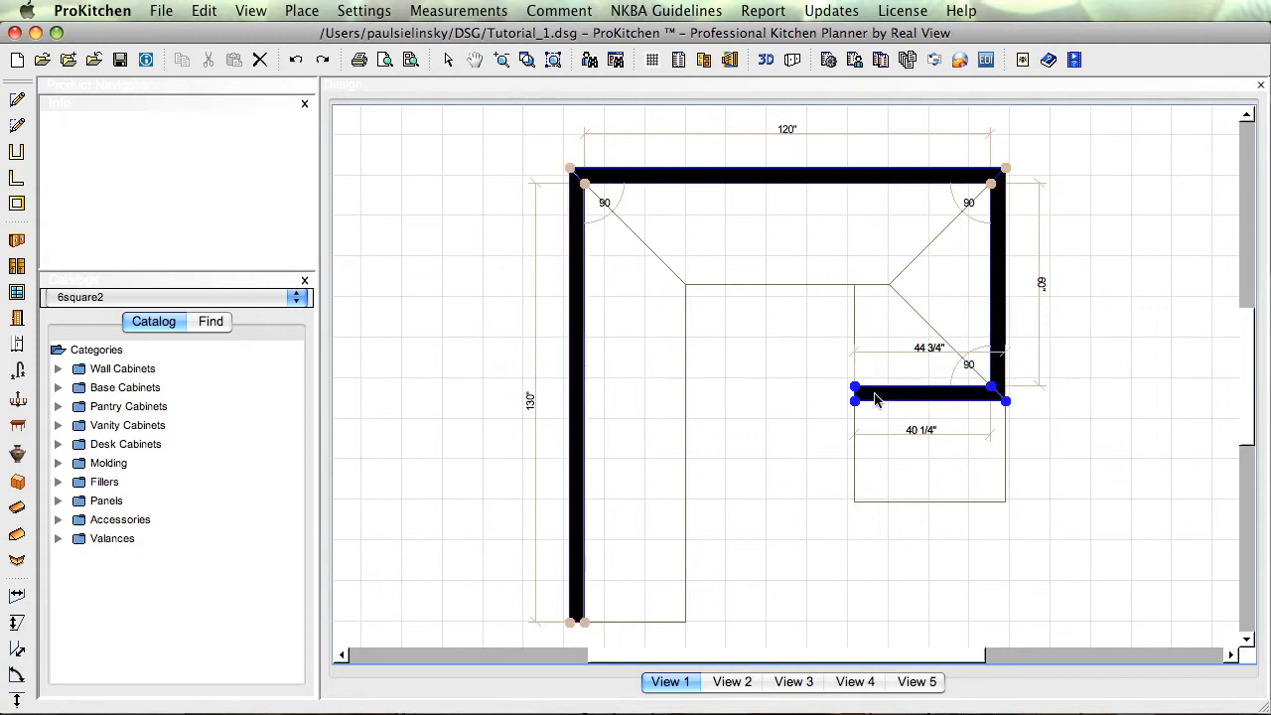
Step: Delete the short horizontal wall at the lower right via its context menu
right_click(874, 398)
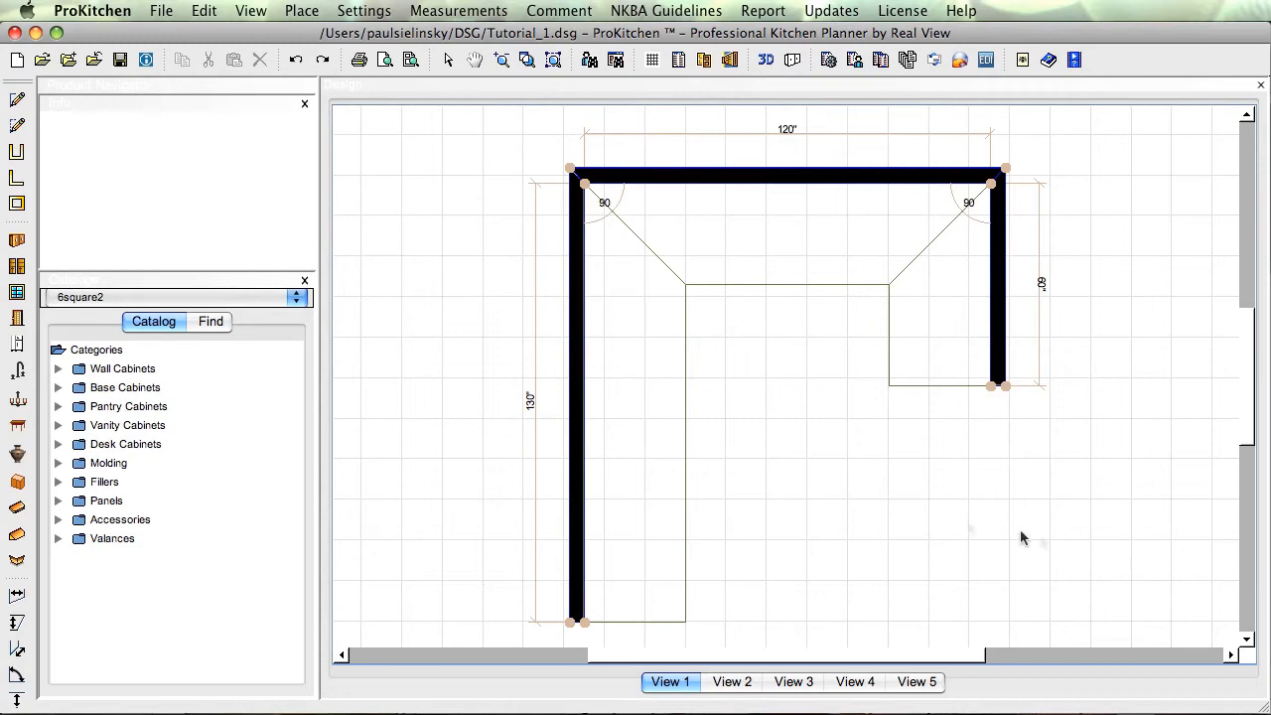
mouse_move(818, 461)
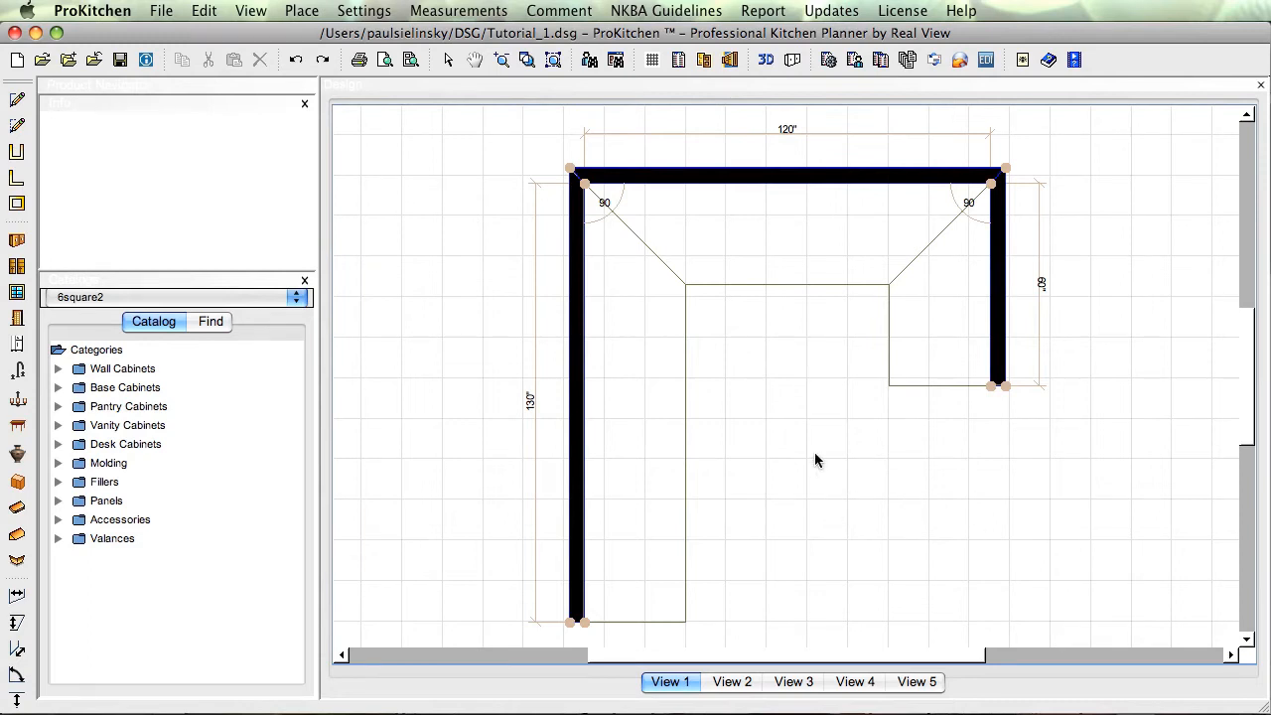
mouse_move(663, 608)
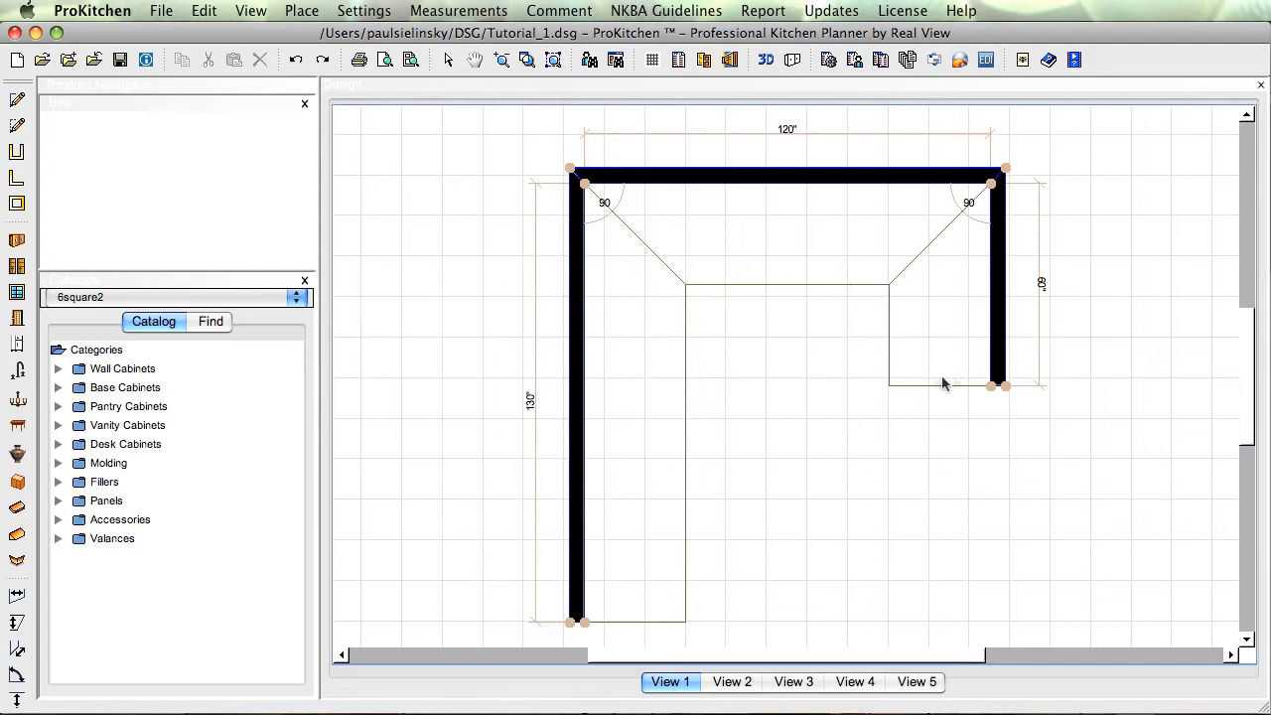
mouse_move(628, 473)
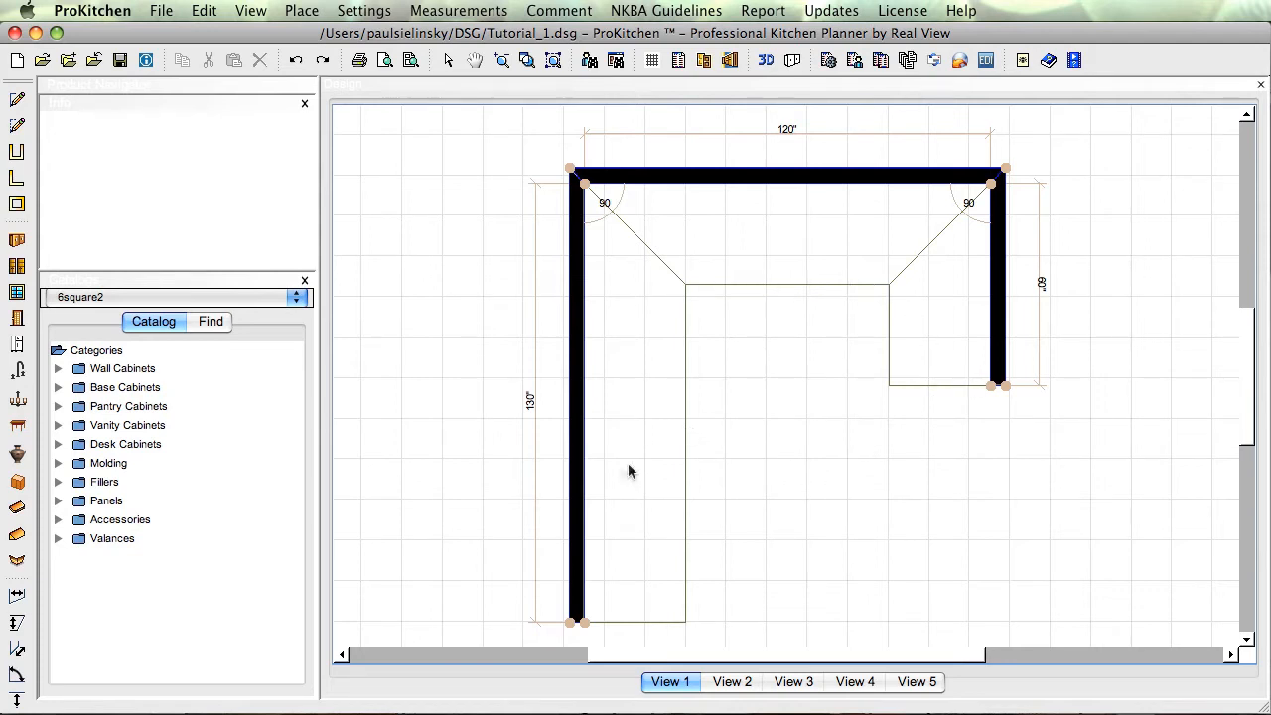
mouse_move(640, 507)
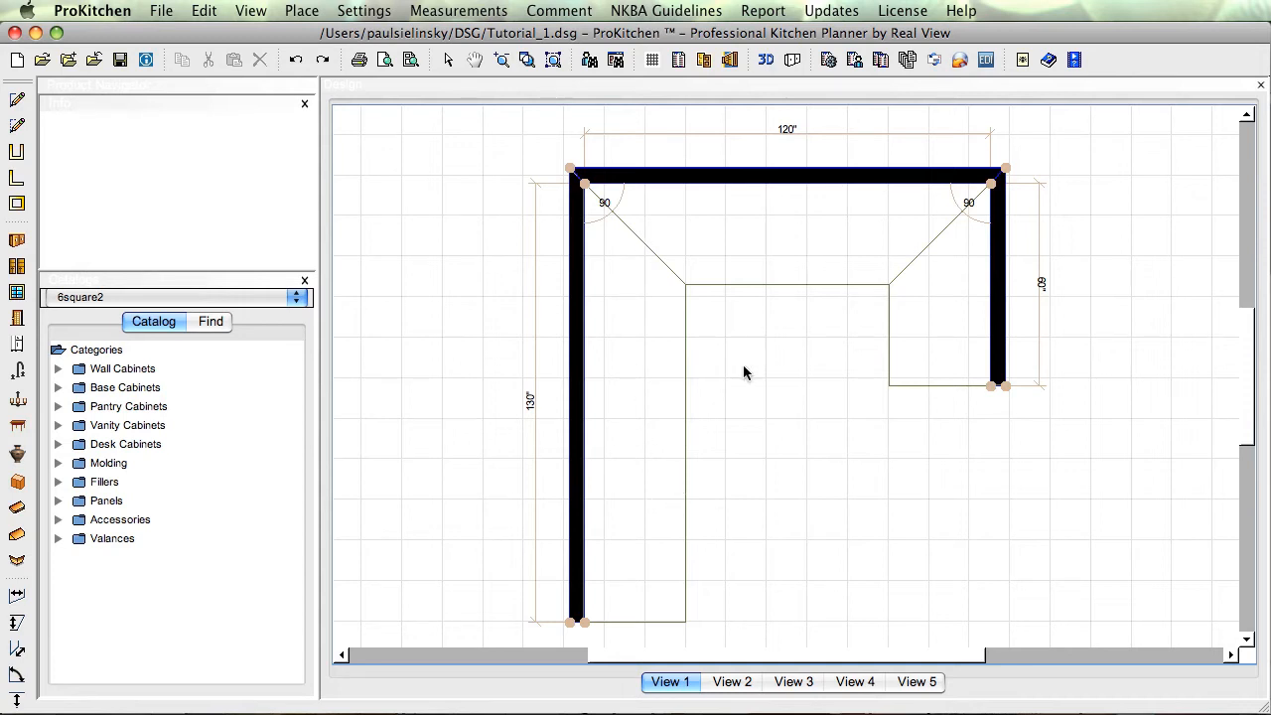
mouse_move(121, 418)
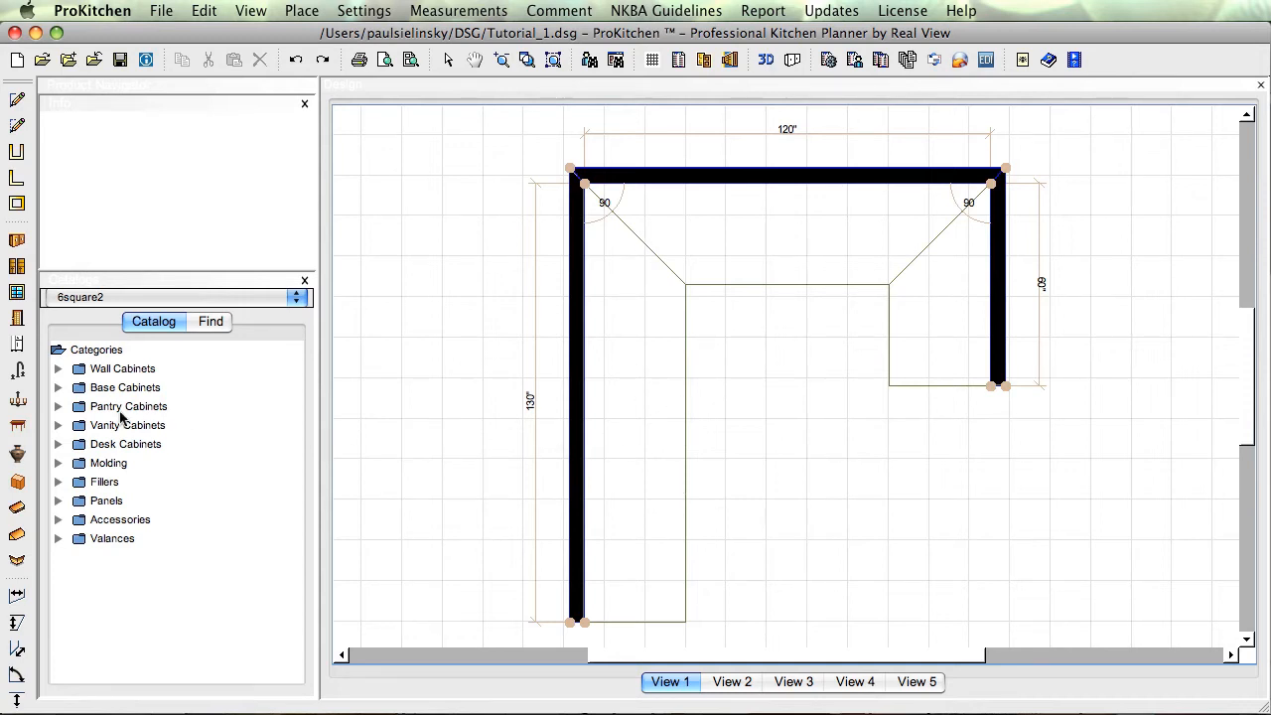
mouse_move(88, 400)
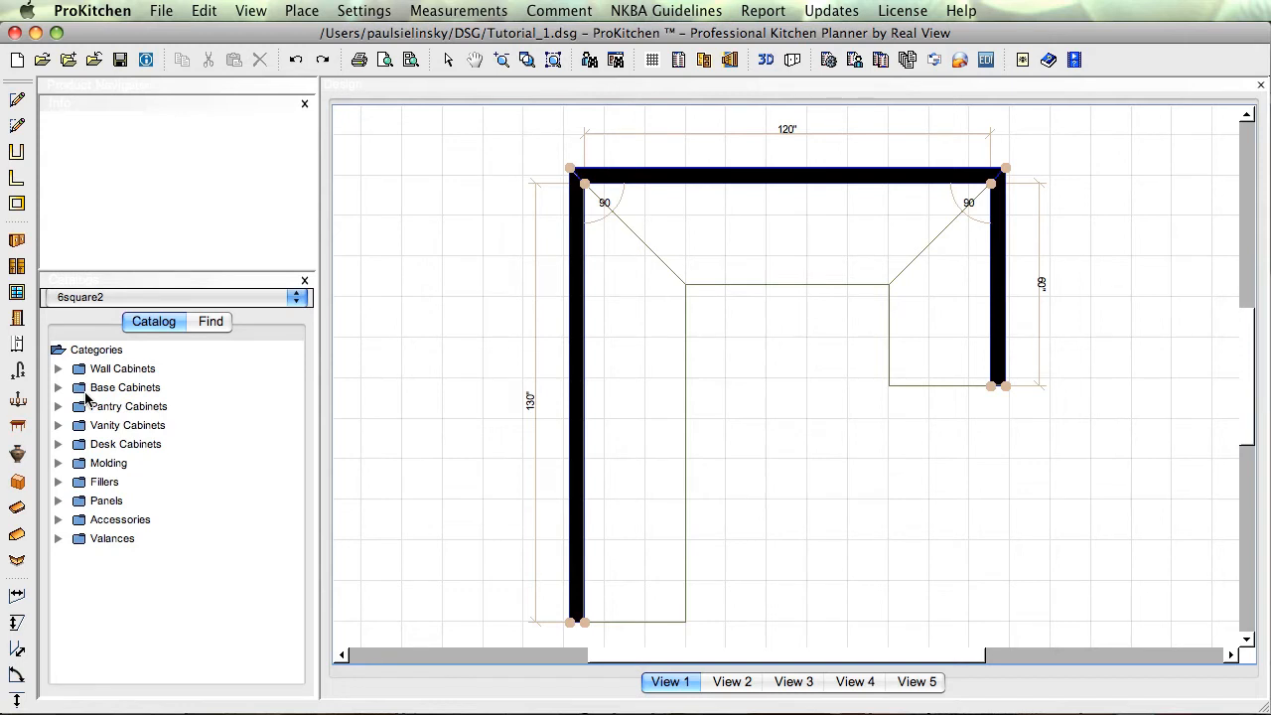
mouse_move(87, 407)
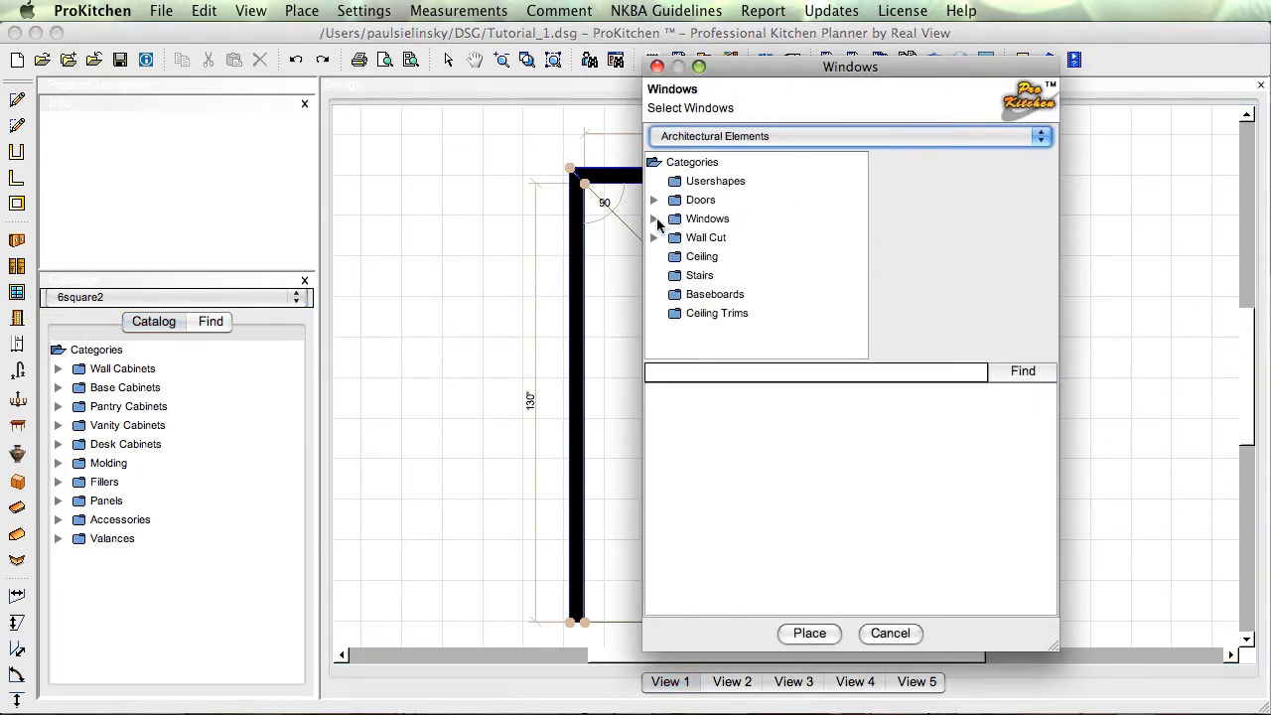
Step: Choose the 36-inch casement window WCLWG36 under Casement Windows without Grids
left_click(656, 218)
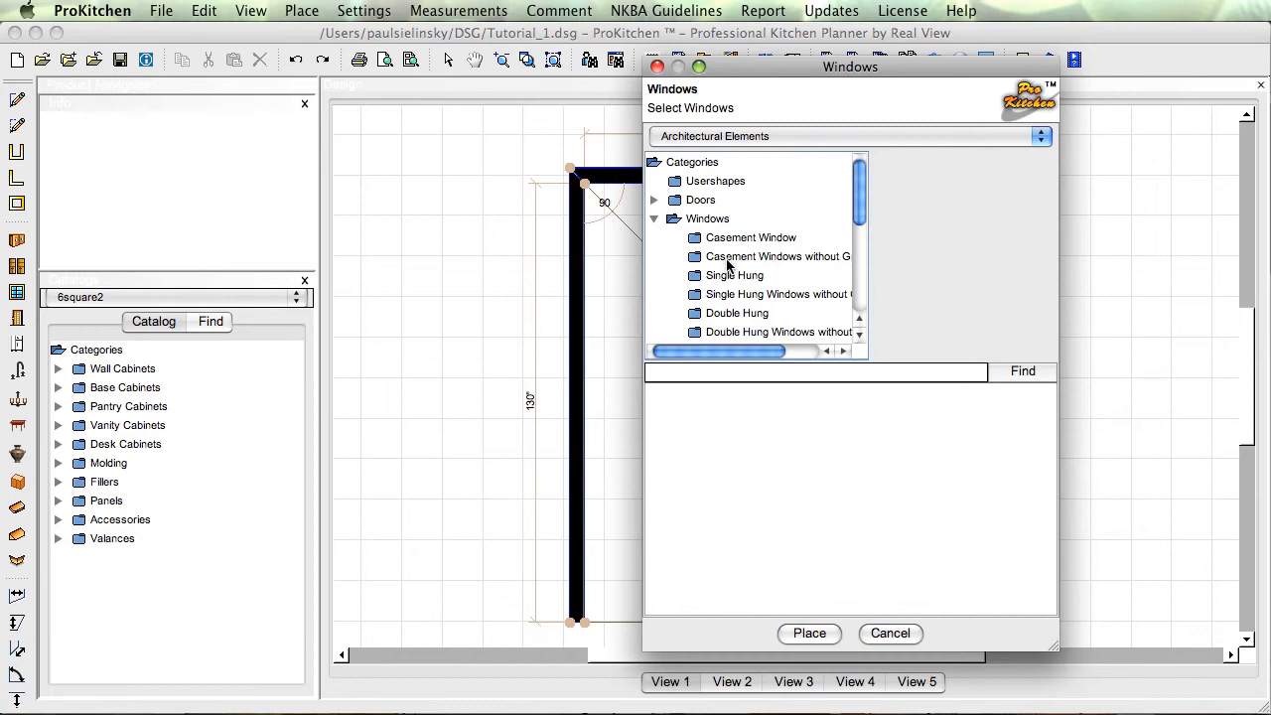
left_click(778, 256)
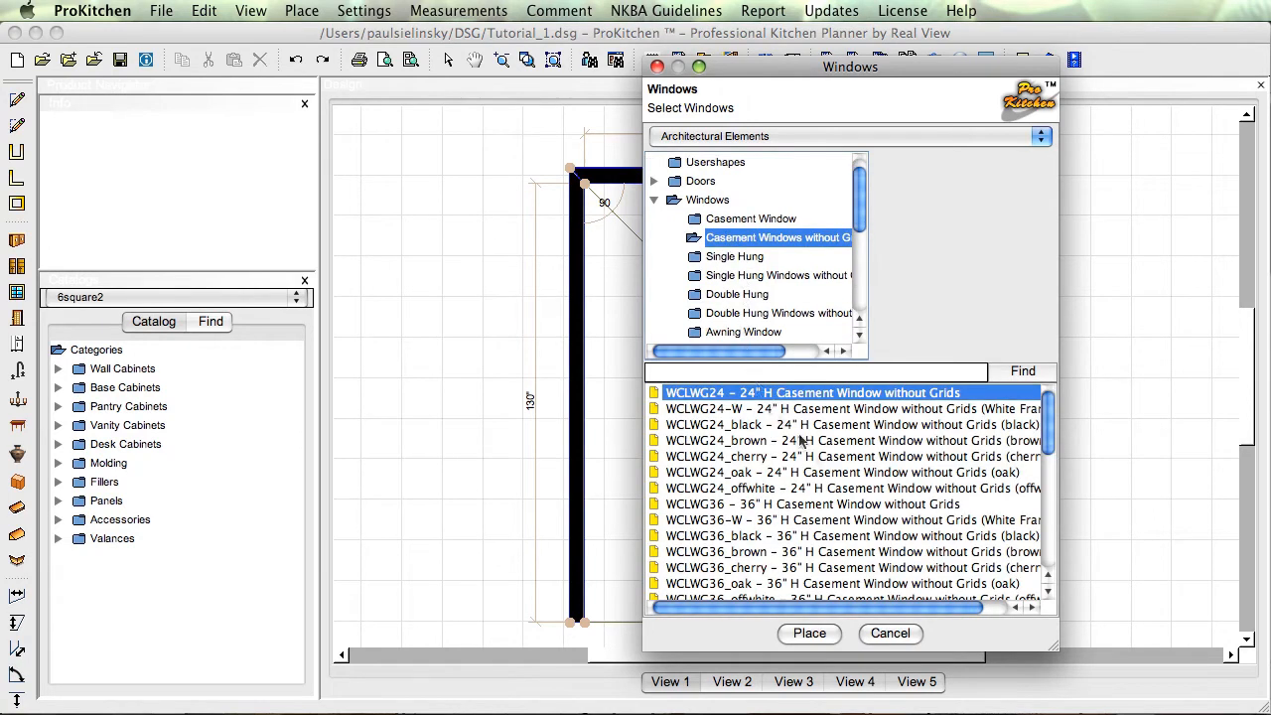
left_click(814, 504)
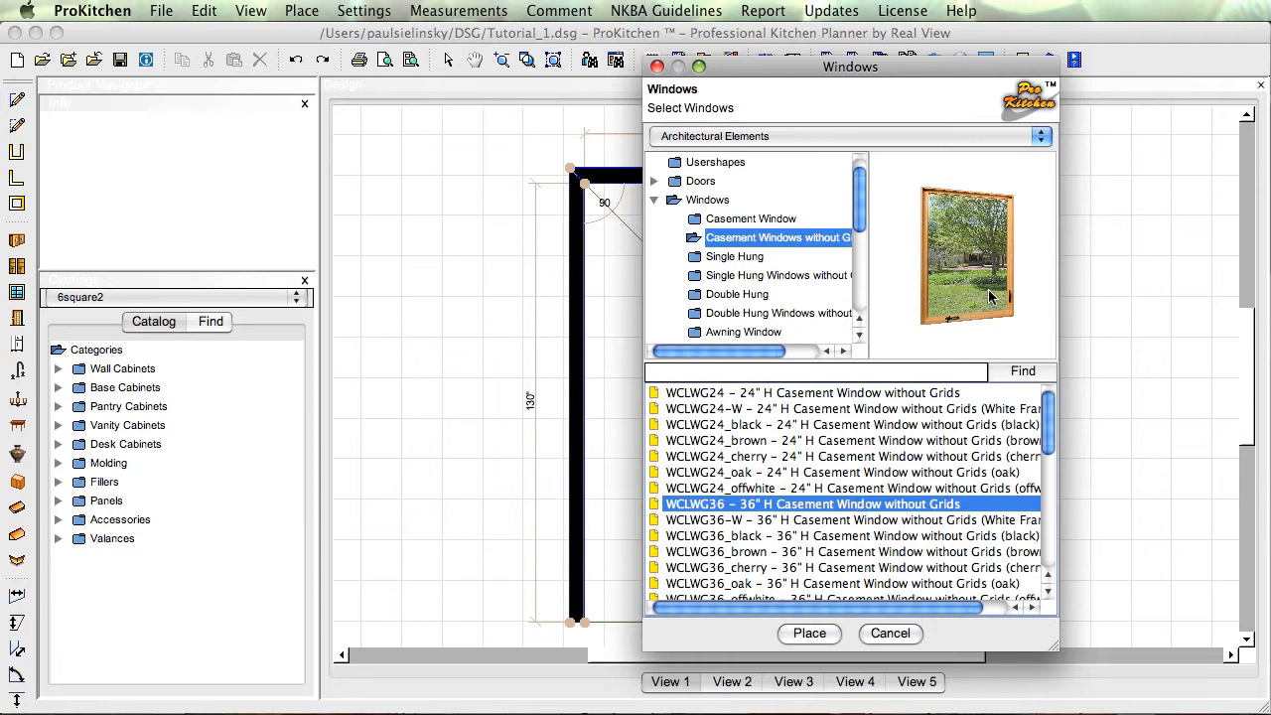
mouse_move(924, 294)
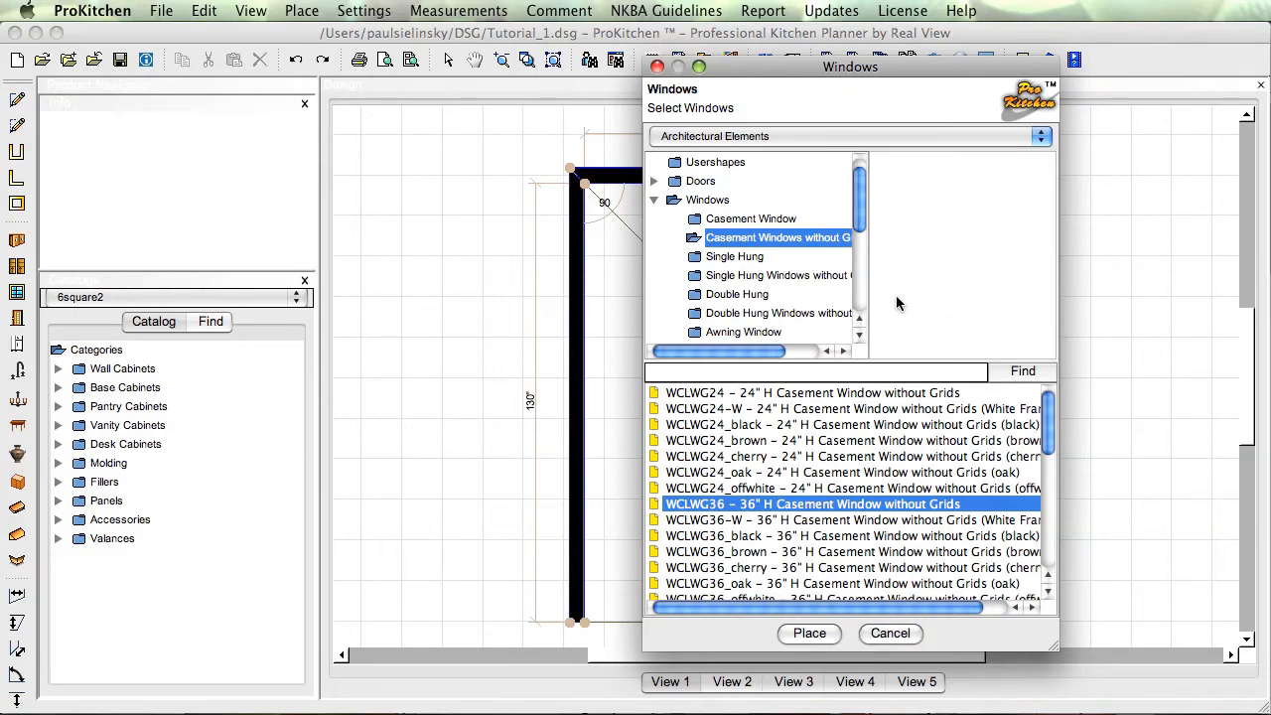
left_click(811, 505)
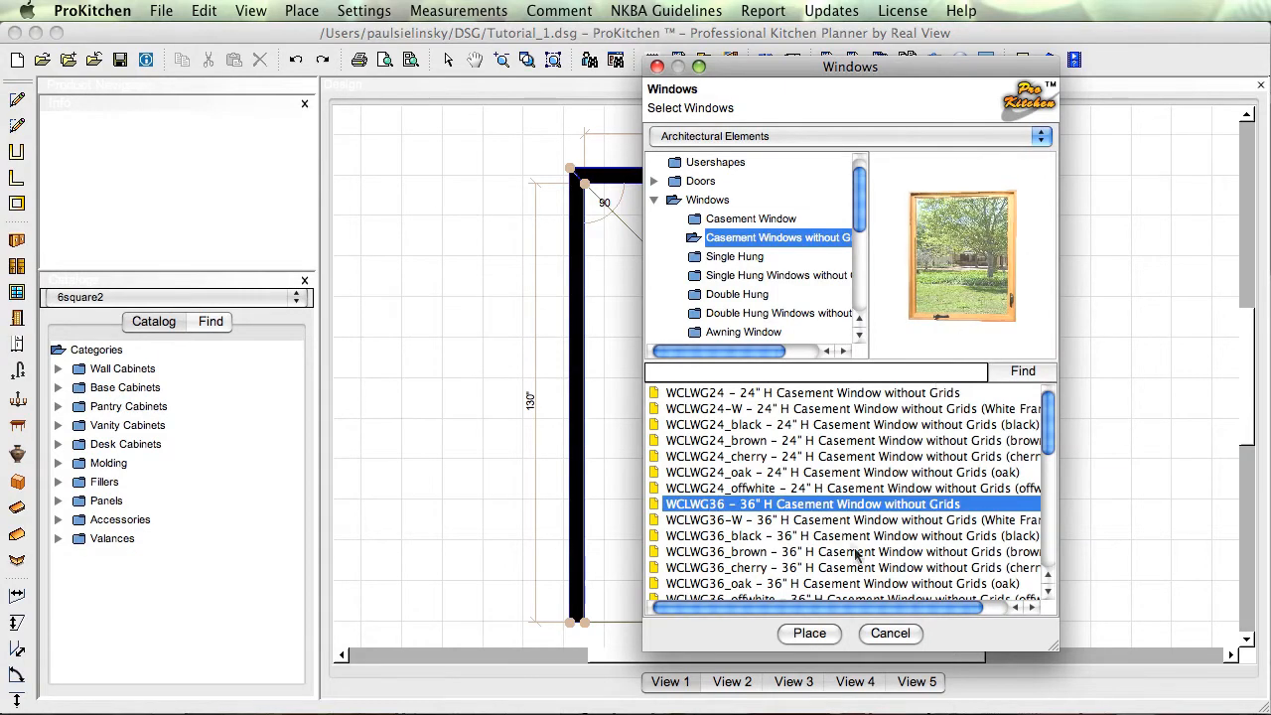
mouse_move(810, 644)
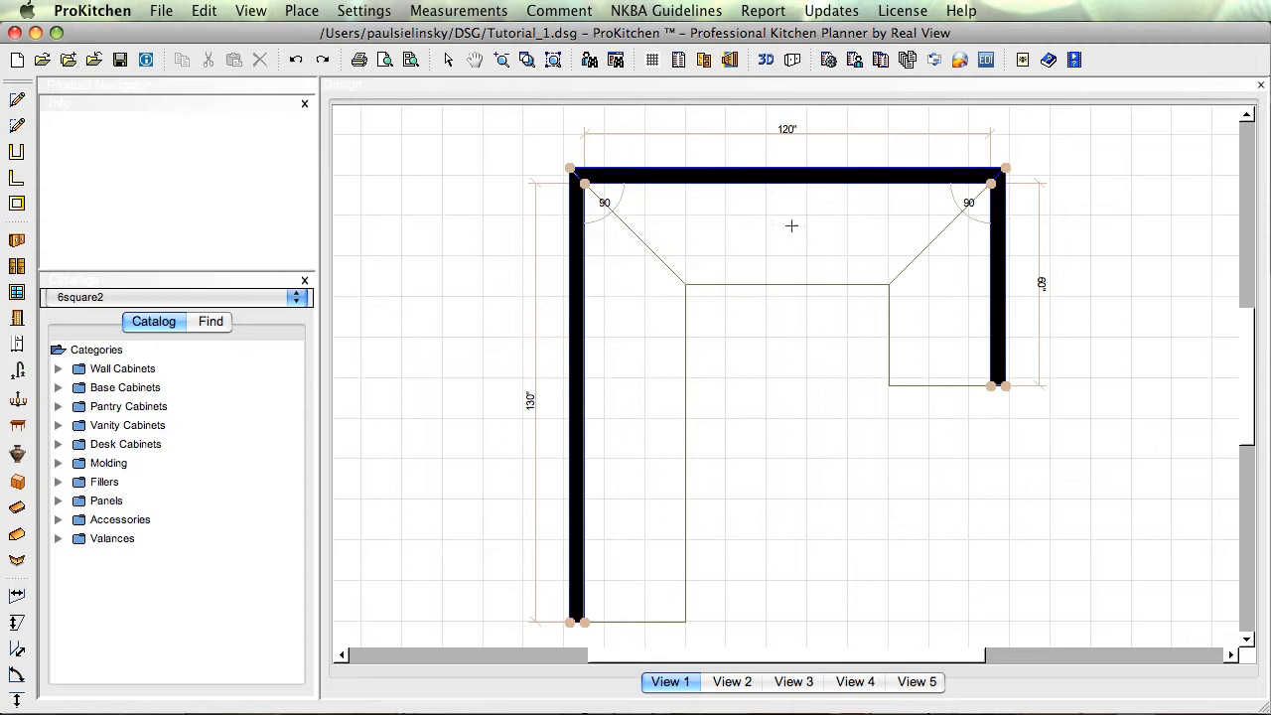
mouse_move(770, 195)
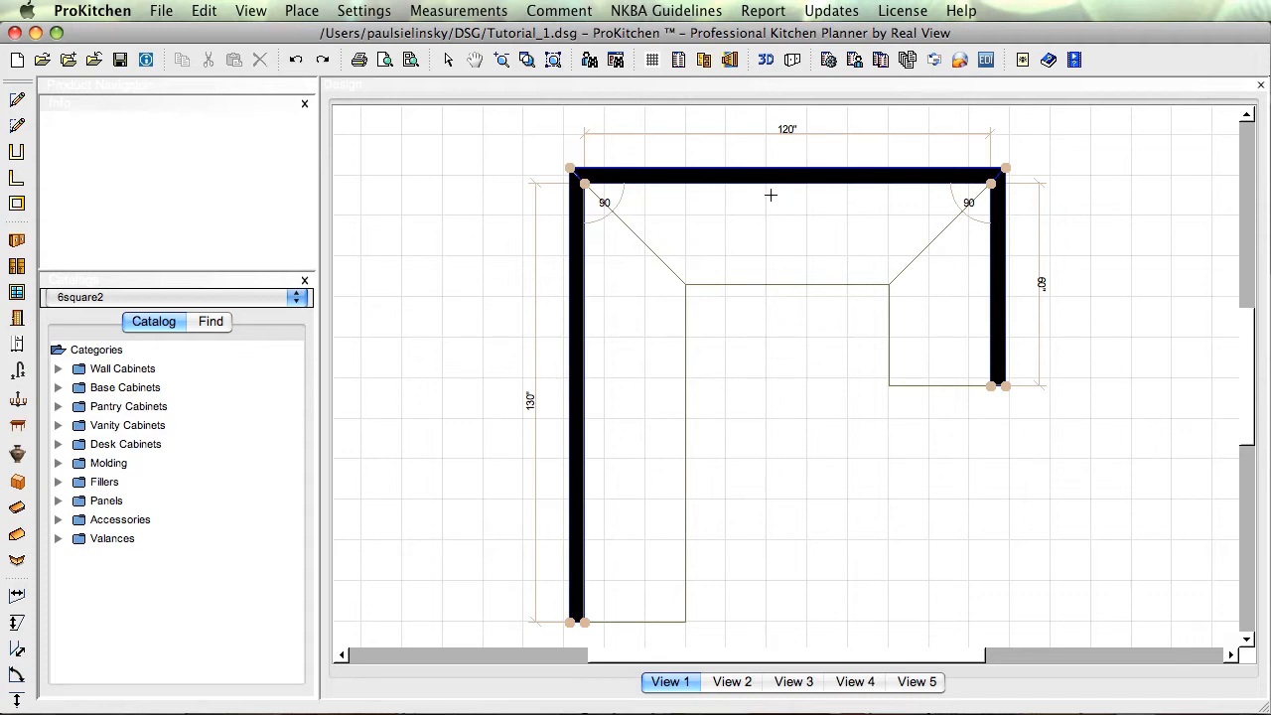
mouse_move(774, 270)
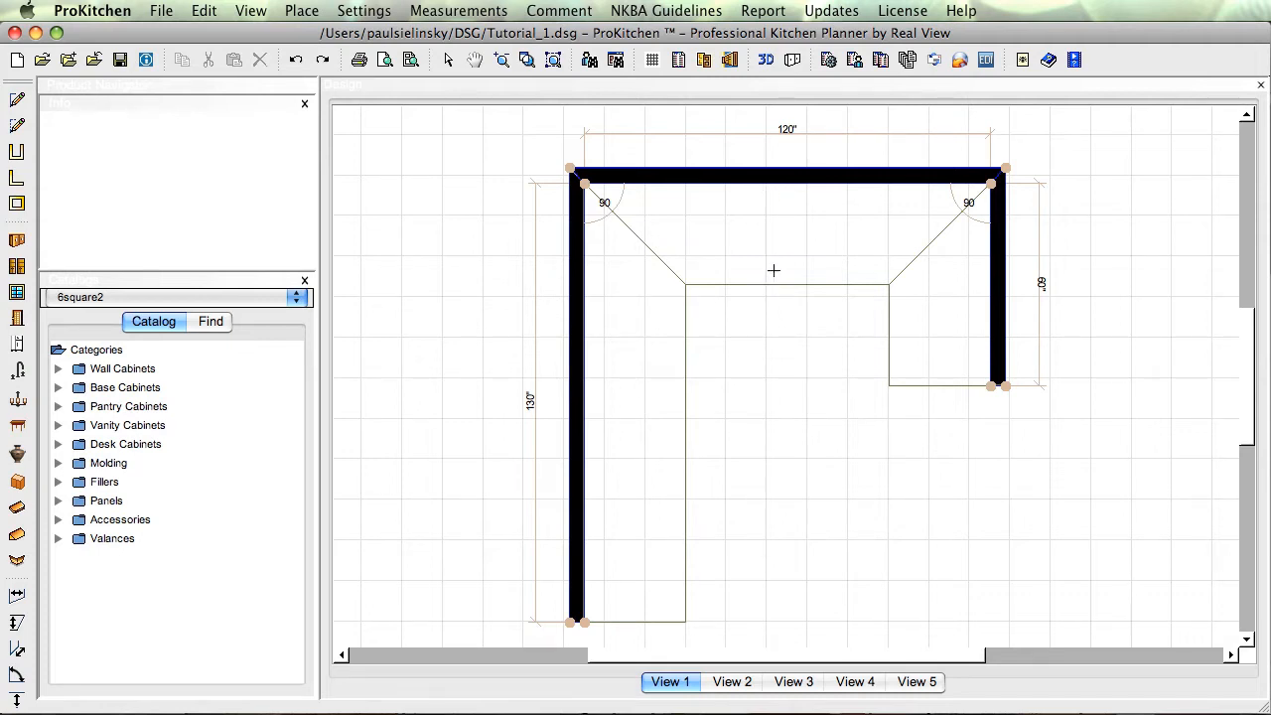
mouse_move(767, 254)
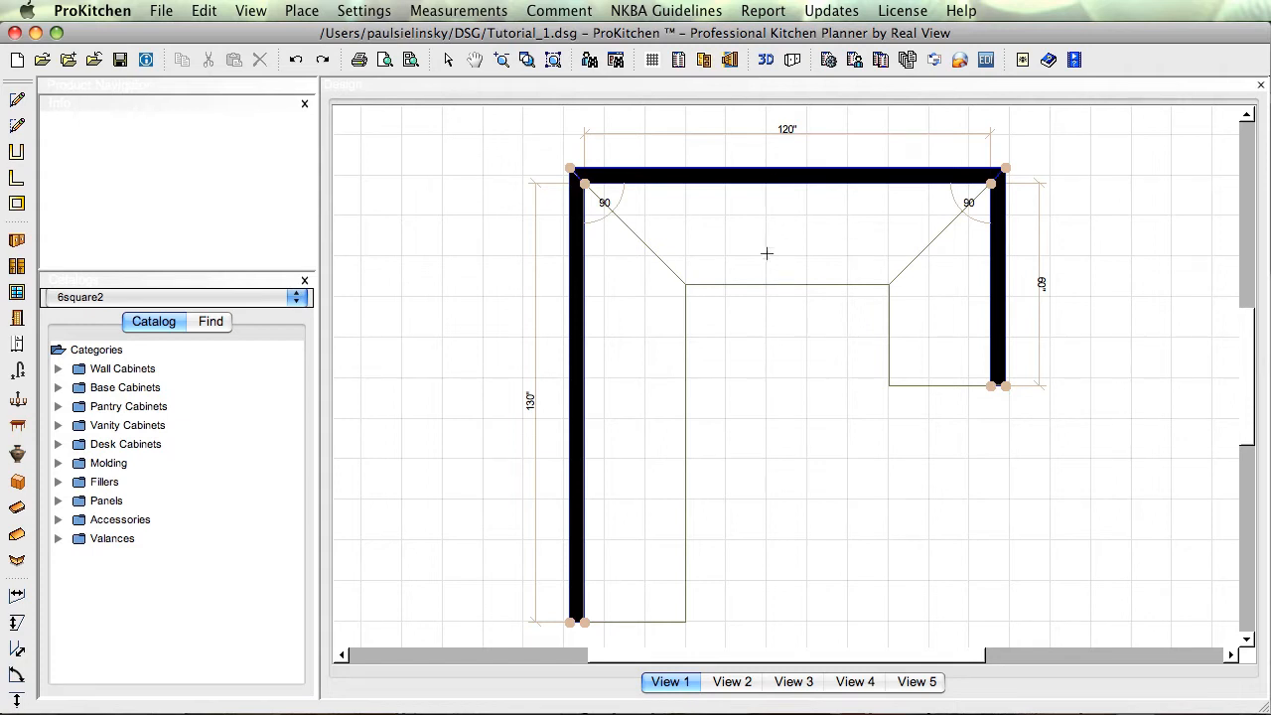
mouse_move(778, 280)
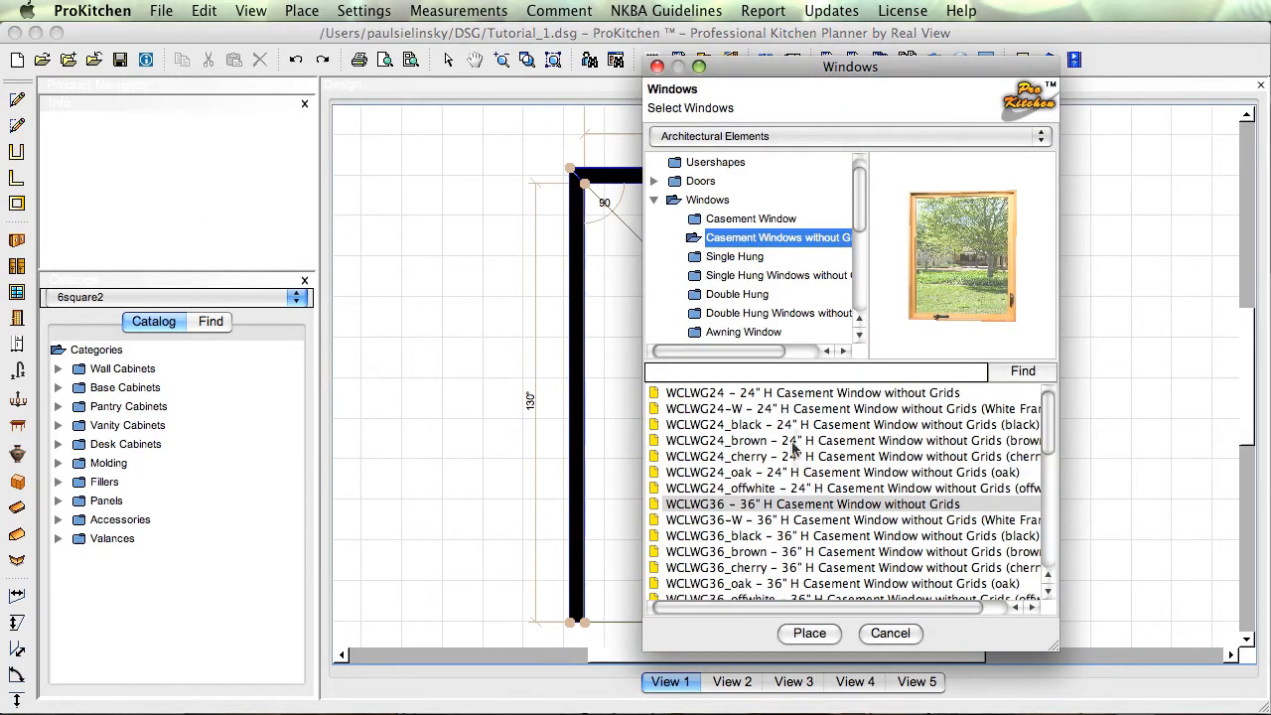
mouse_move(750, 464)
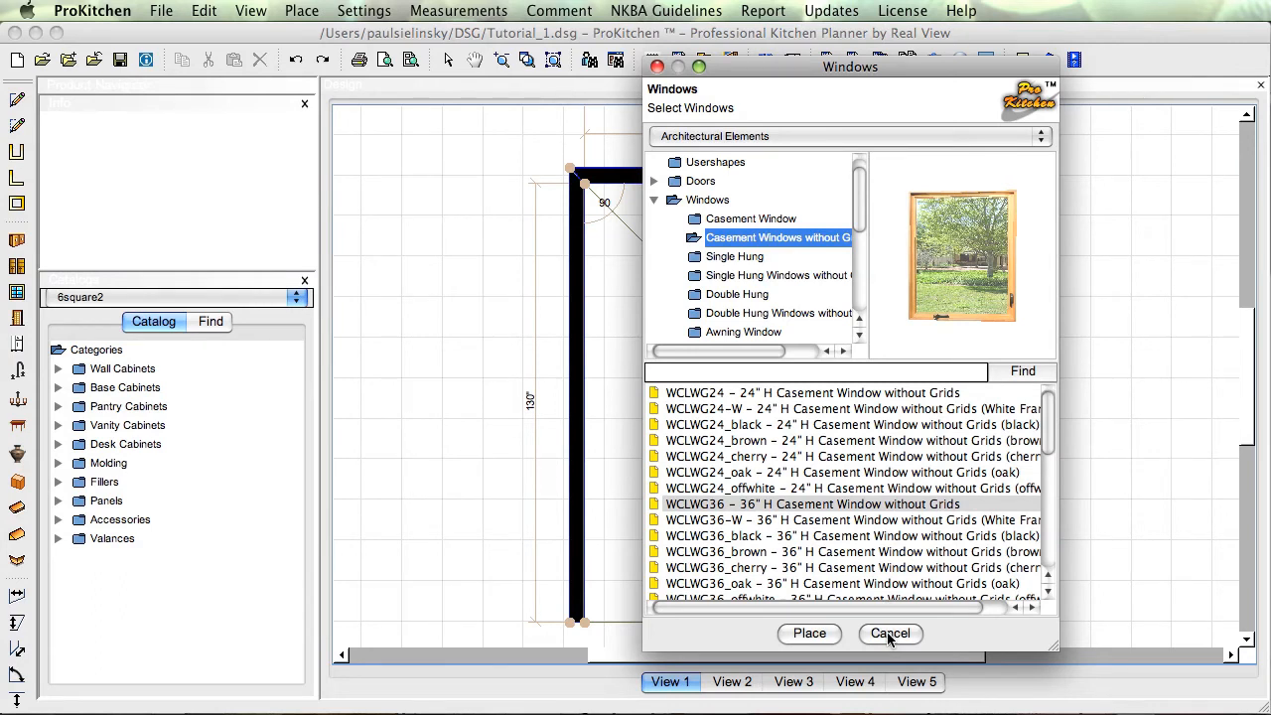
Step: Place WCLWG36 on the top wall and center it, leaving 45 inches on each side
left_click(810, 634)
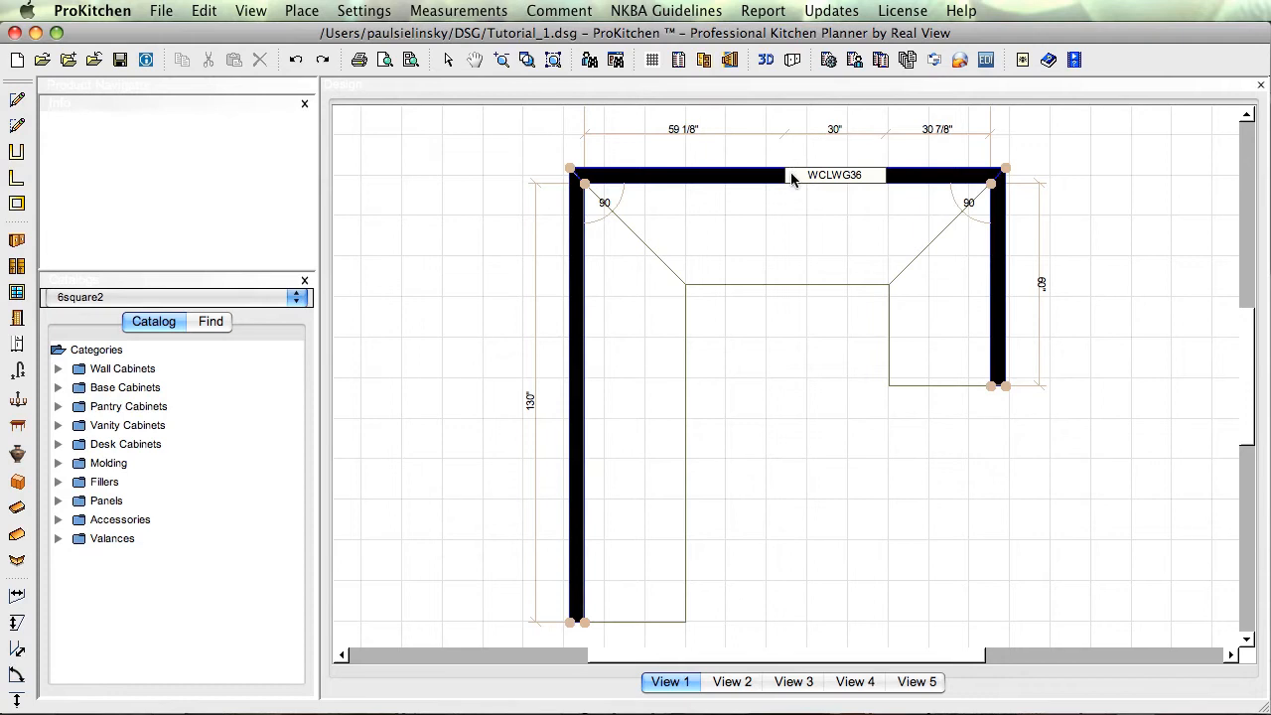
right_click(792, 179)
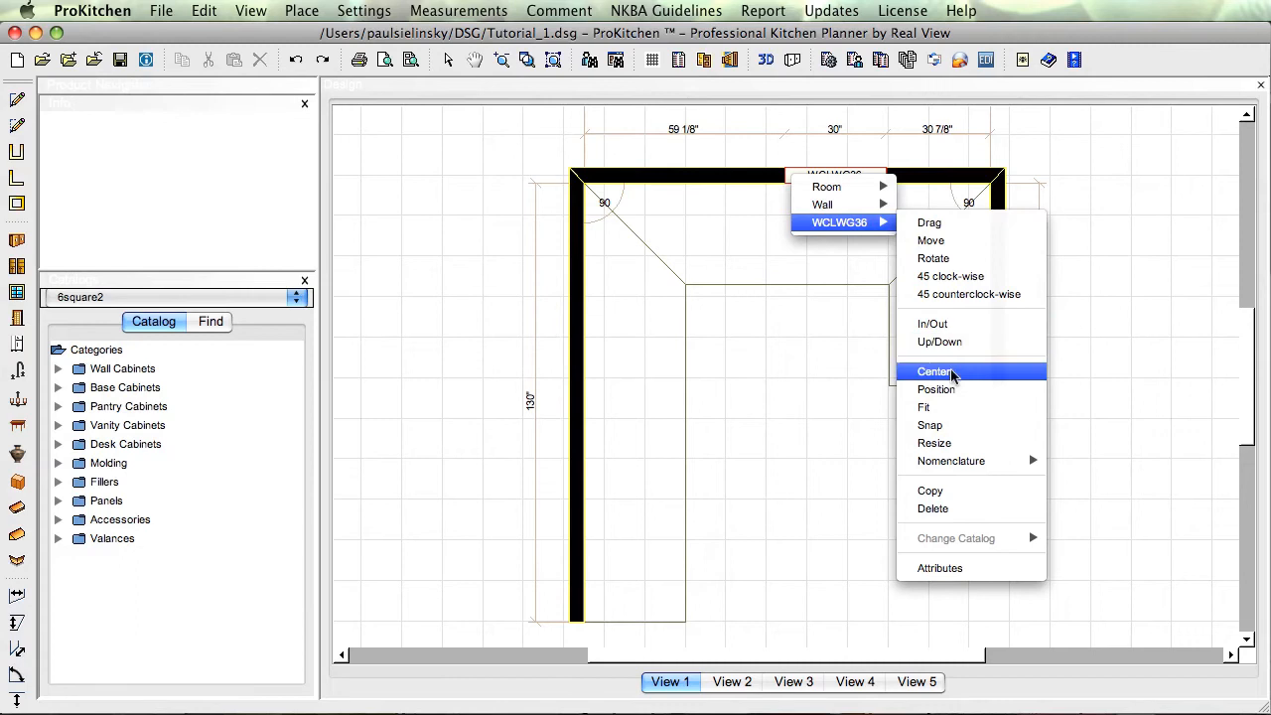
left_click(933, 371)
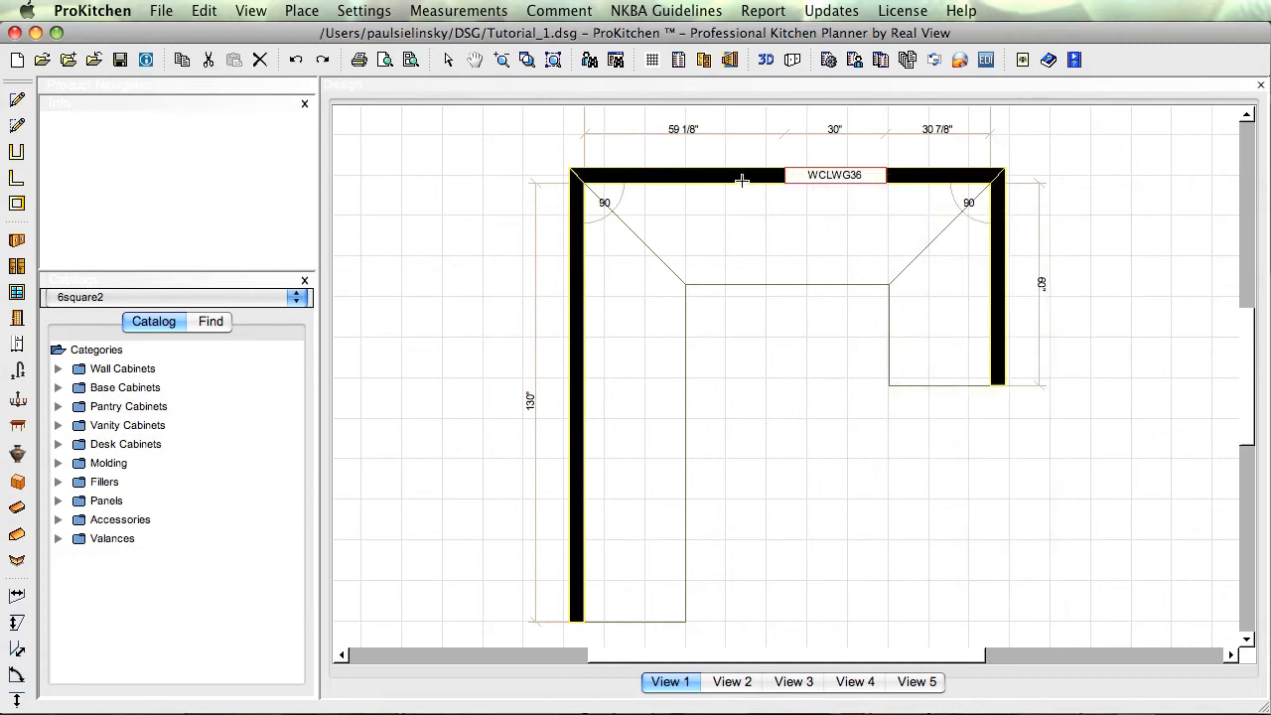
left_click(834, 175)
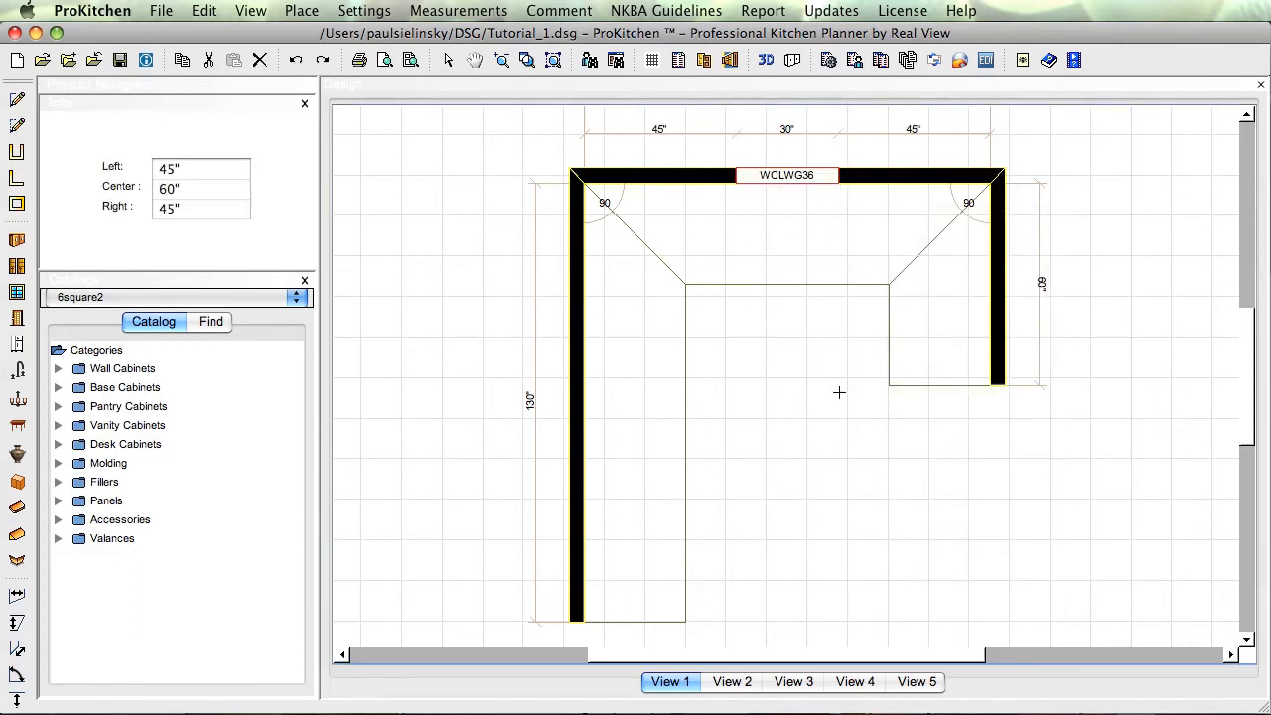
mouse_move(774, 382)
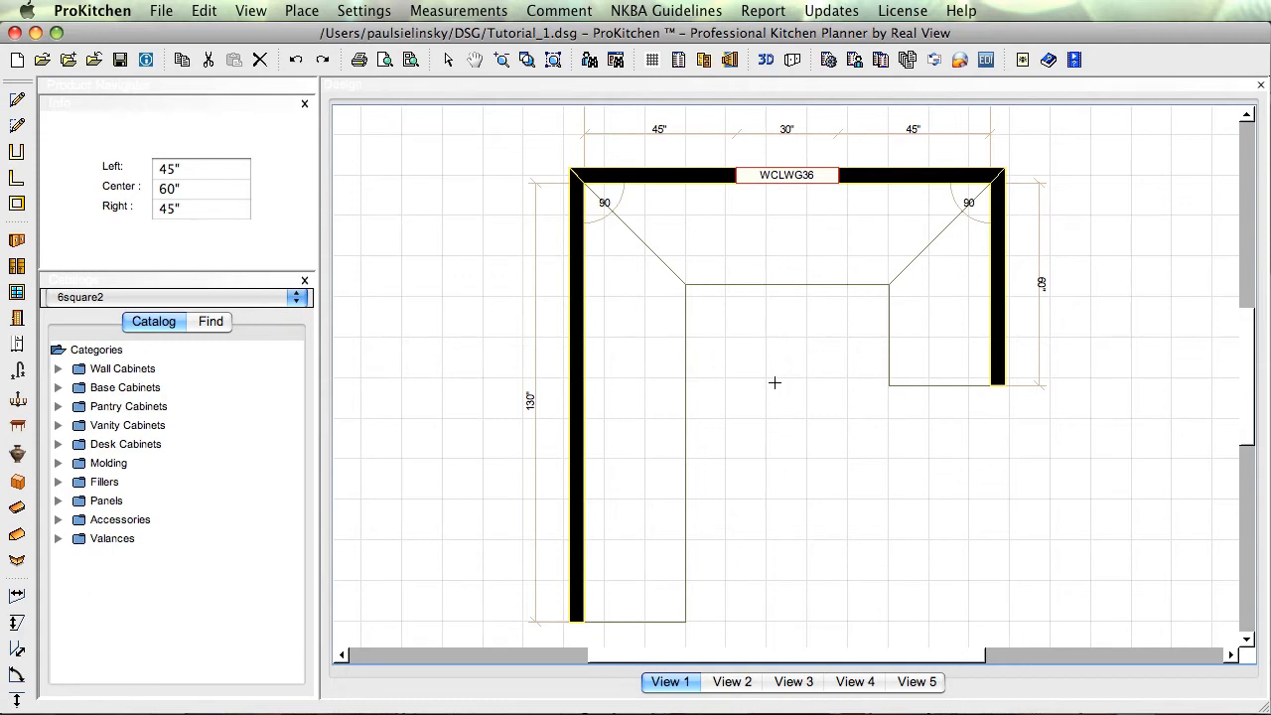
mouse_move(775, 388)
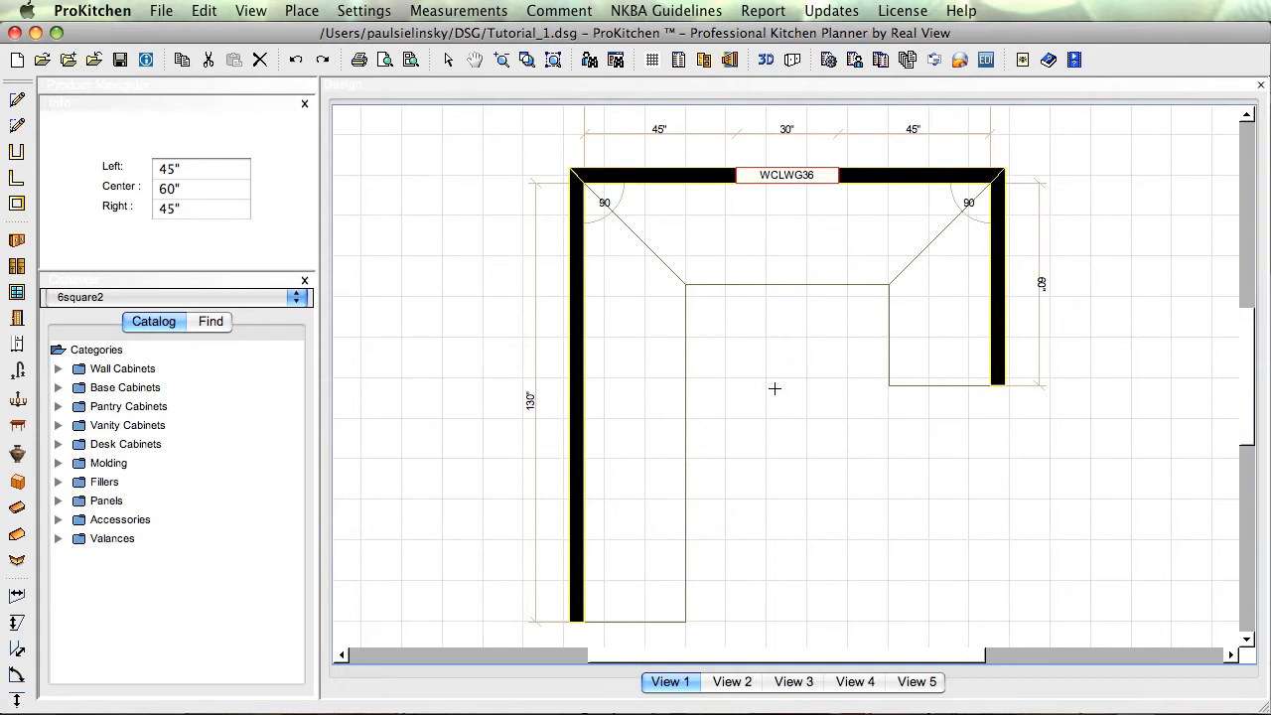
left_click(774, 387)
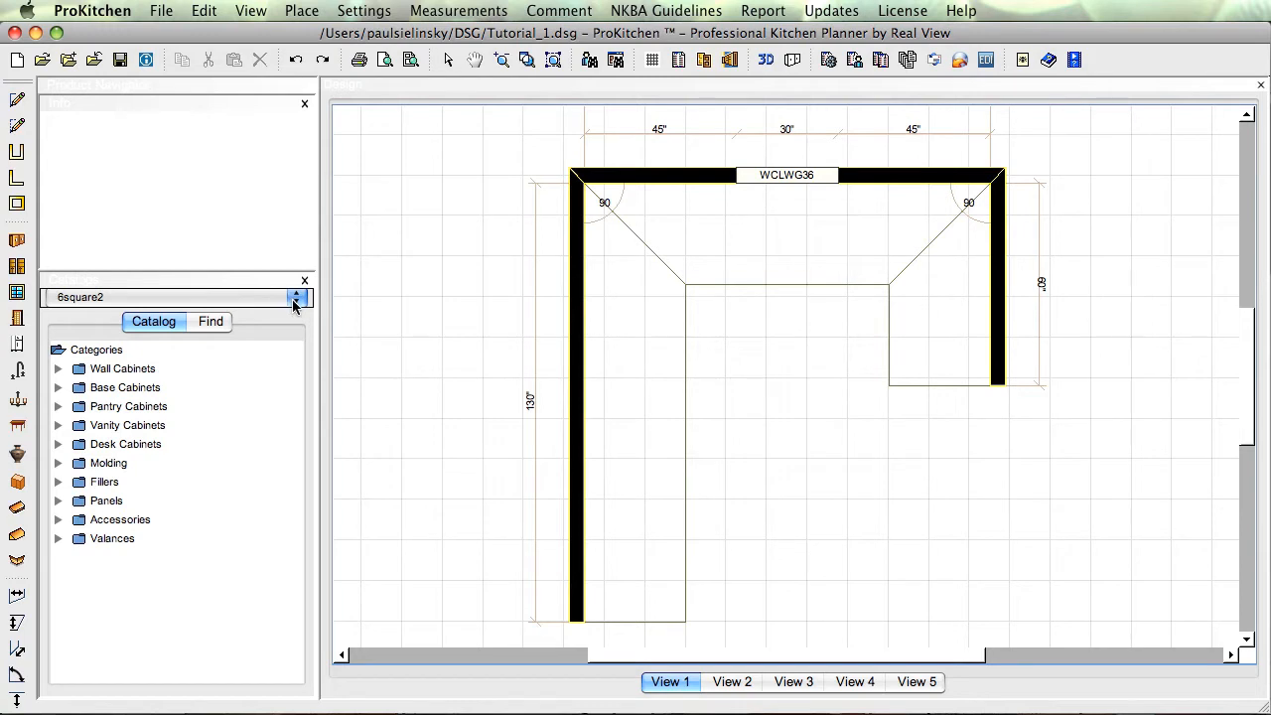
Step: Switch to the Sample Catalog and expand the Base cabinet category
left_click(153, 322)
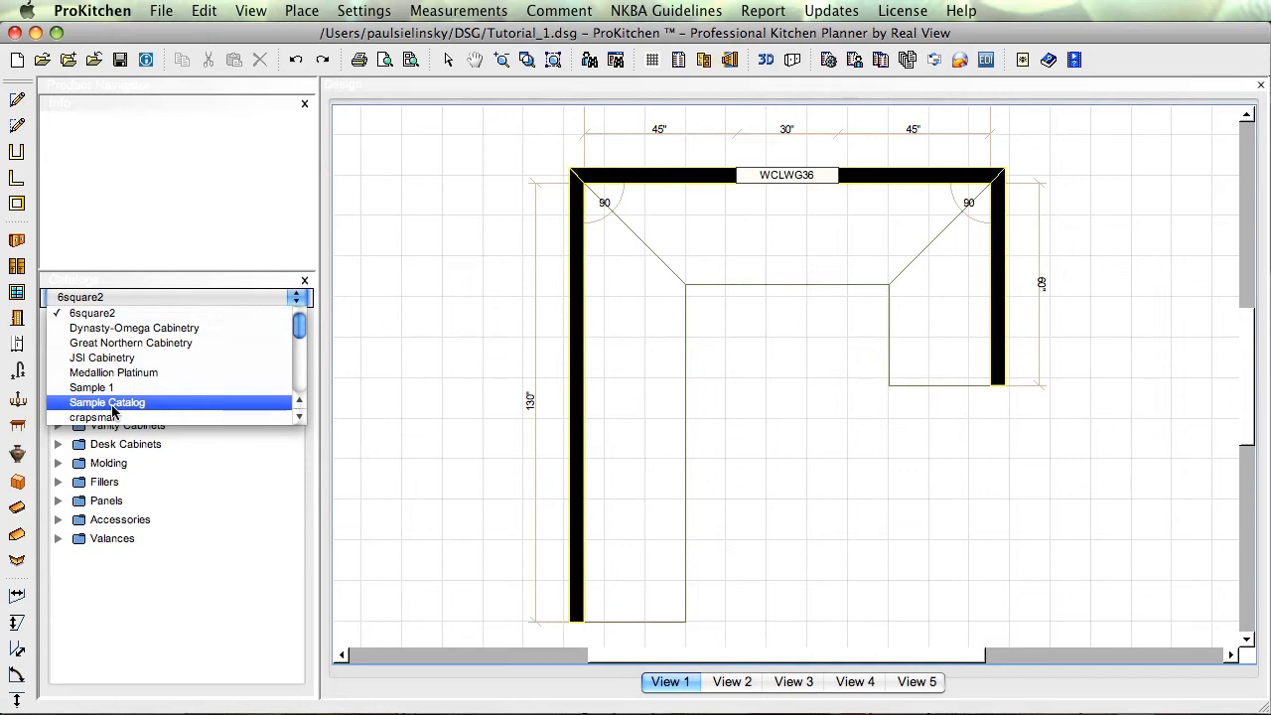
left_click(108, 401)
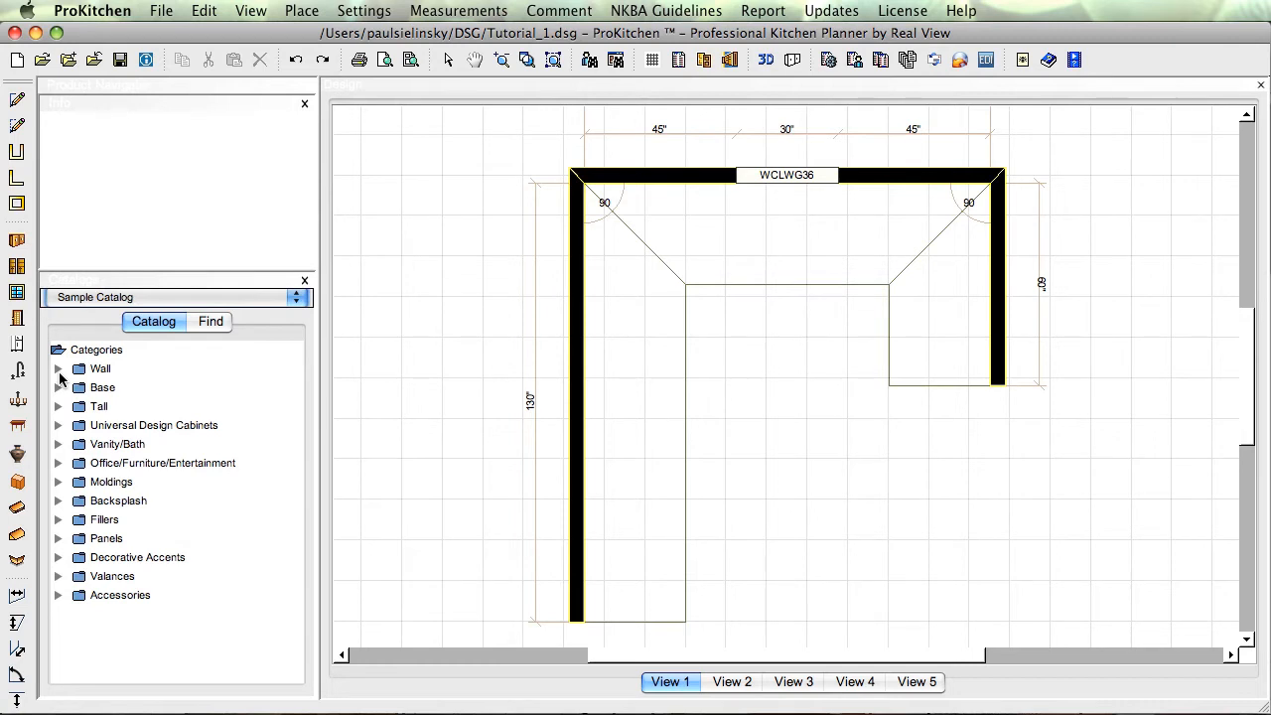
mouse_move(151, 391)
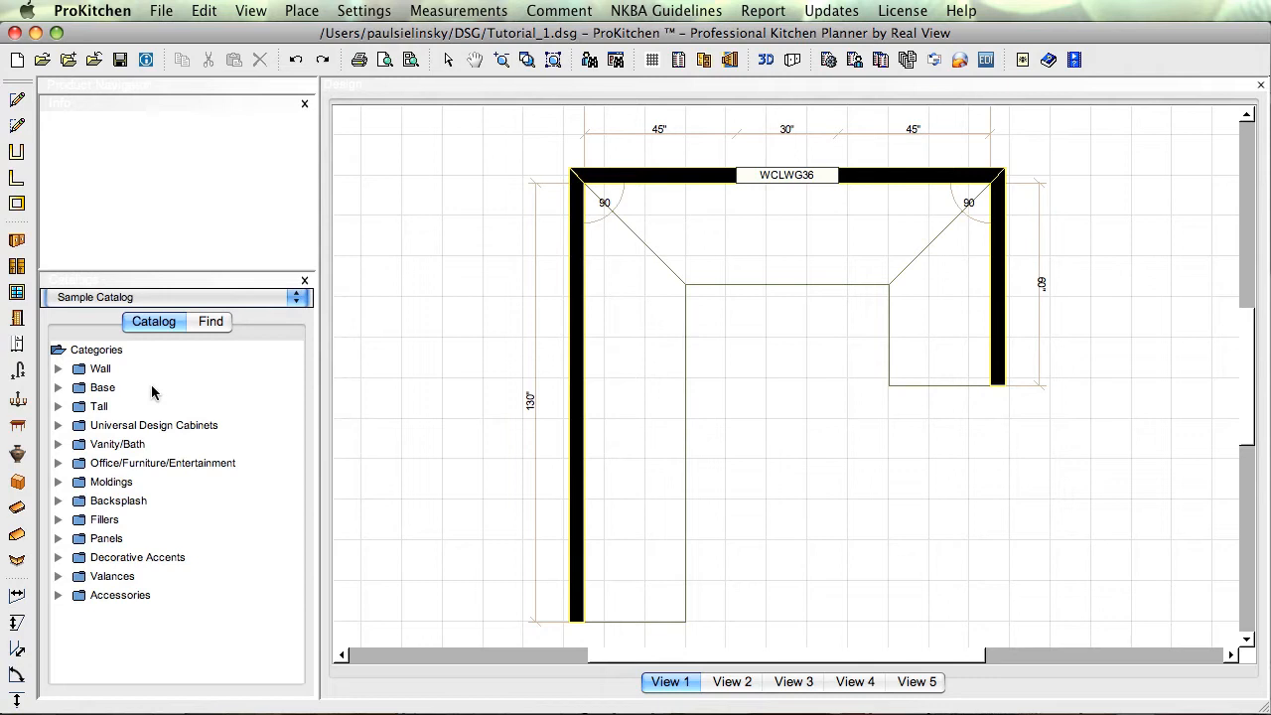
left_click(103, 388)
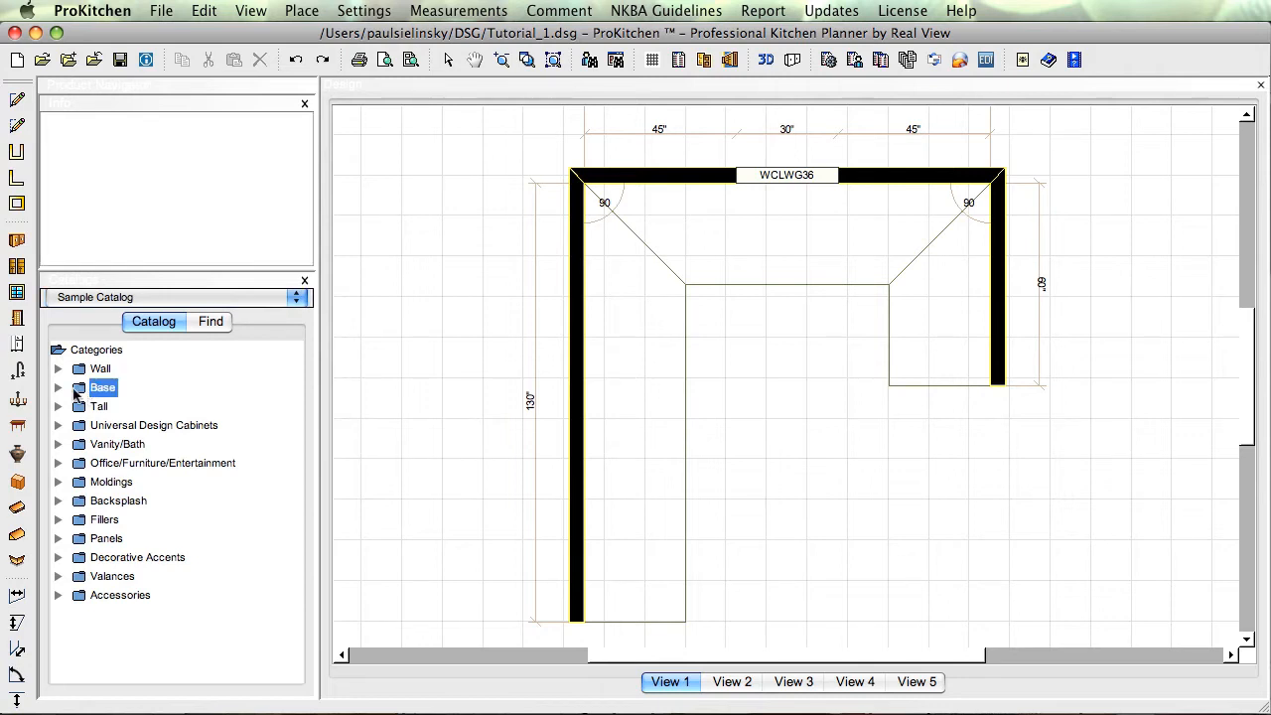
left_click(58, 387)
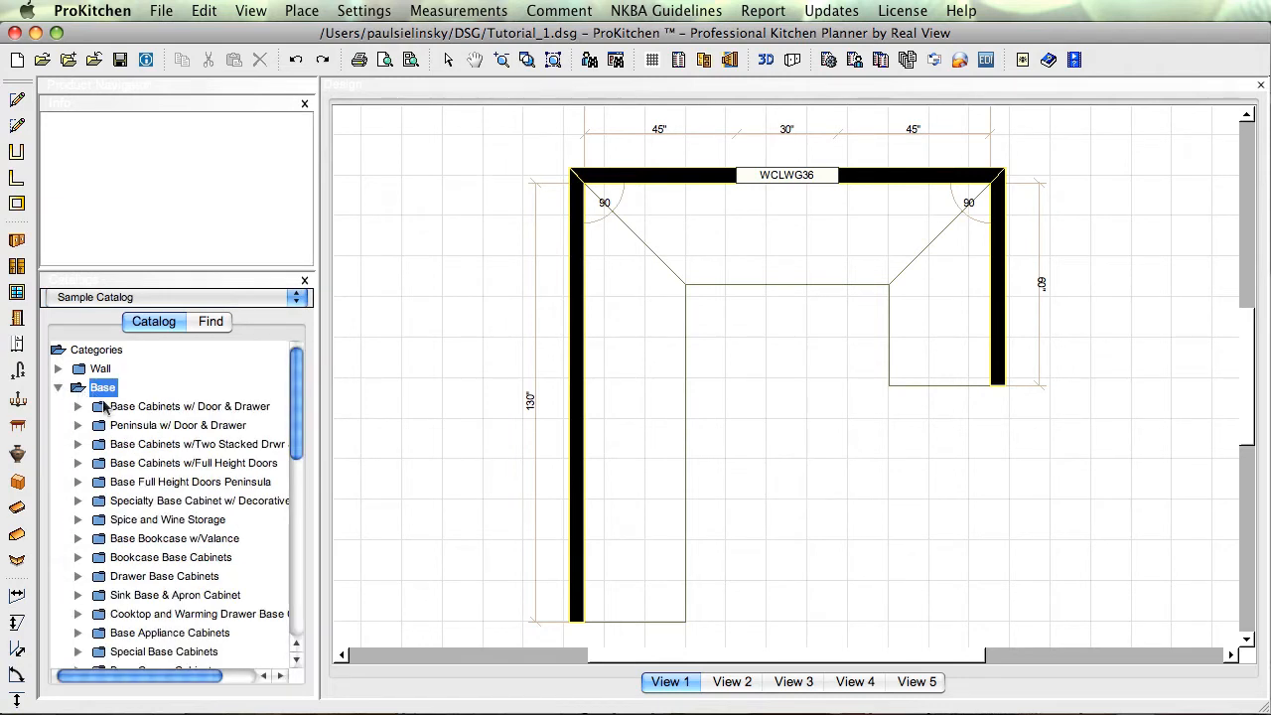
mouse_move(127, 484)
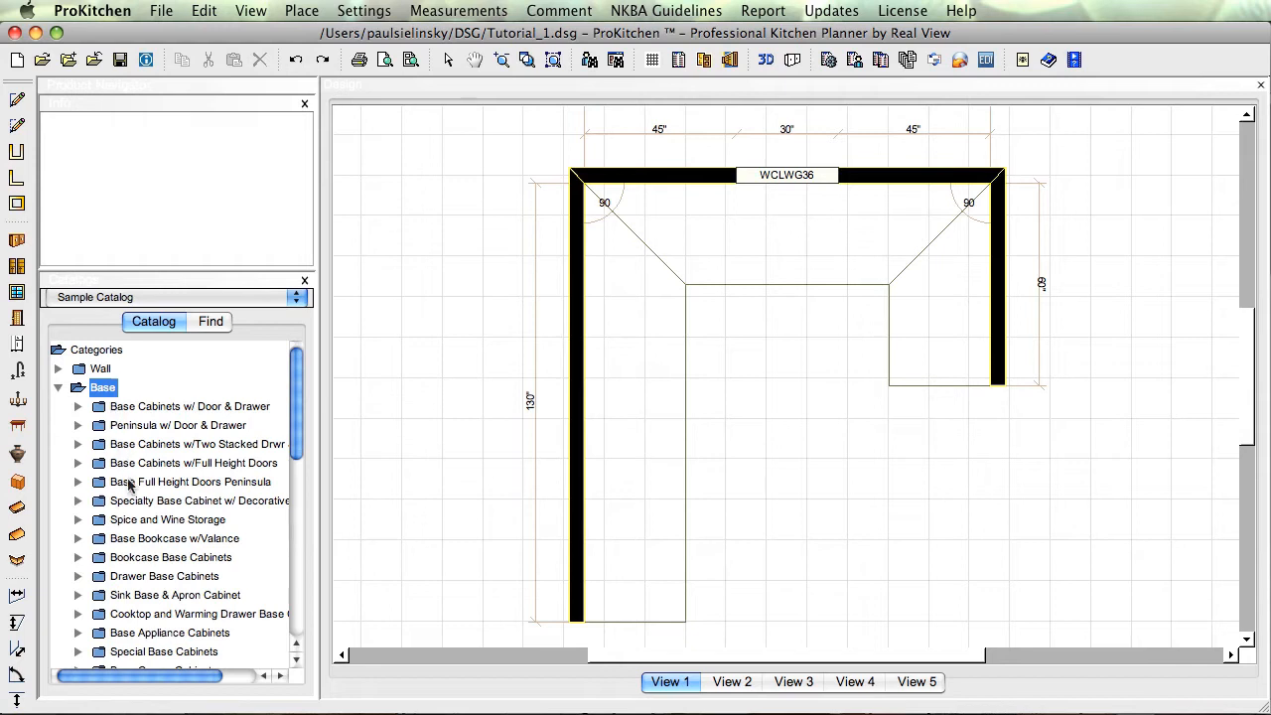
mouse_move(127, 596)
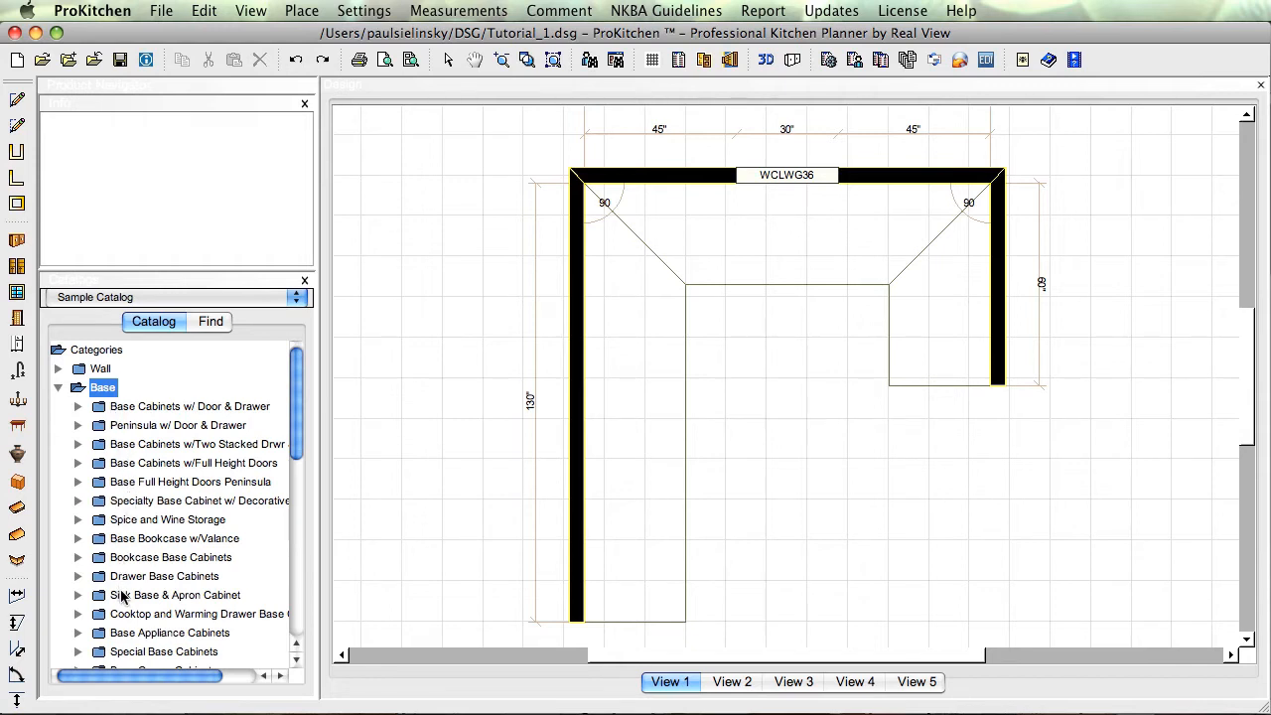
mouse_move(175, 501)
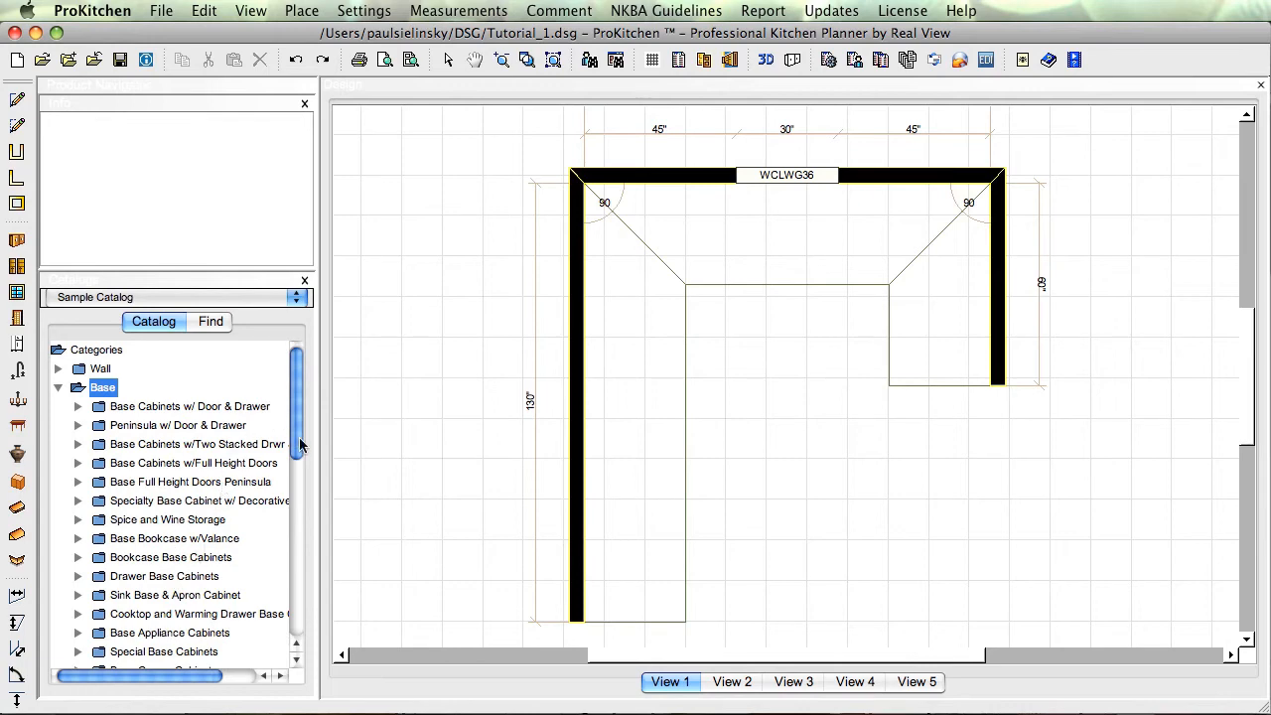
scroll("down", 3)
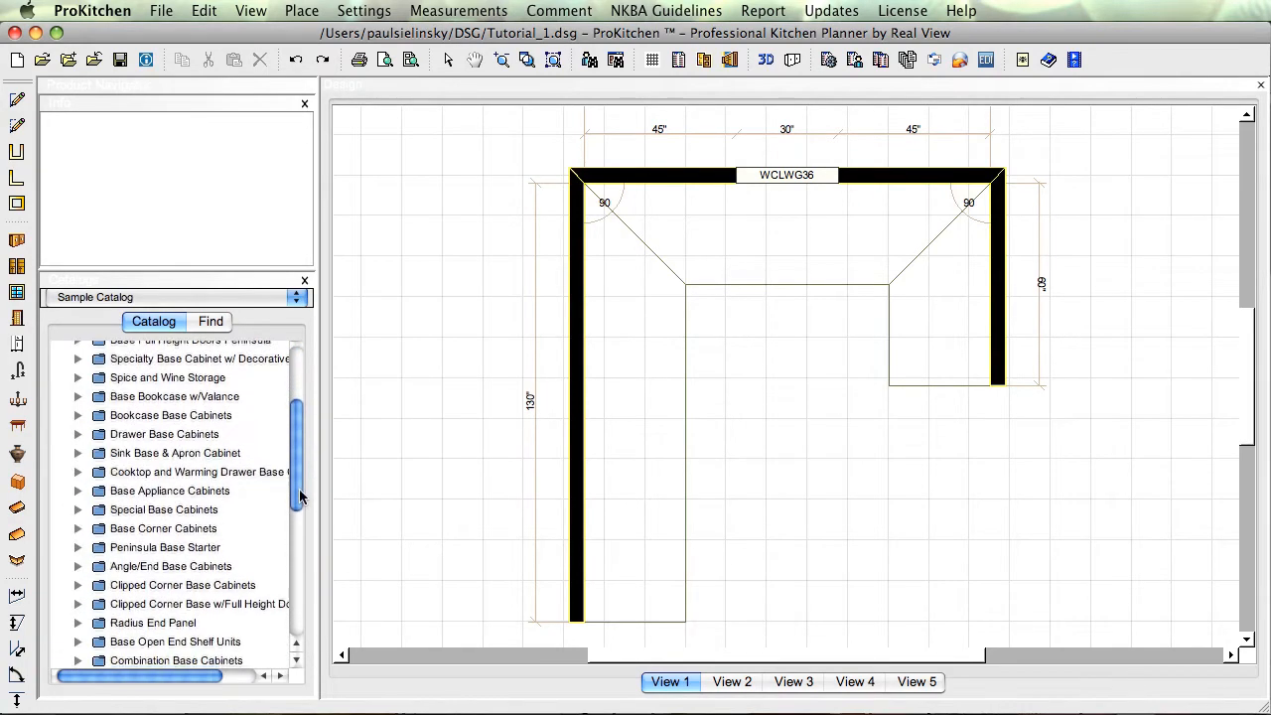
scroll("down", 3)
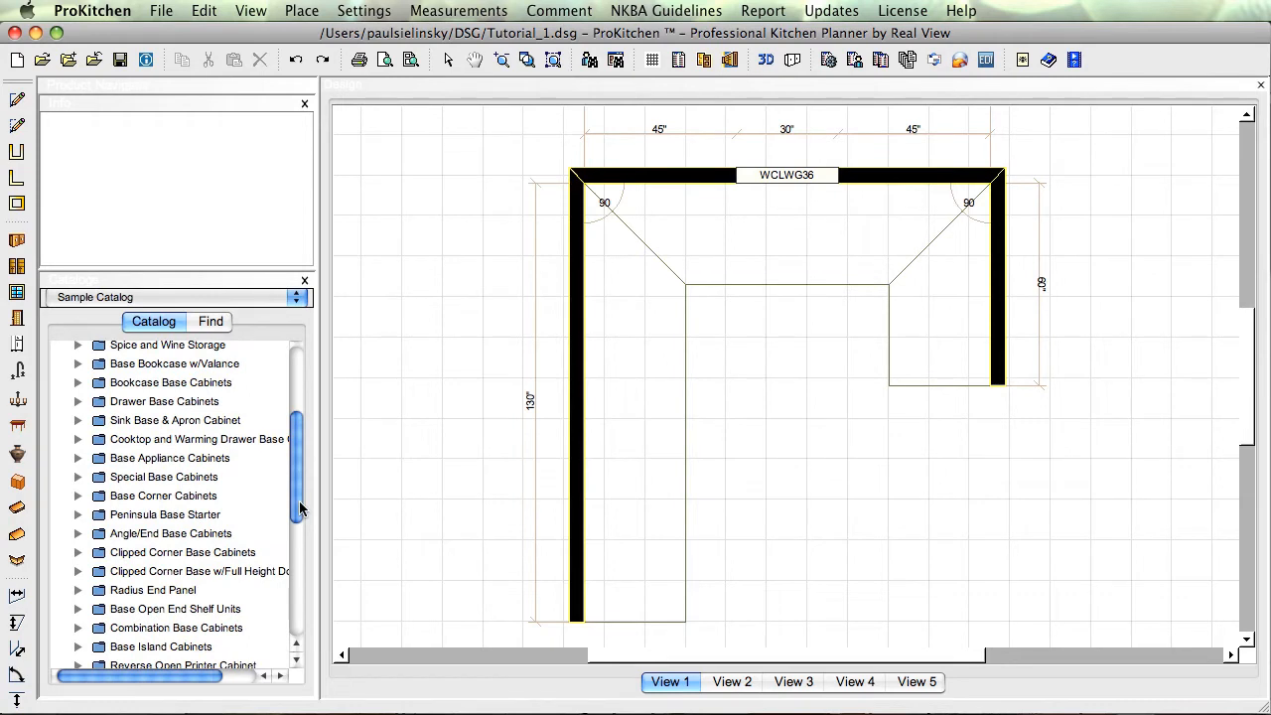
mouse_move(116, 505)
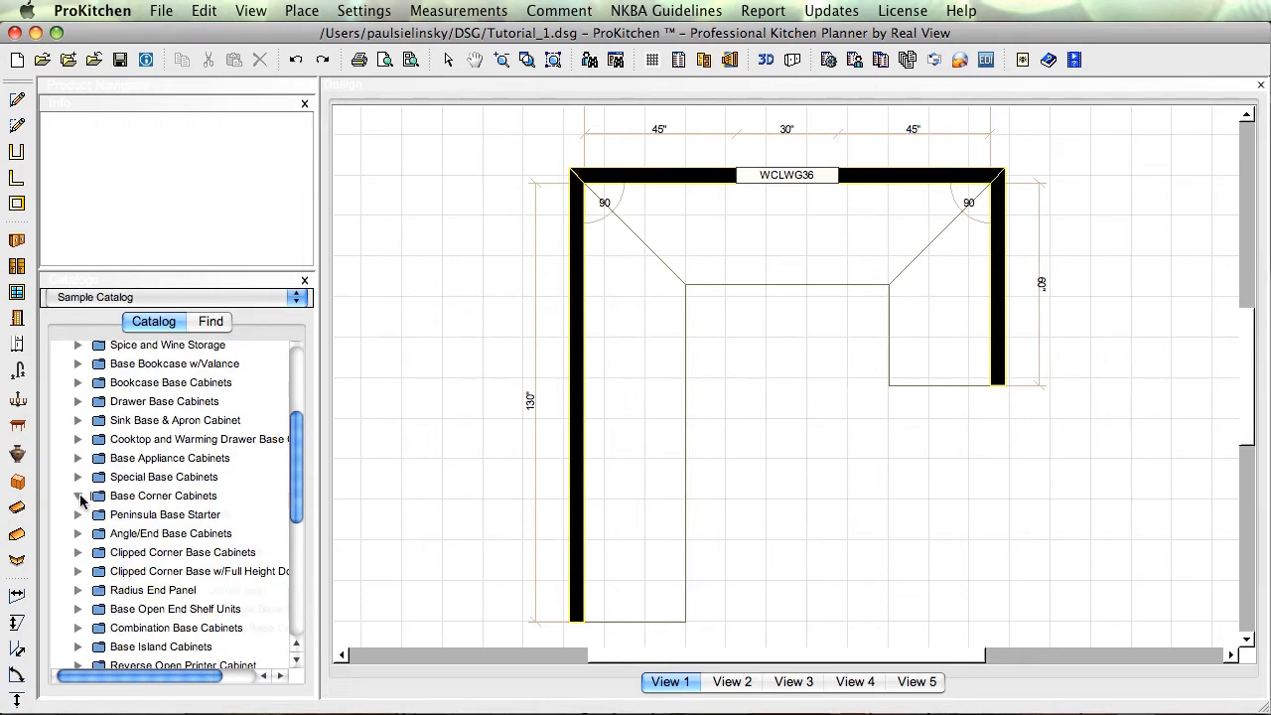
Step: Expand Base Corner Cabinets > Square Corner Base > Sq Cnr Super Susan models
left_click(79, 497)
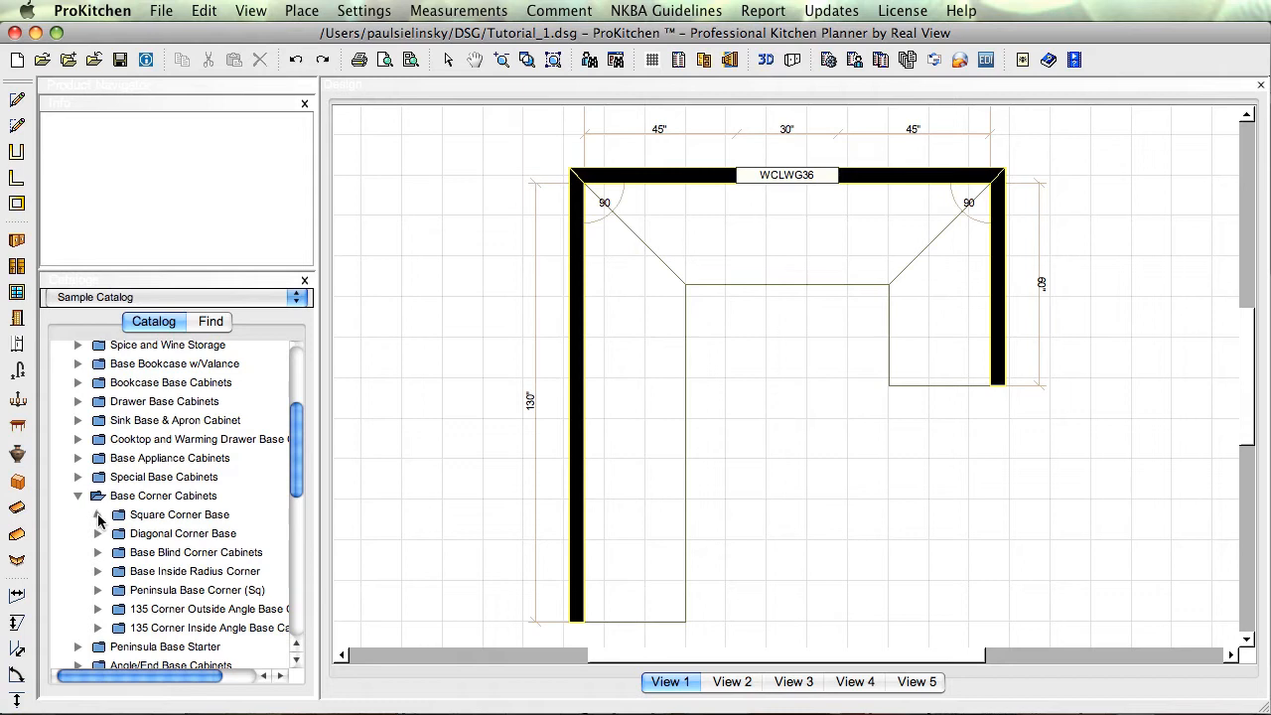
left_click(98, 514)
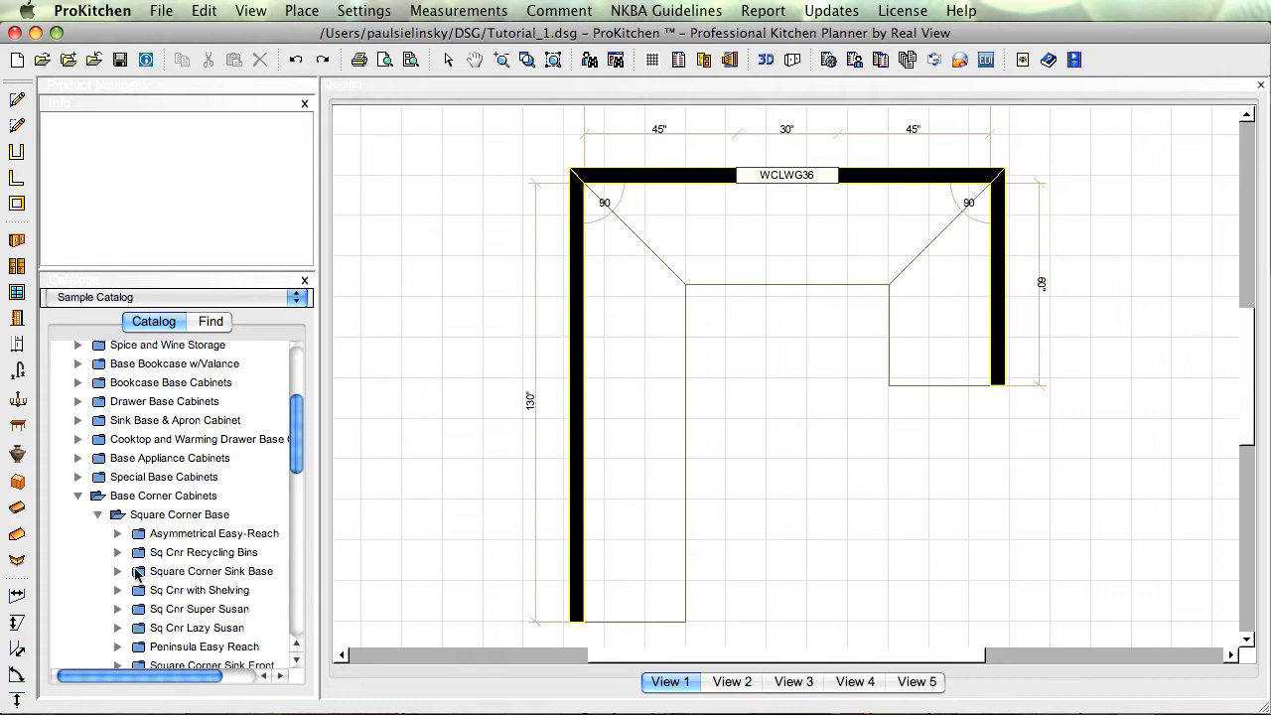
mouse_move(127, 608)
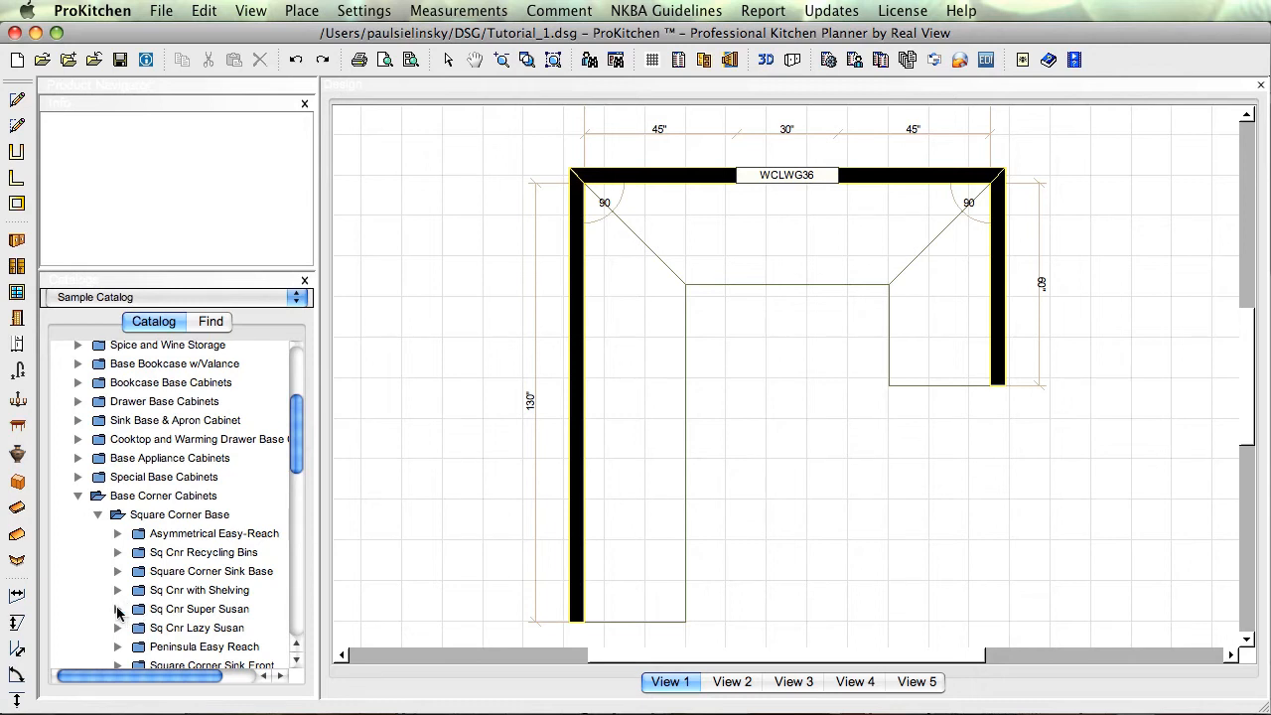
left_click(117, 607)
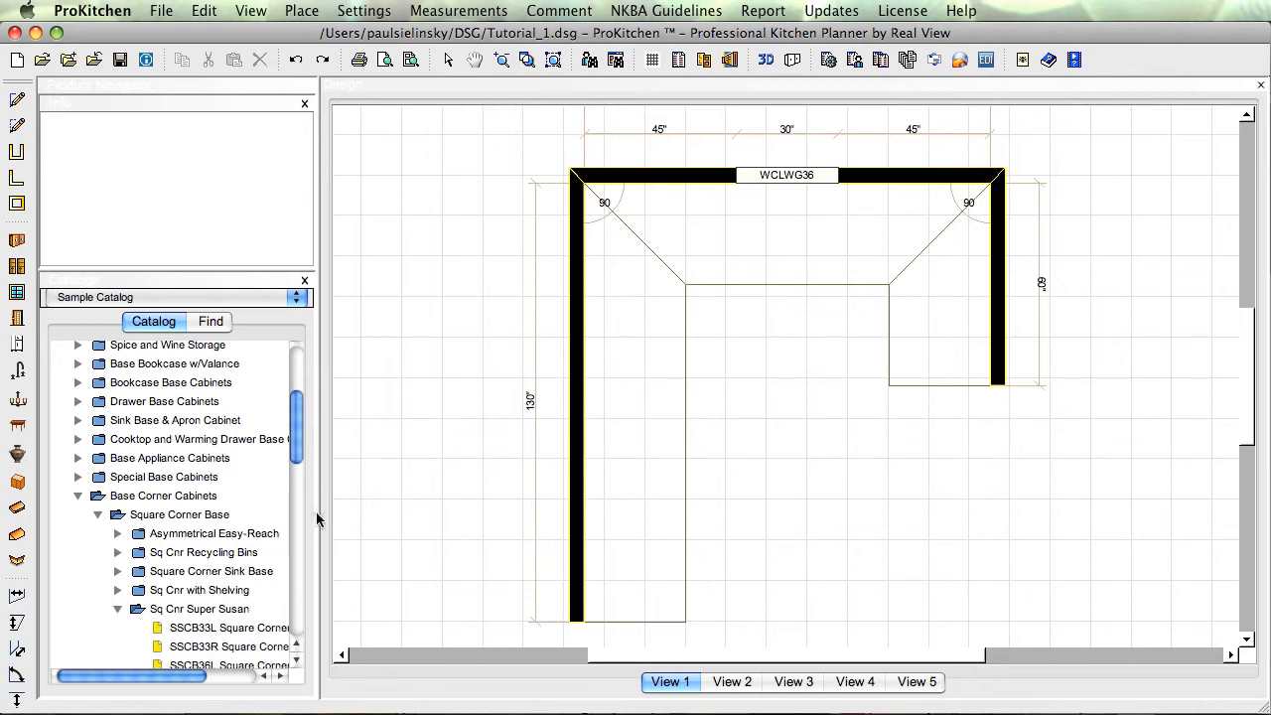
mouse_move(316, 492)
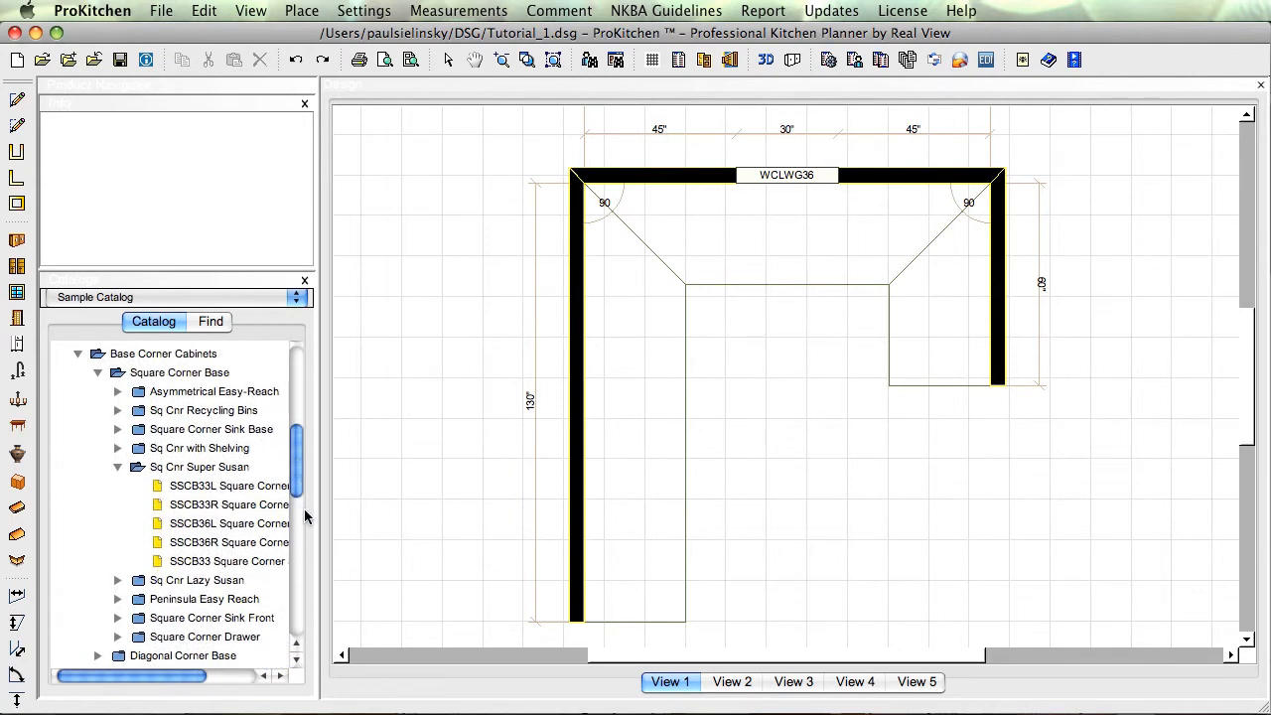
mouse_move(317, 513)
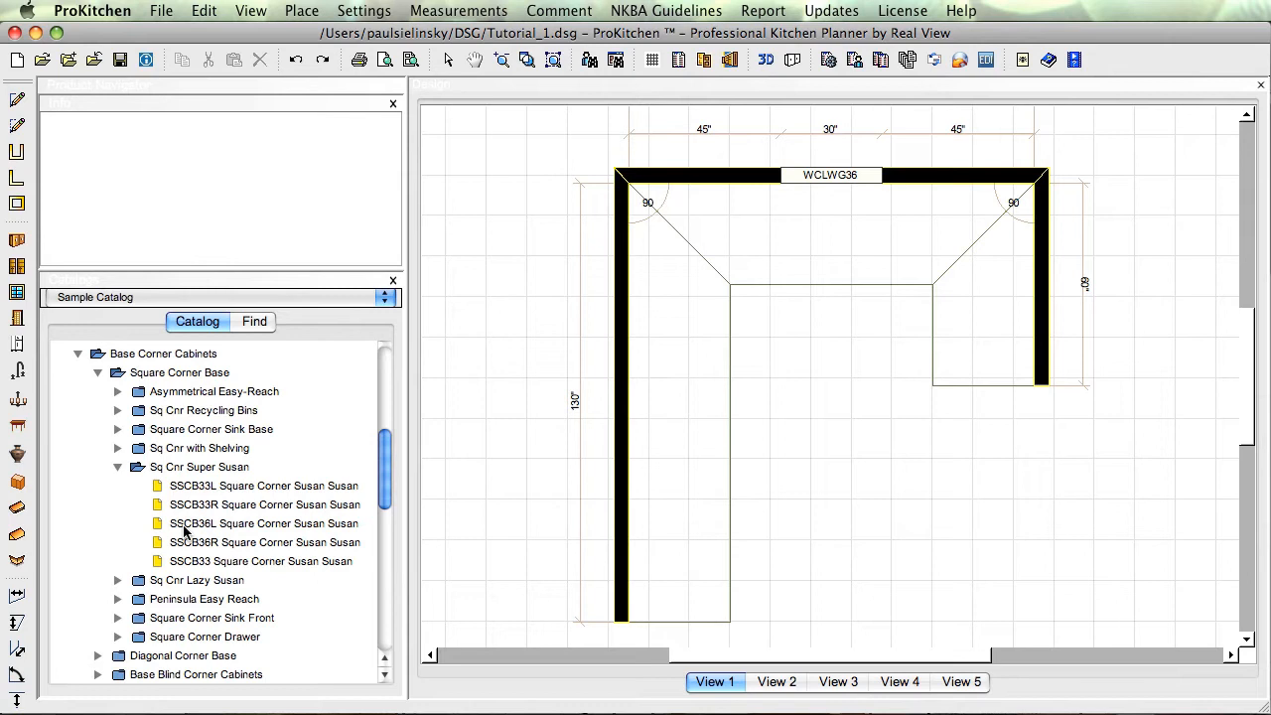
Step: Place an SSCB36L Super Susan corner cabinet in the top-left corner, confirming the Sample Catalog
left_click(262, 525)
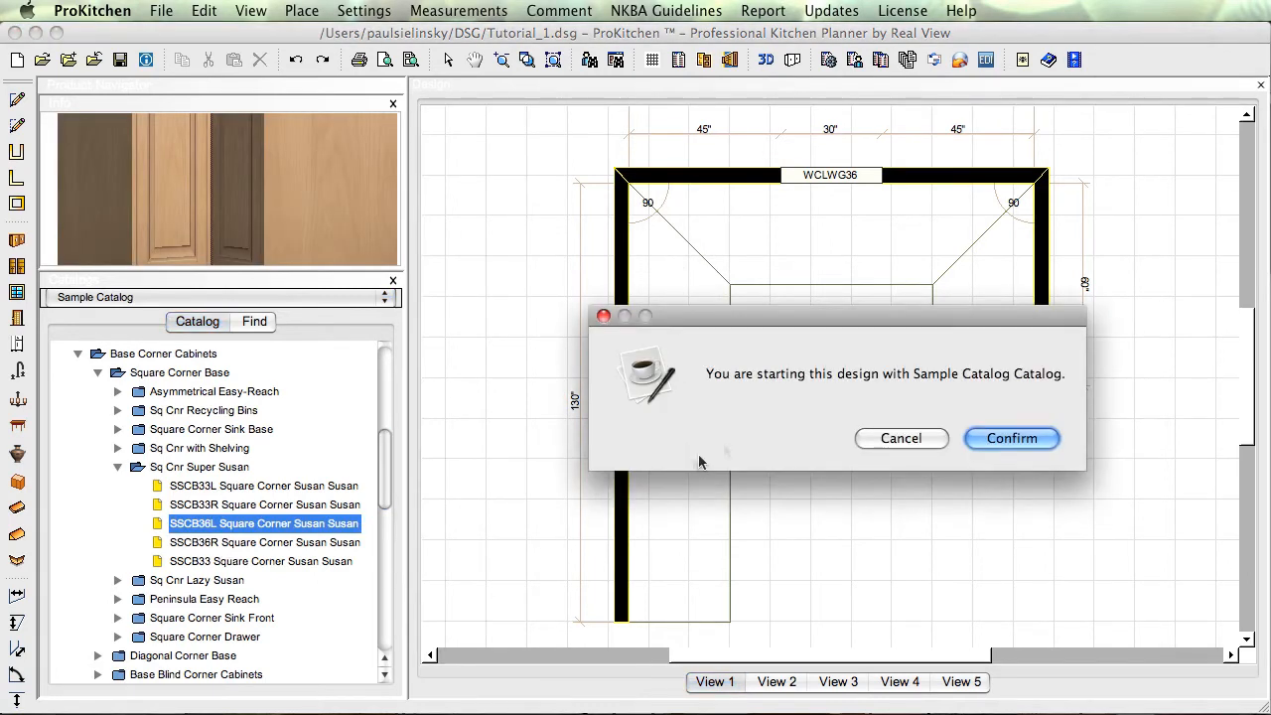
mouse_move(957, 387)
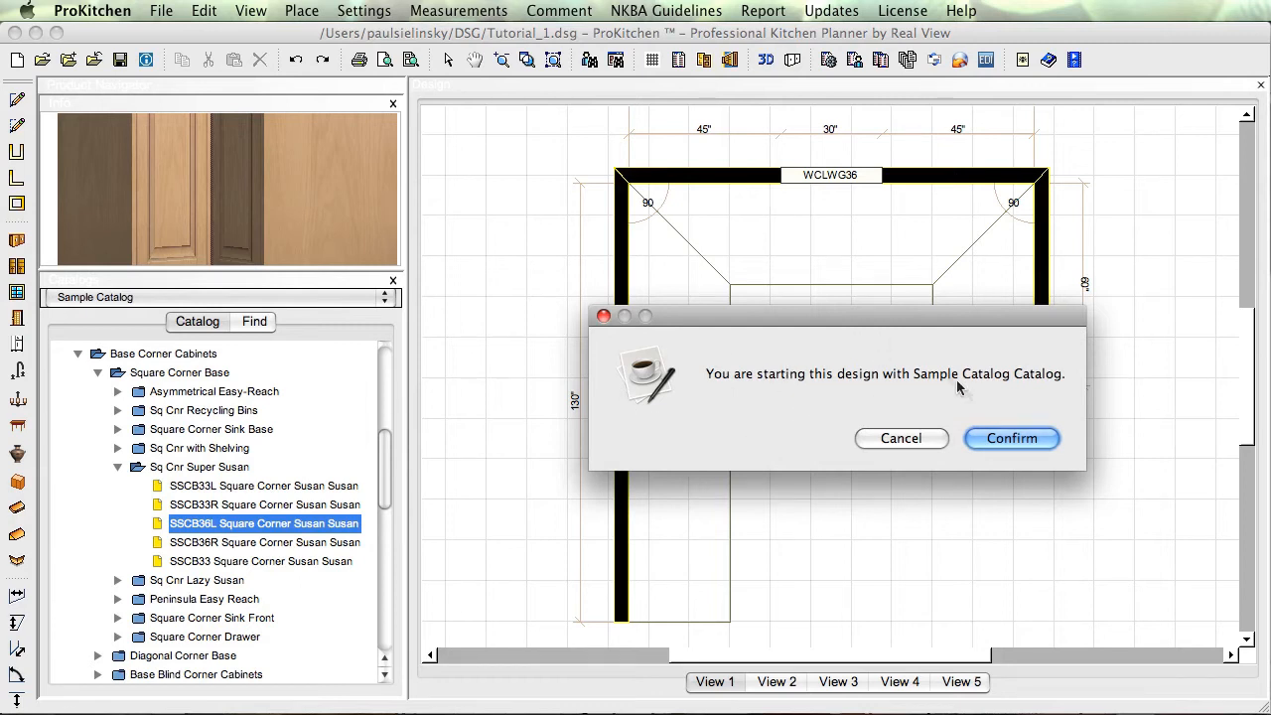
left_click(1011, 439)
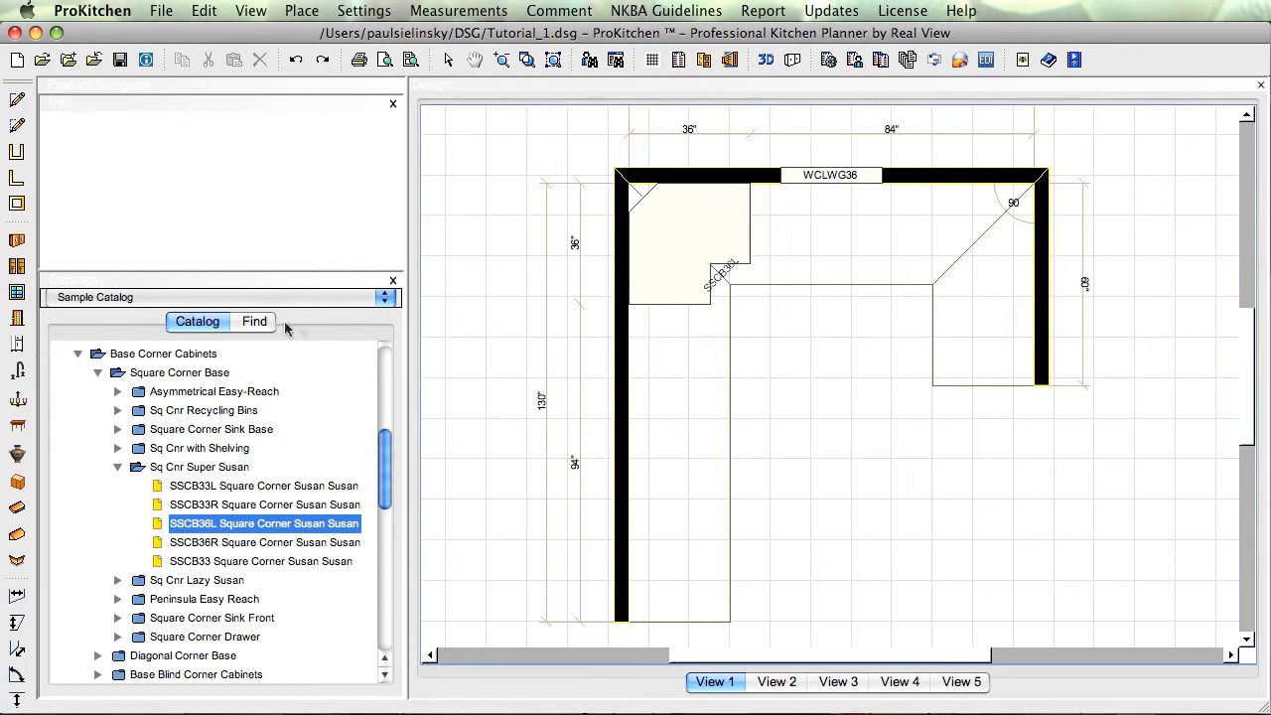
mouse_move(540, 374)
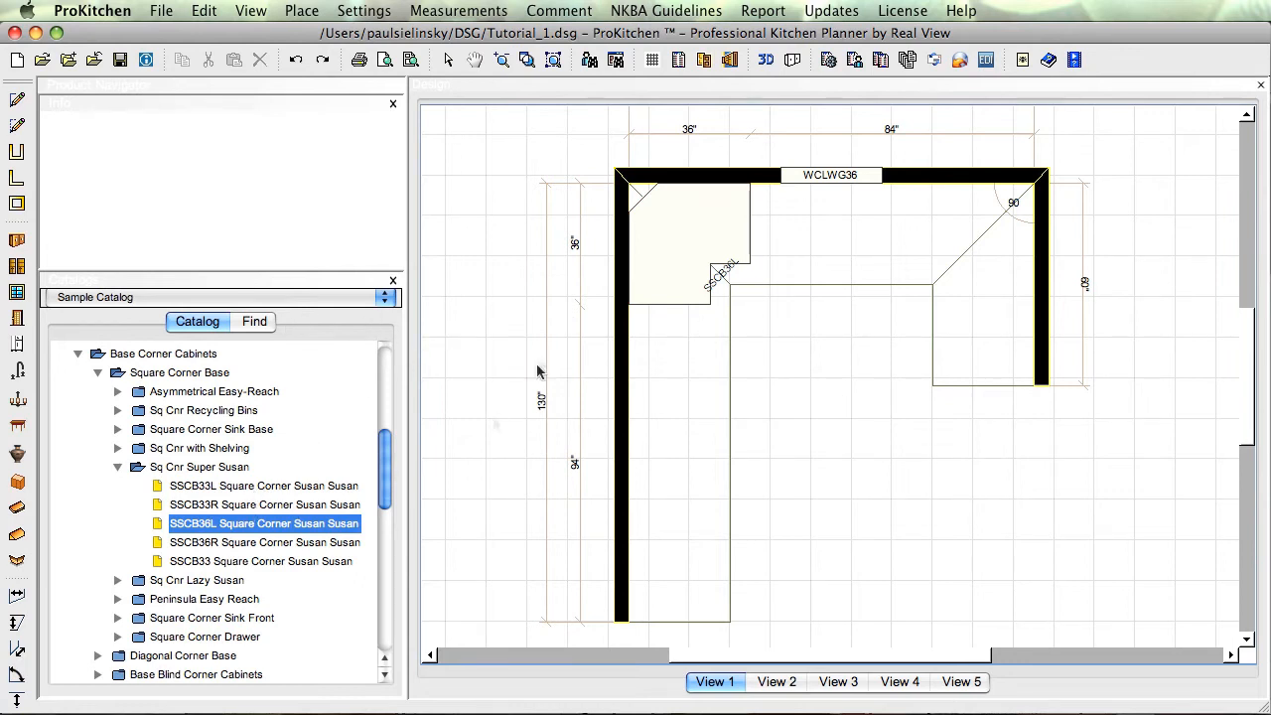
mouse_move(260, 337)
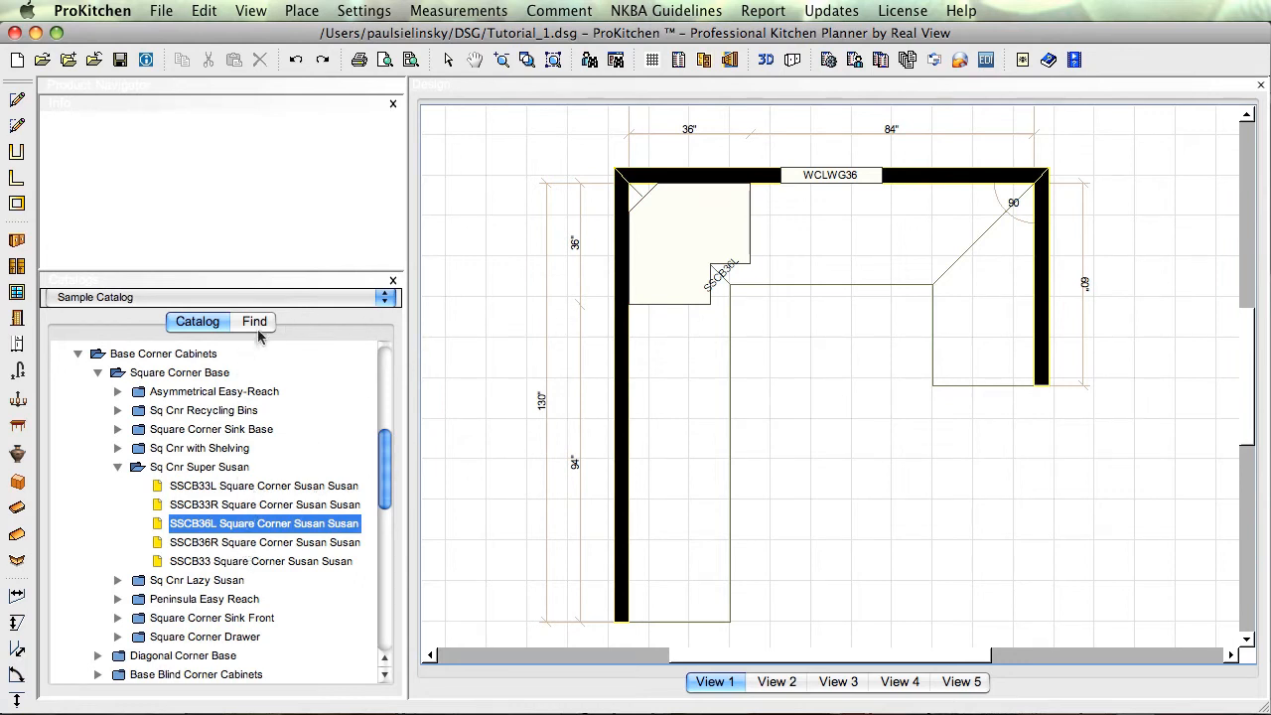
Step: Search the catalog for sscb36 and place SSCB36R in the top-right corner
left_click(255, 322)
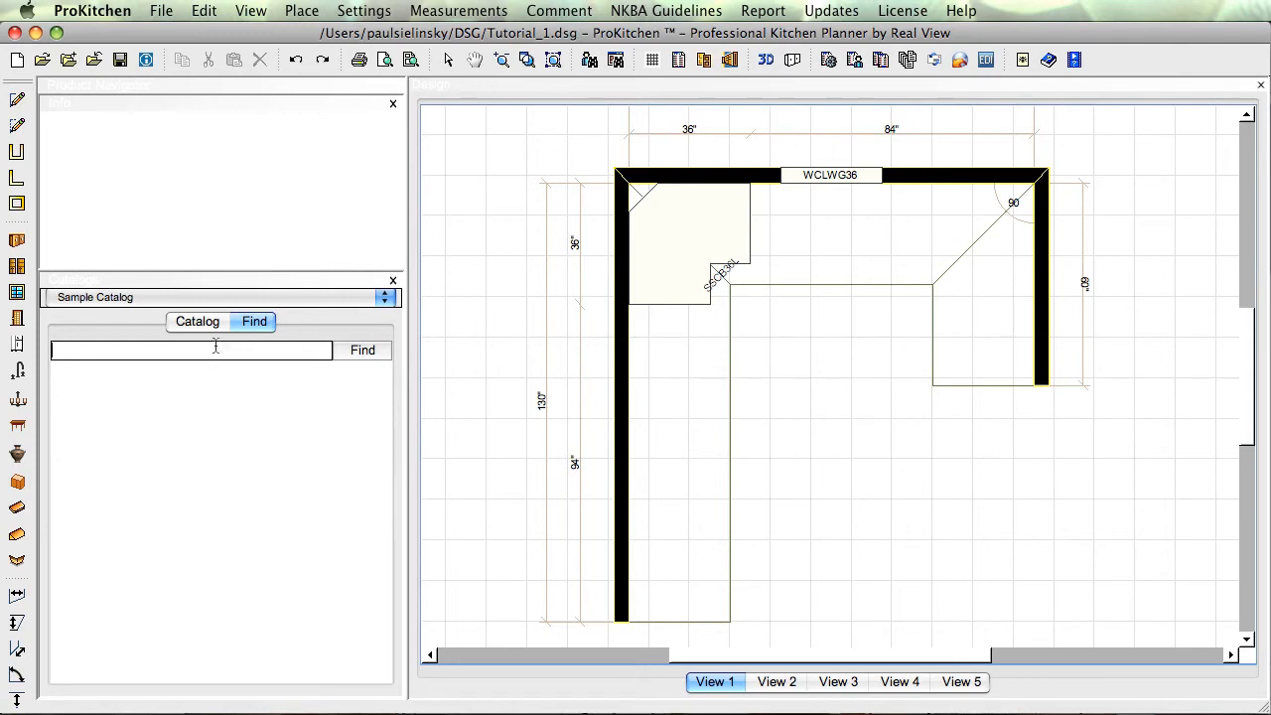
mouse_move(203, 350)
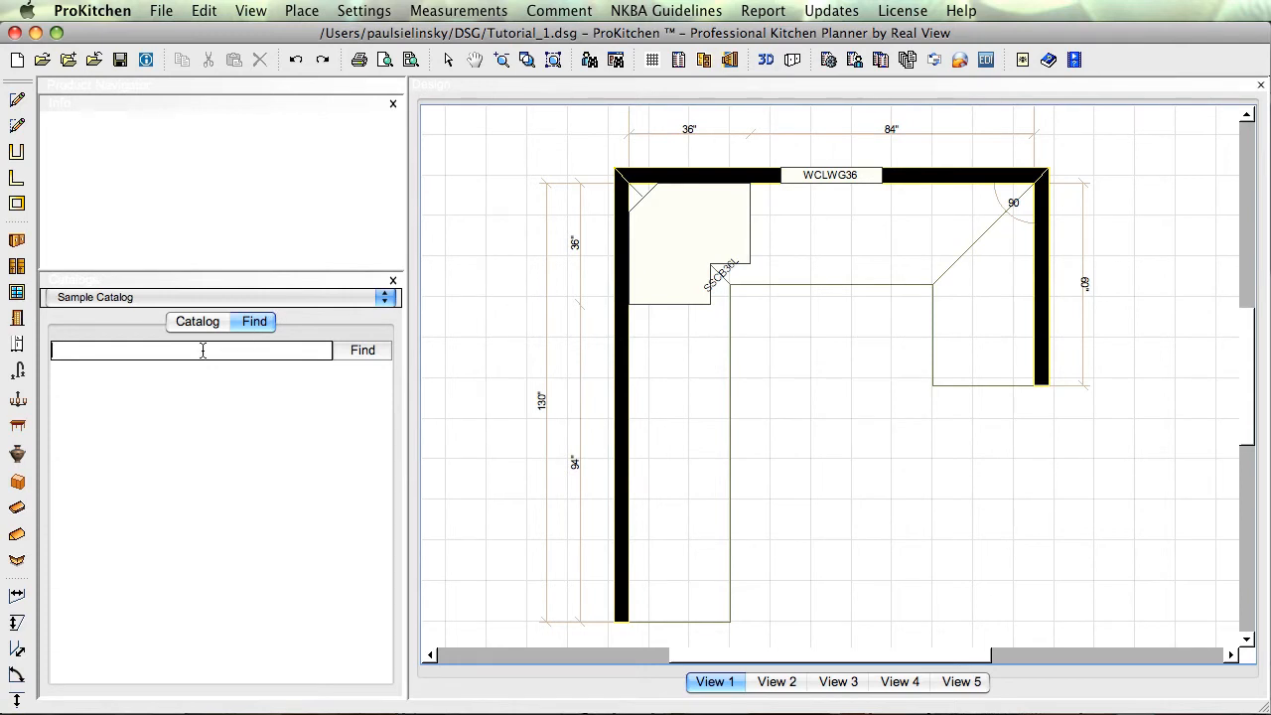
type("ss")
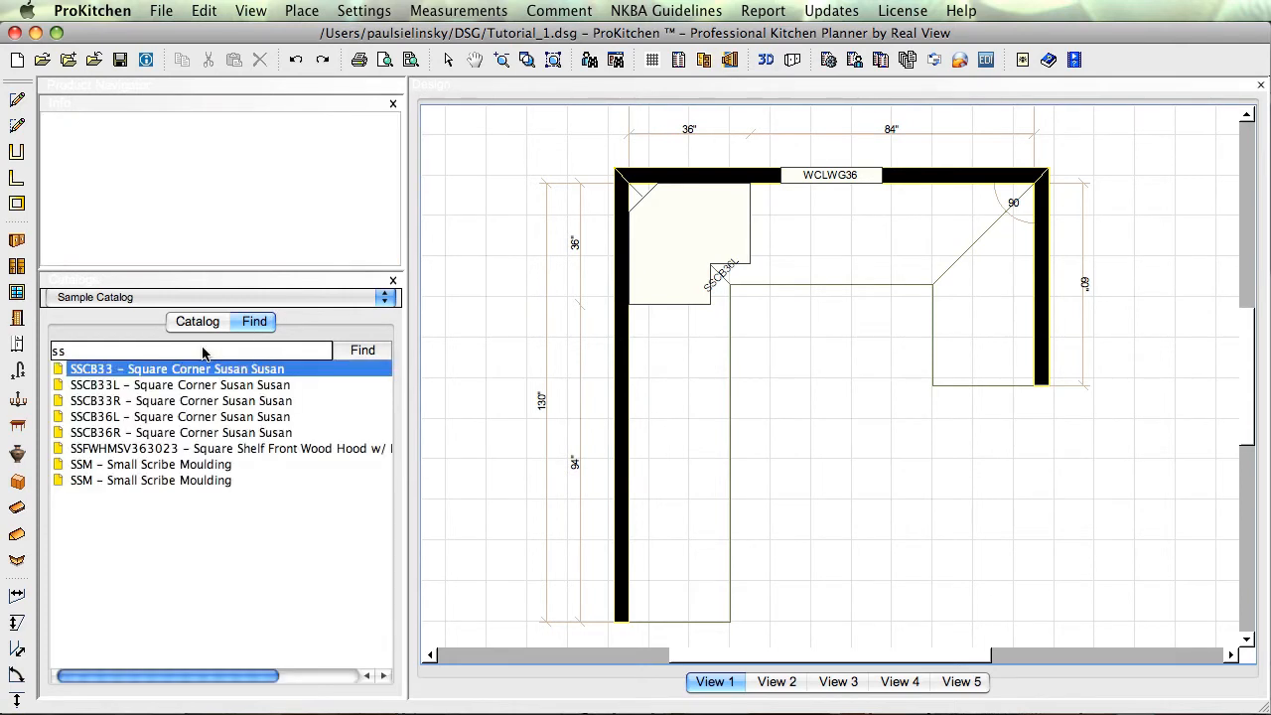
left_click(177, 367)
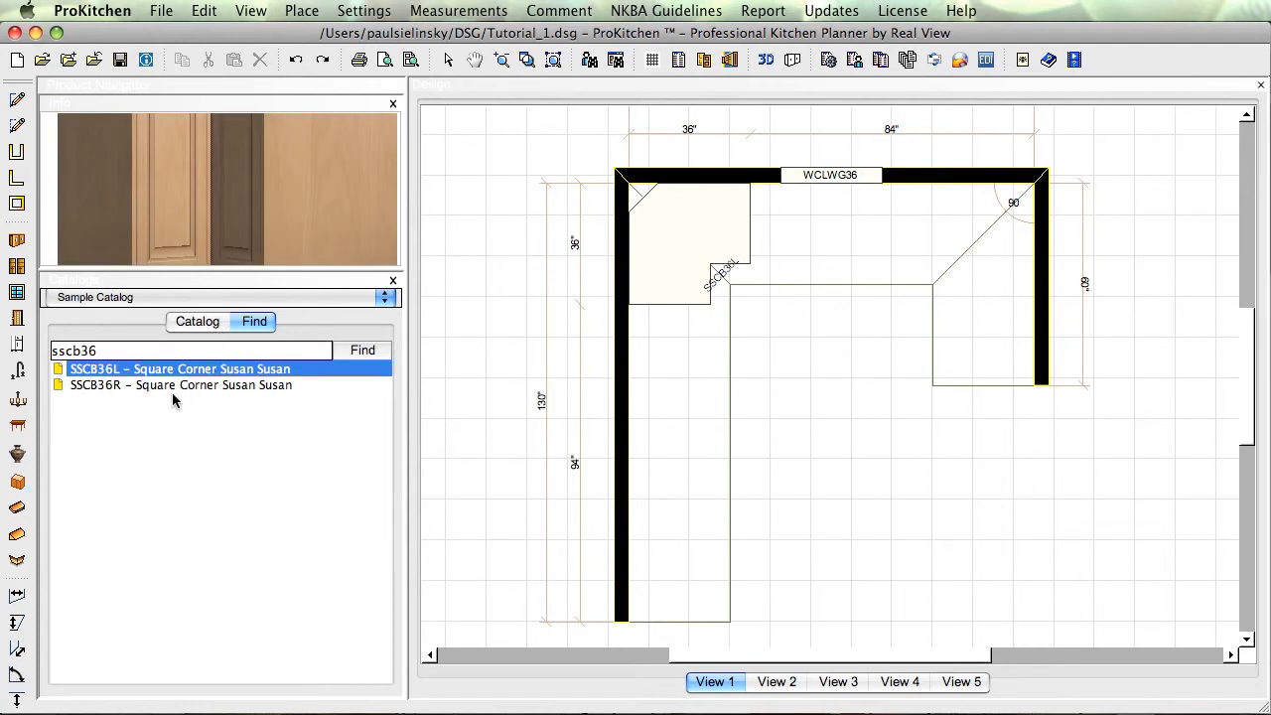
left_click(181, 386)
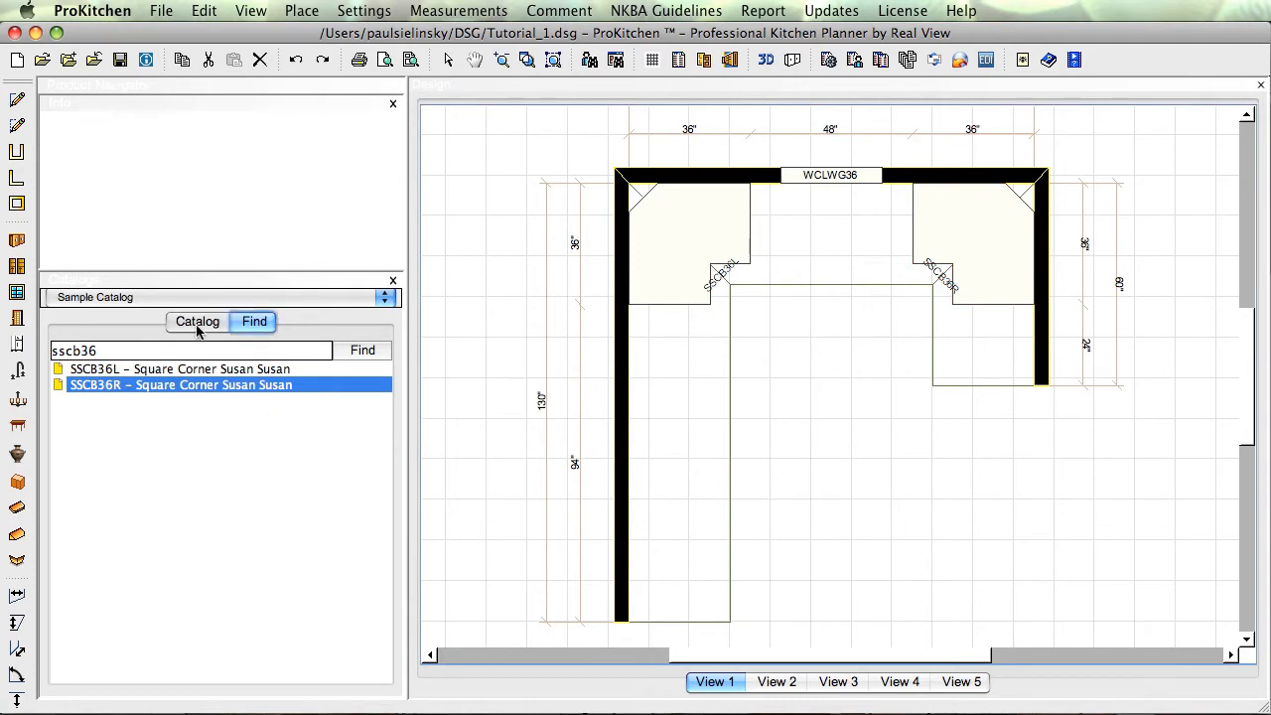
left_click(197, 322)
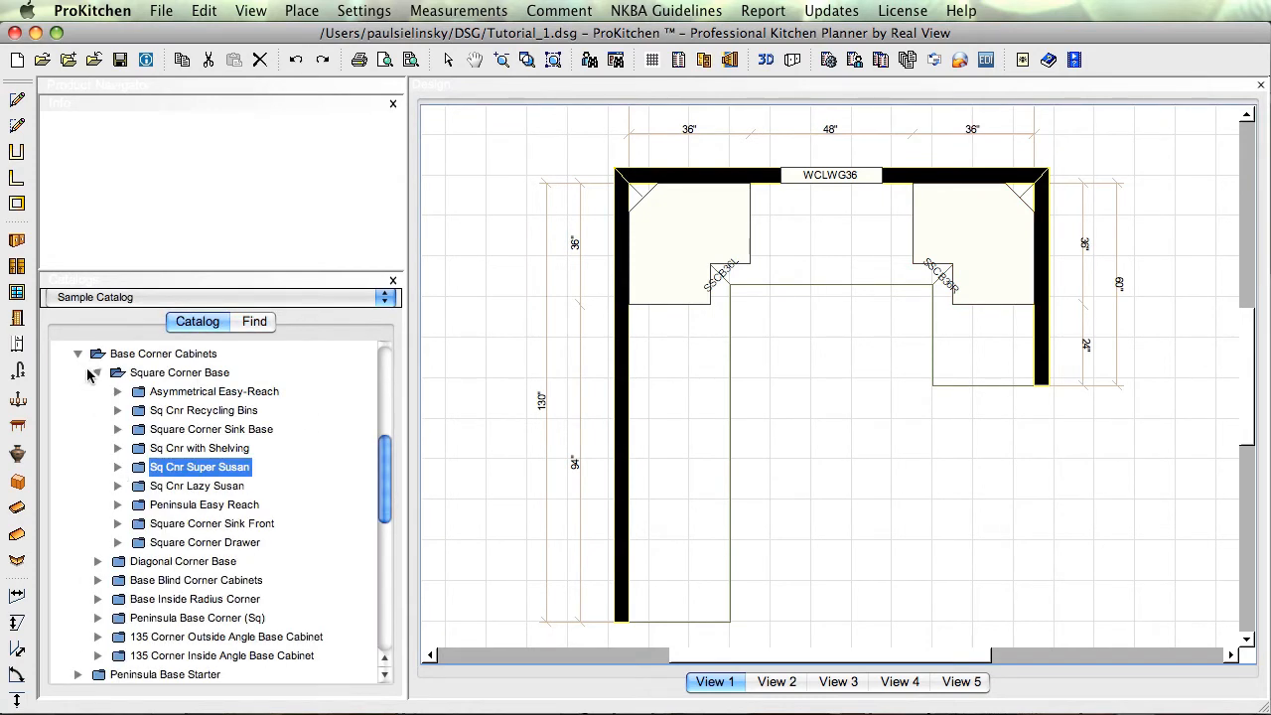
Step: Browse to Base Cabinets w/ Door & Drawer and place B09L and B18L on the left wall
left_click(95, 374)
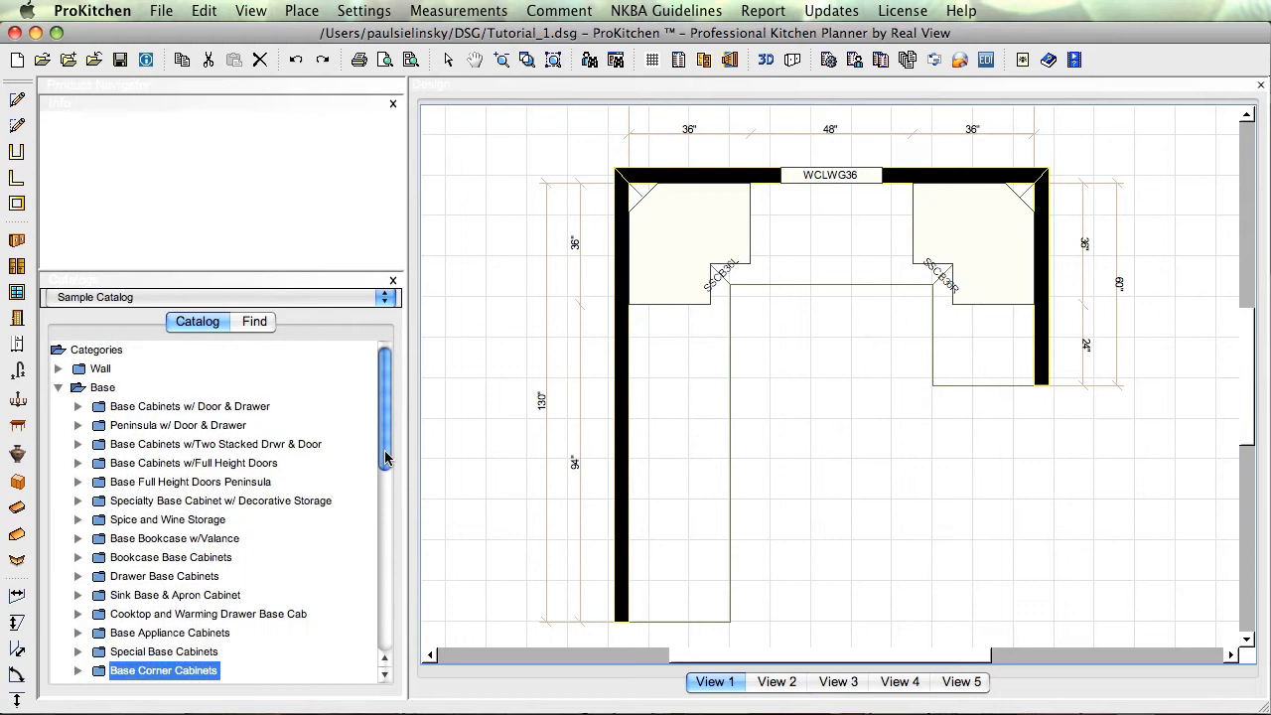
mouse_move(91, 410)
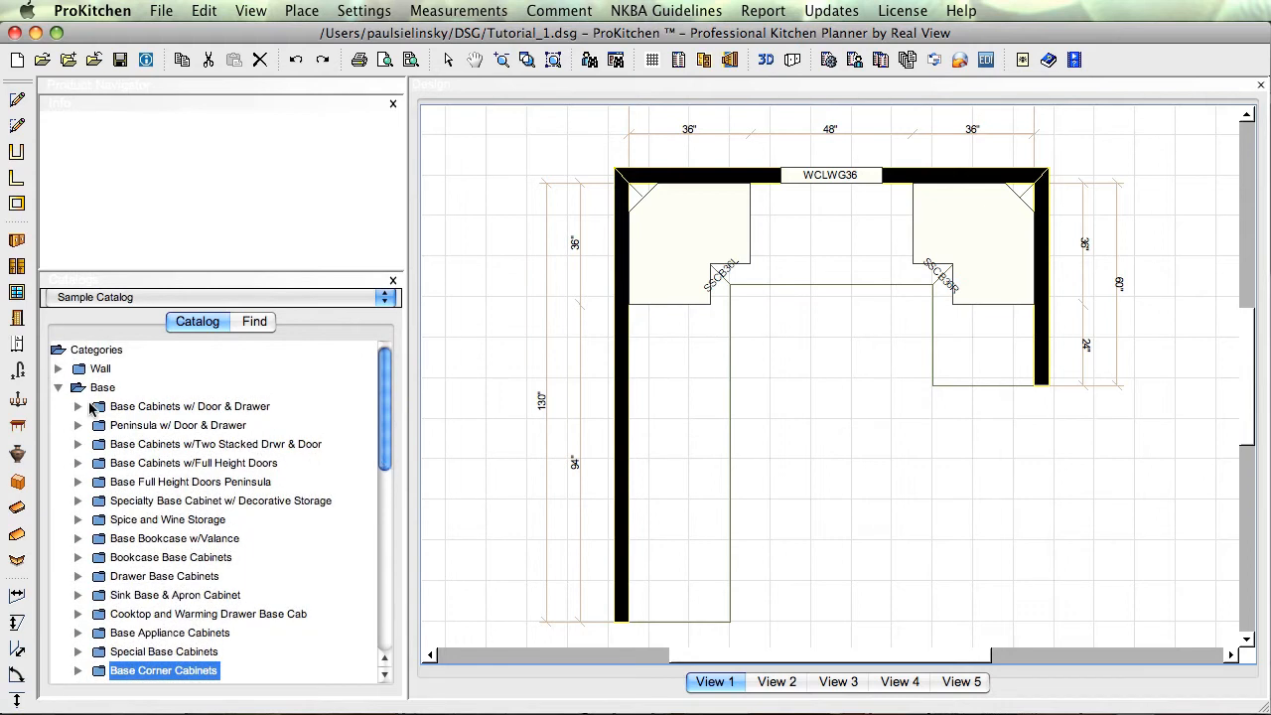
left_click(77, 405)
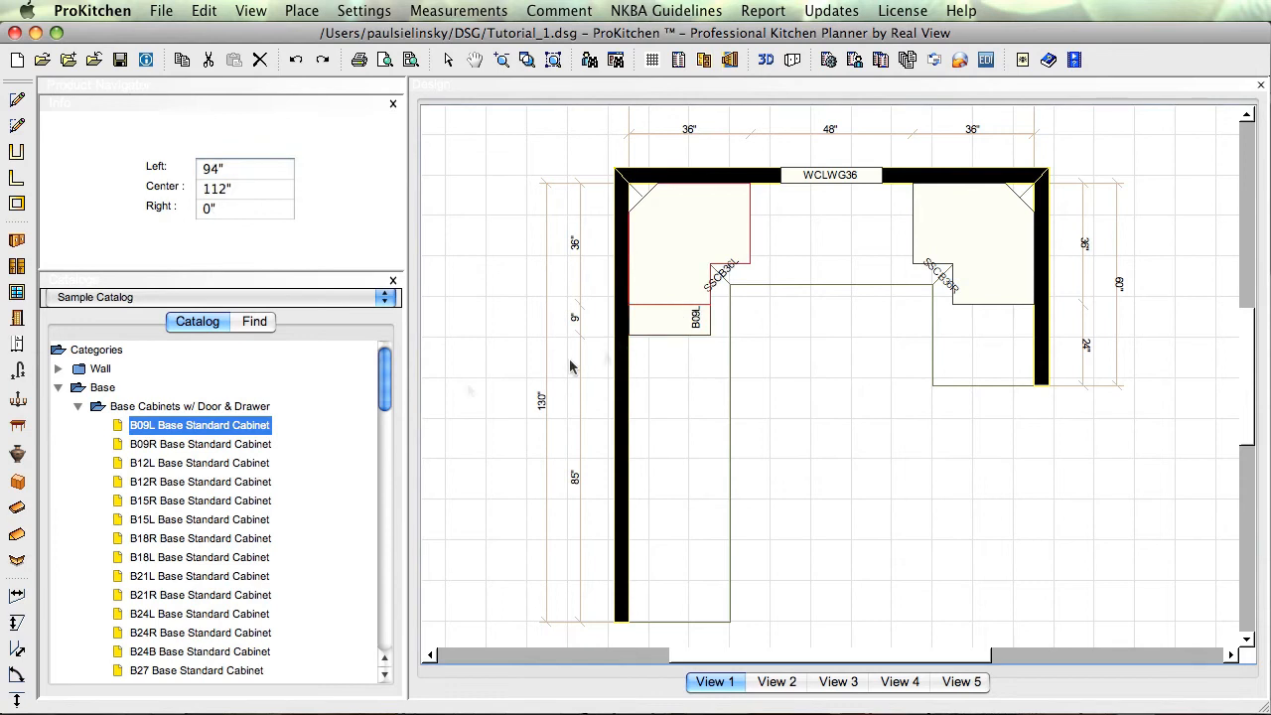
mouse_move(155, 572)
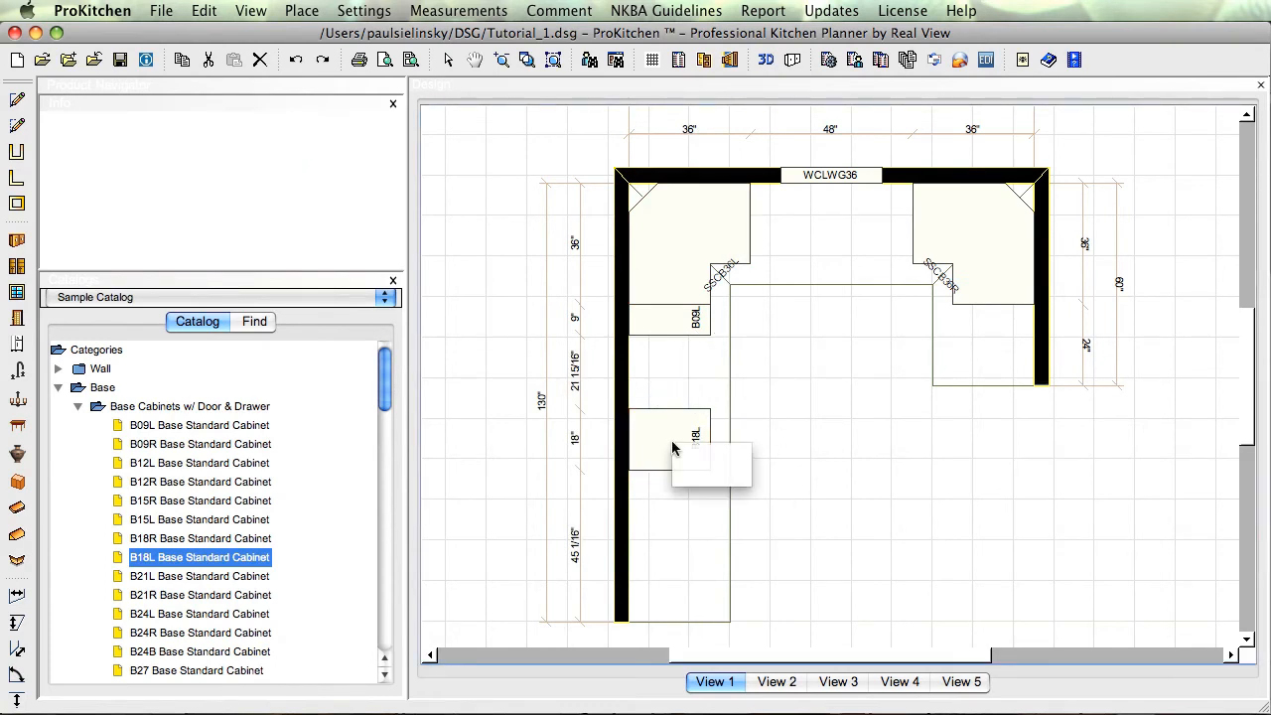
Step: Drag B18L along and off the left wall, then return it against the wall about 20 inches below B09L
right_click(671, 441)
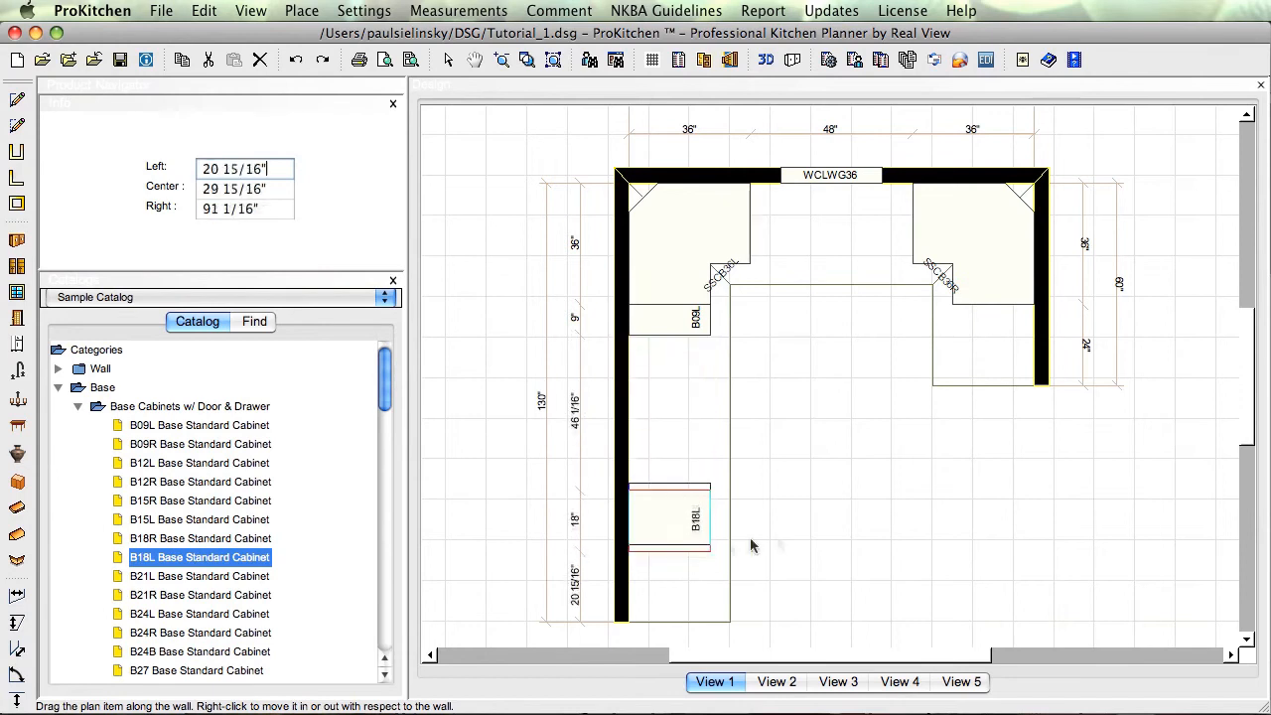
left_click_drag(669, 516, 669, 411)
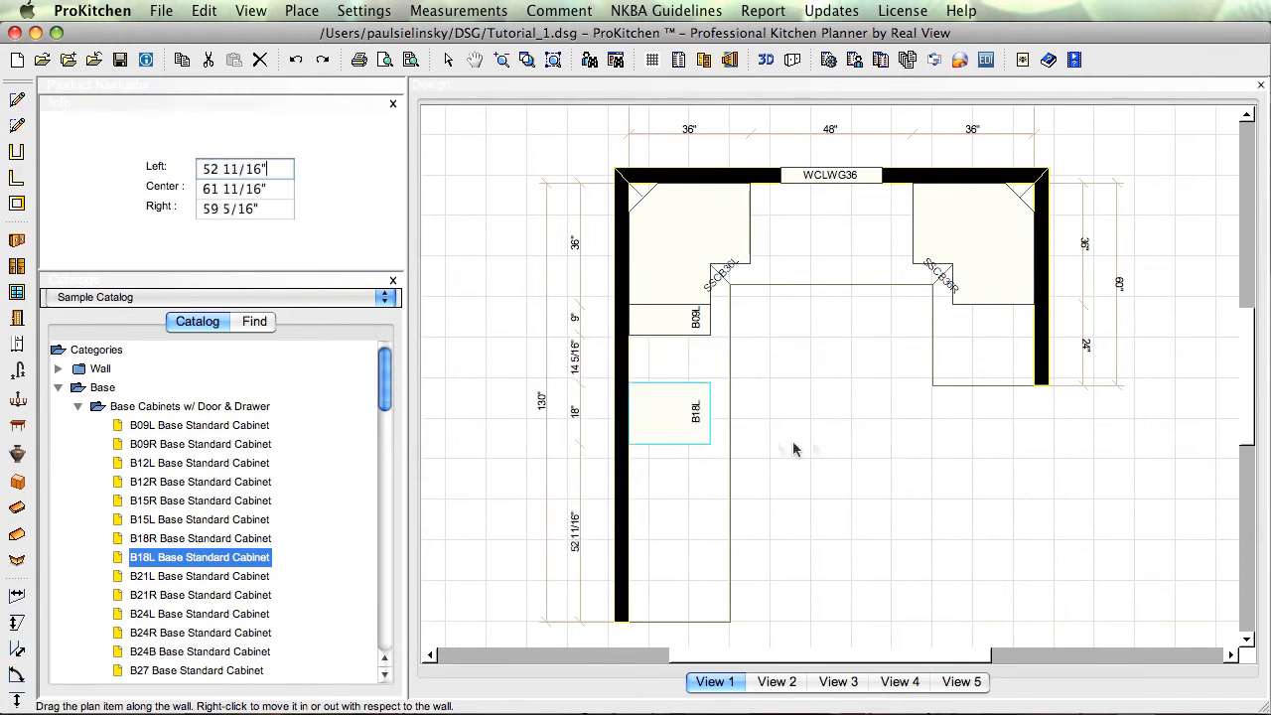
left_click_drag(679, 411, 679, 437)
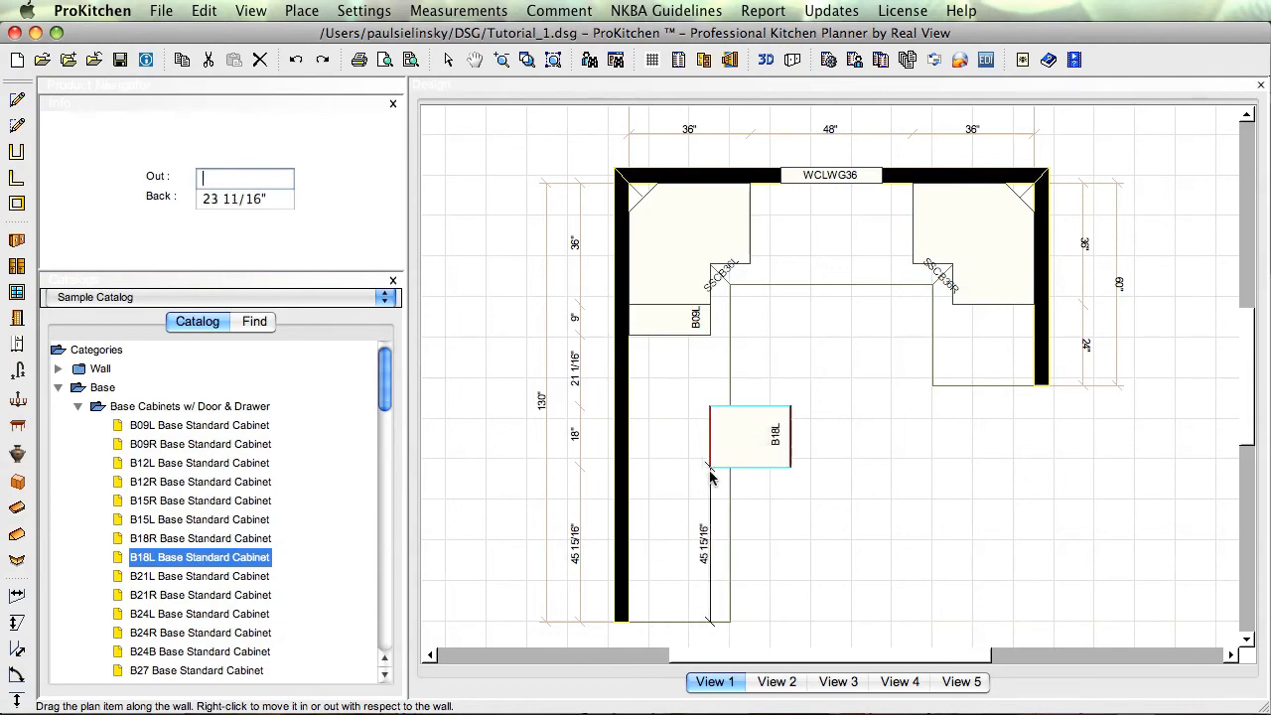
left_click_drag(750, 437, 675, 437)
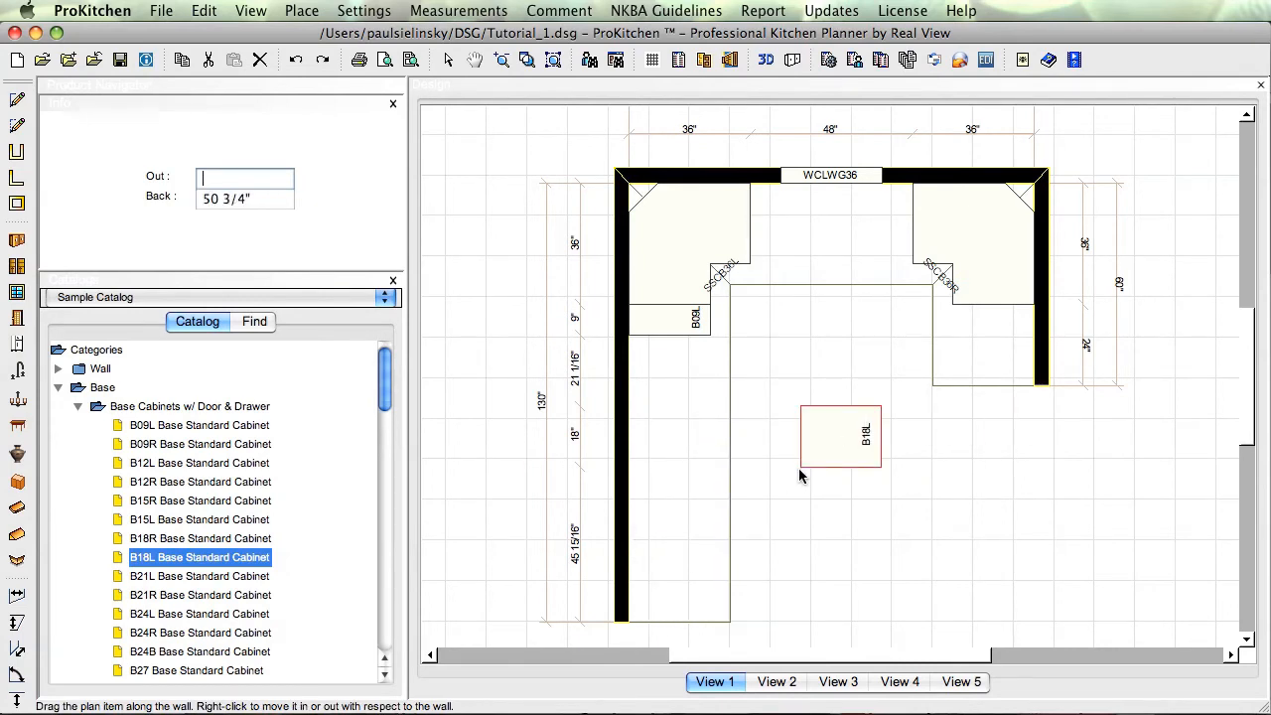
left_click_drag(840, 437, 840, 552)
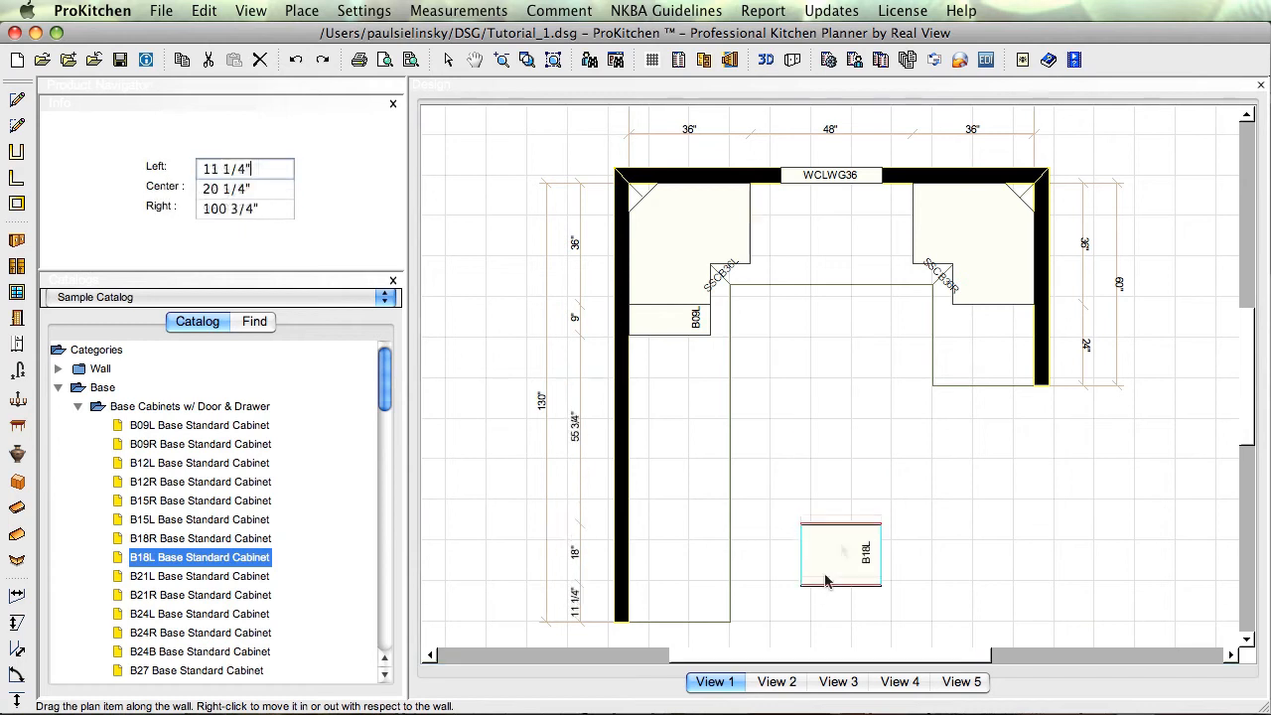
left_click_drag(842, 552, 842, 433)
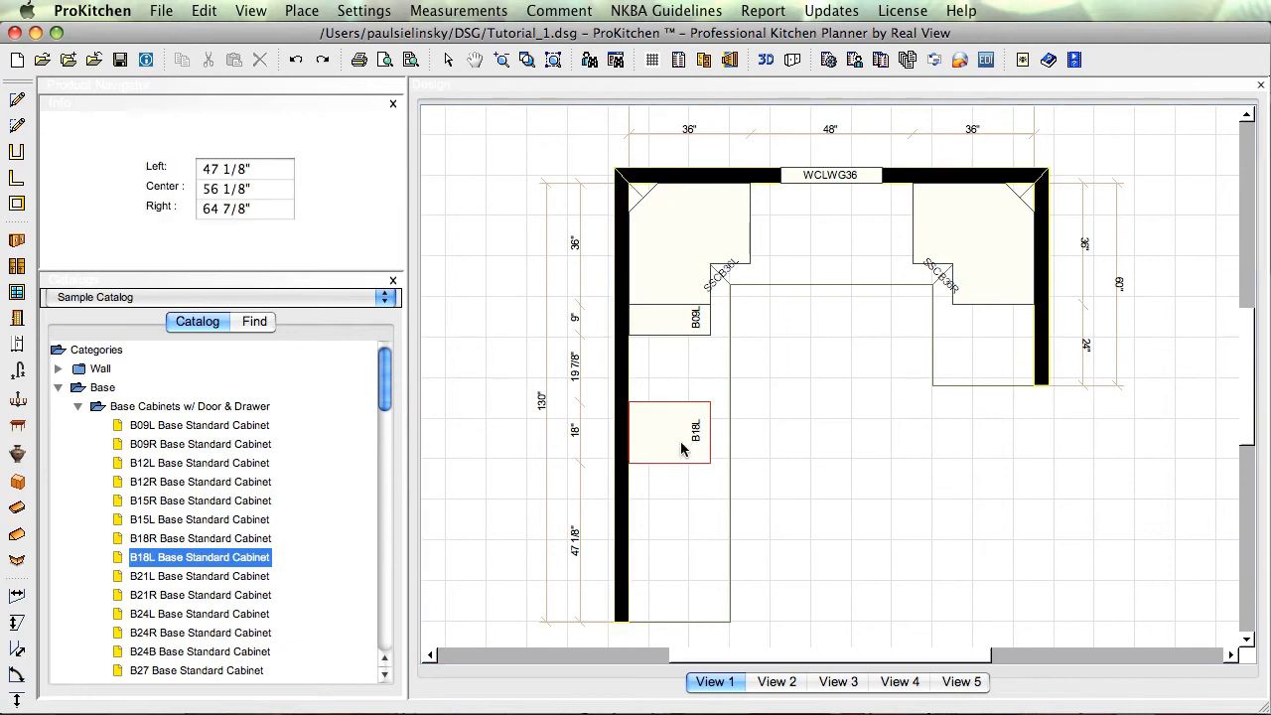
Step: Move the B18L cabinet freely to a spot near the bottom of the room
right_click(695, 456)
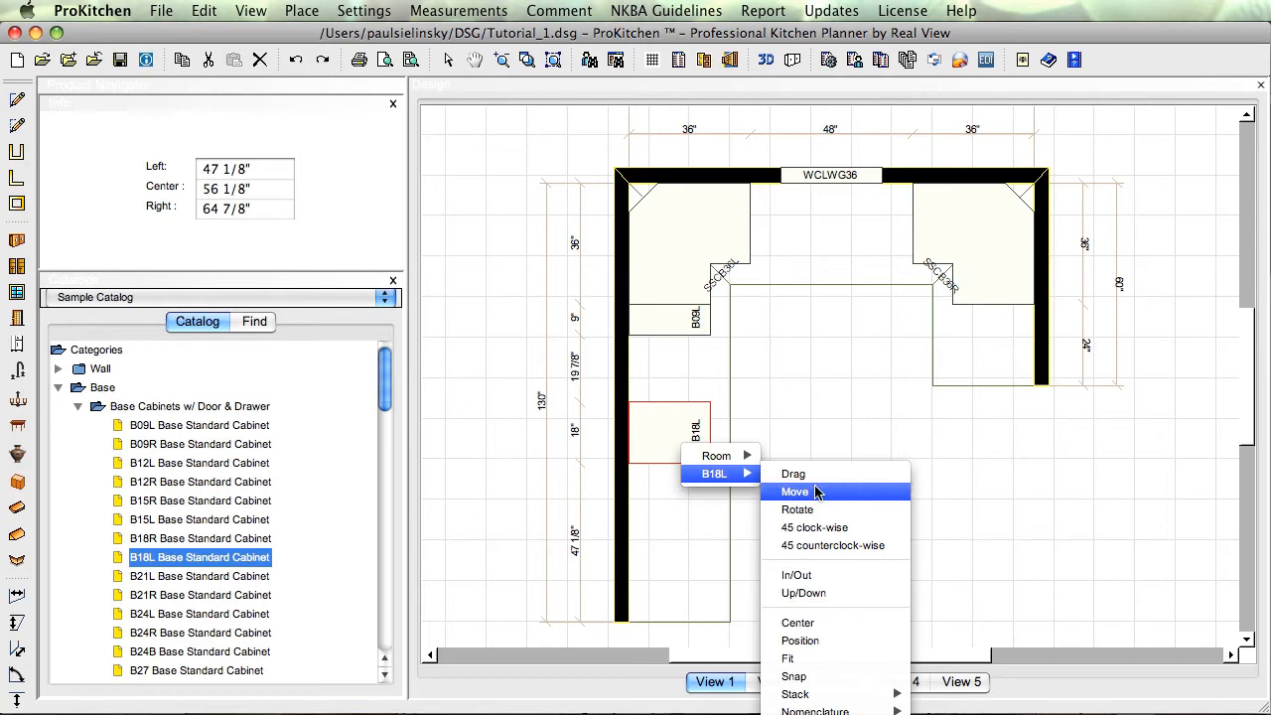
left_click(794, 493)
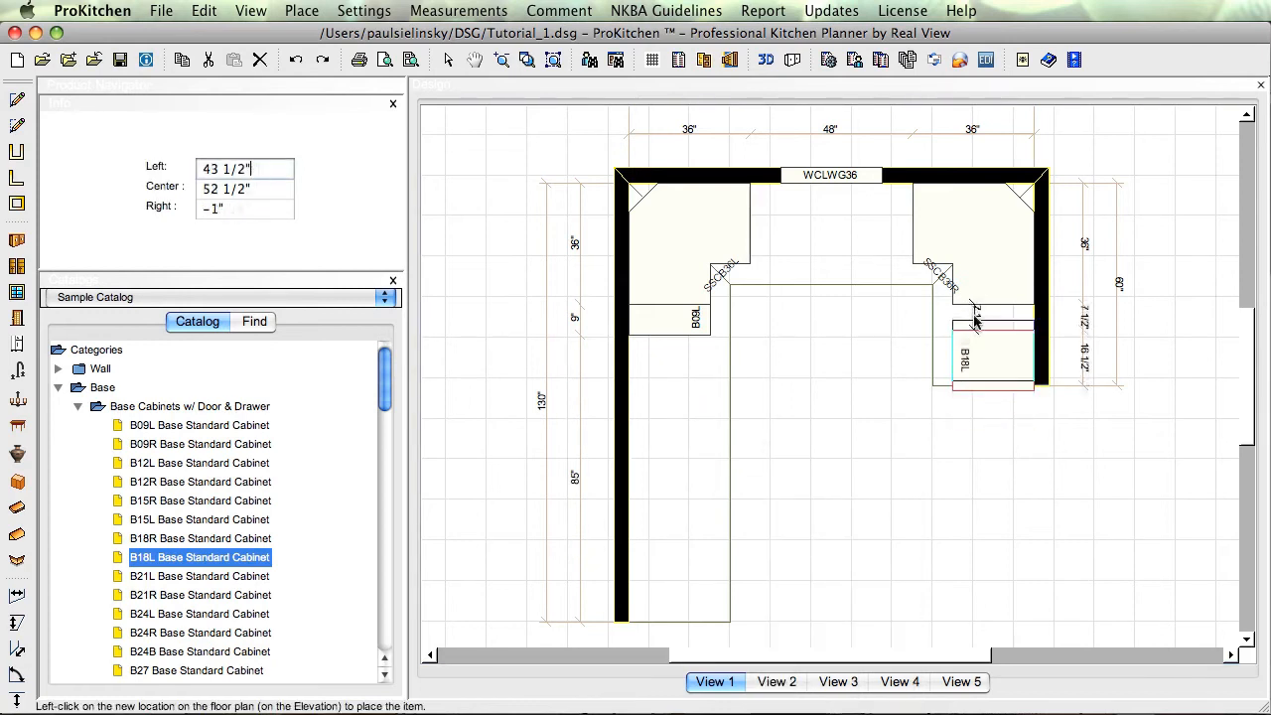
right_click(993, 338)
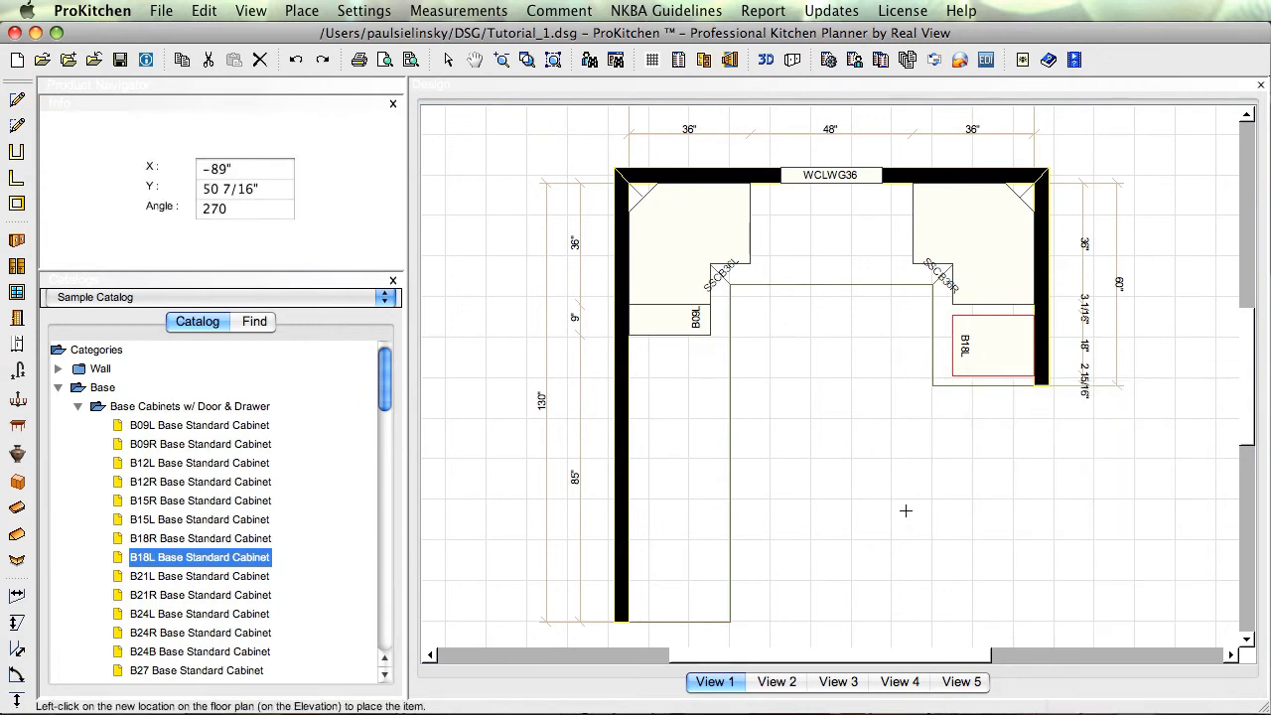
mouse_move(882, 512)
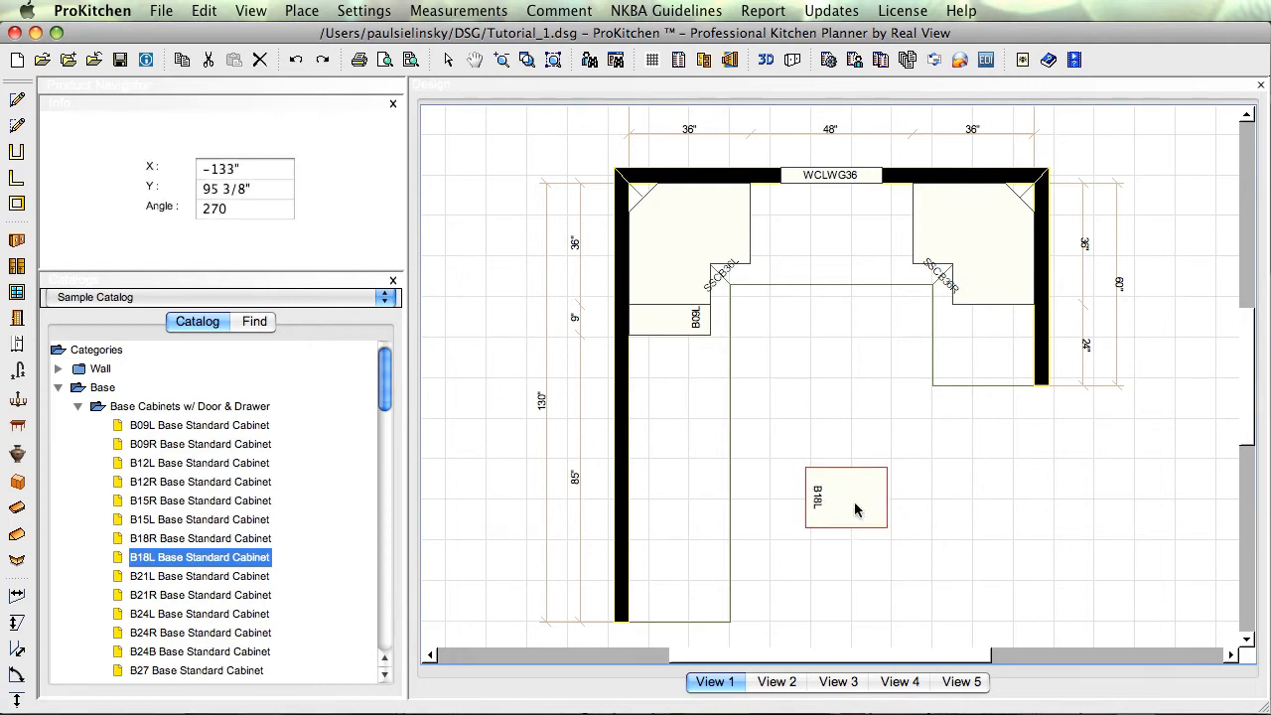
mouse_move(878, 508)
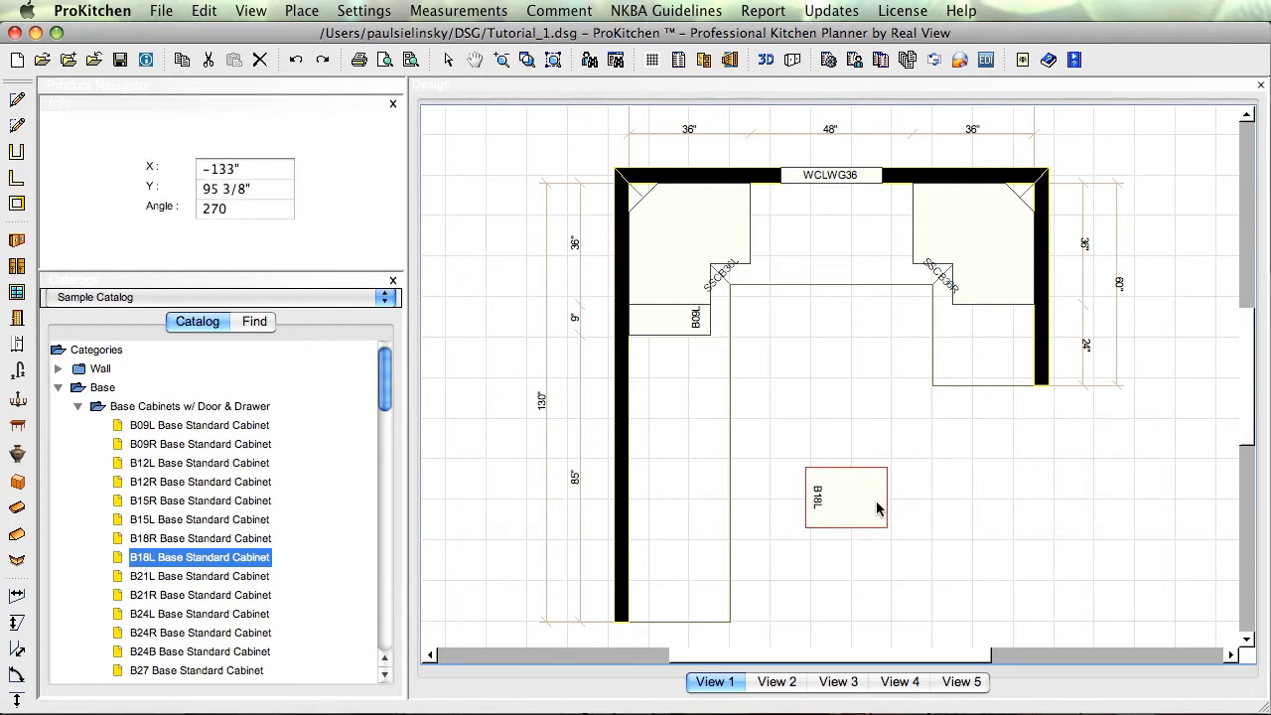
Step: Rotate the freestanding B18L cabinet from 270 to 360 degrees so its label reads horizontally
right_click(846, 497)
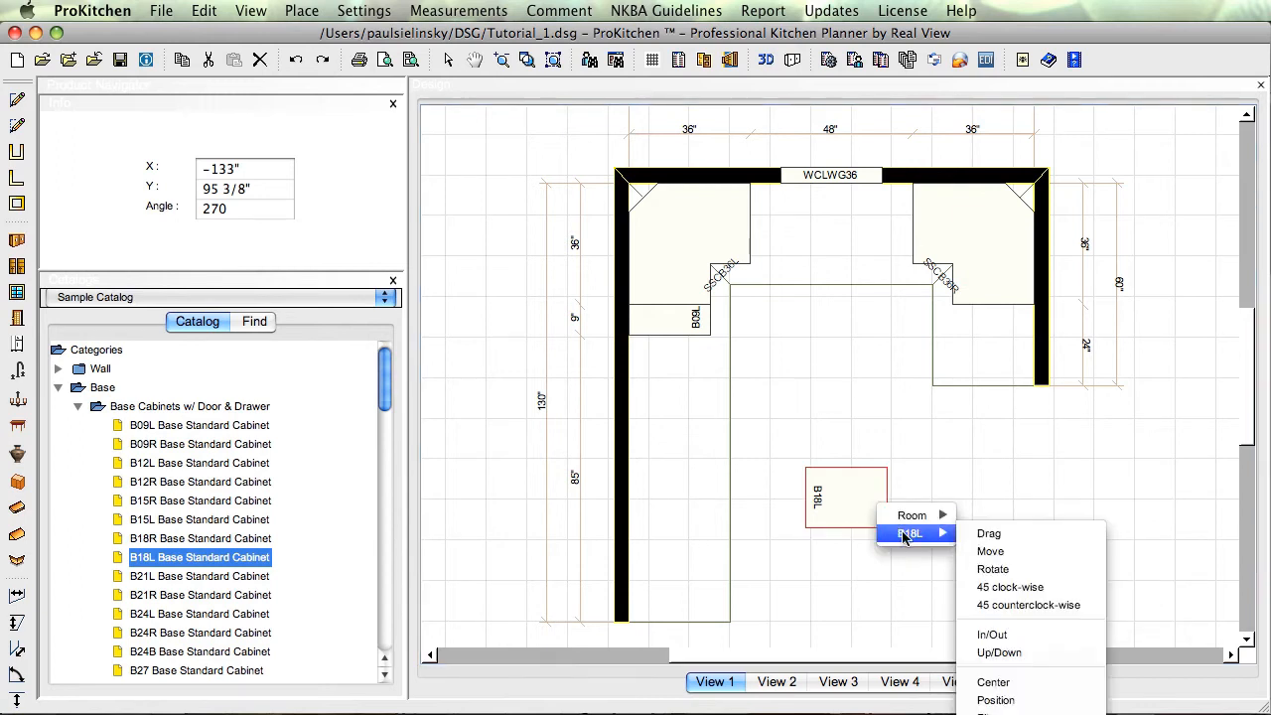
mouse_move(993, 568)
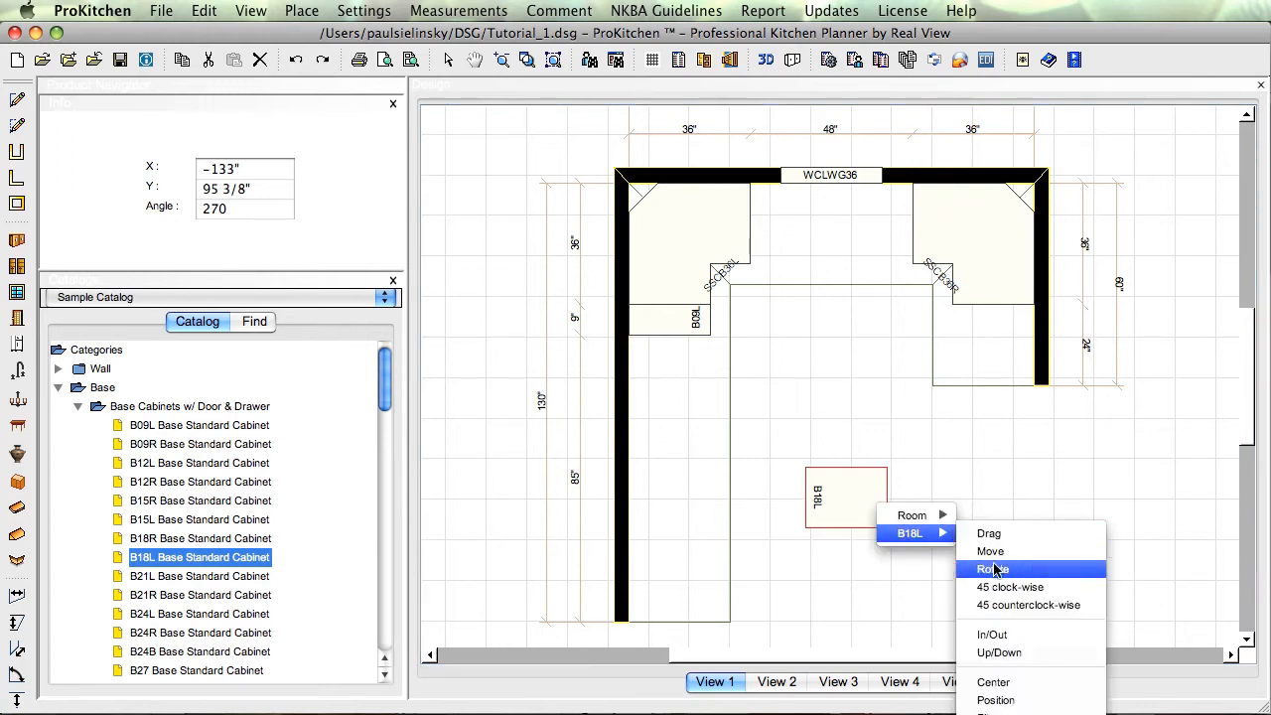
left_click(993, 568)
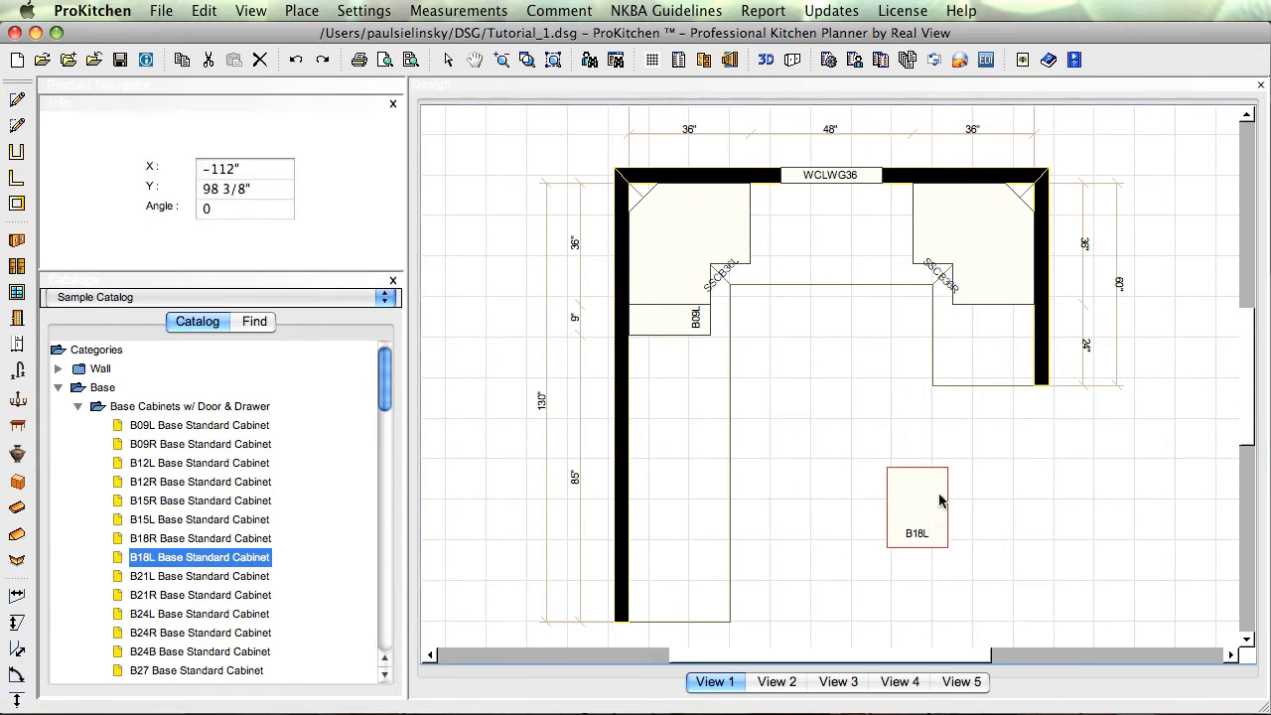
mouse_move(933, 505)
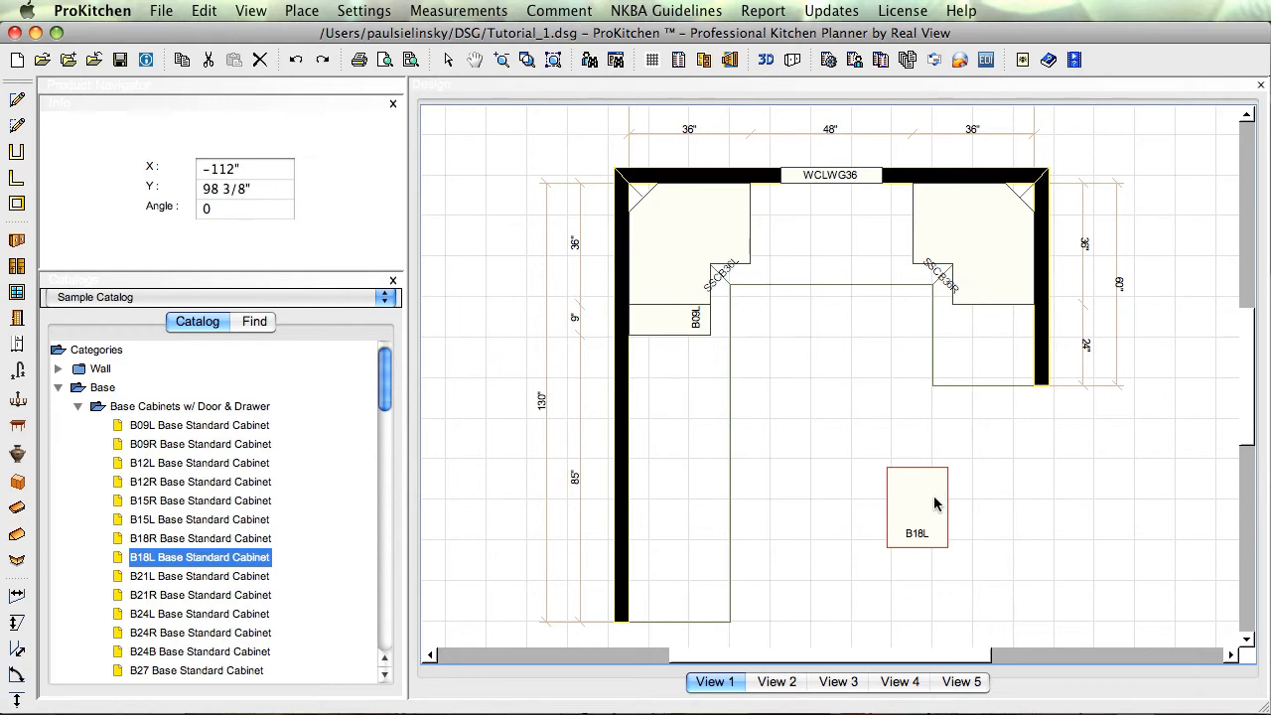
right_click(917, 506)
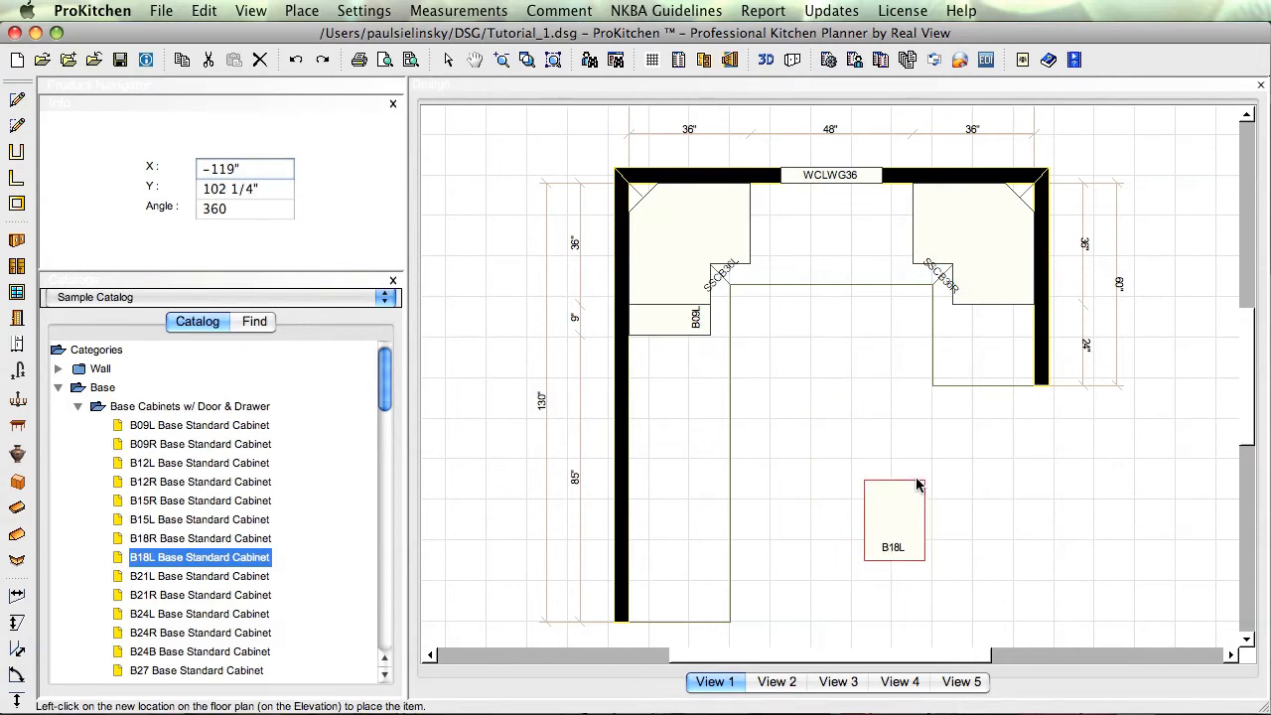
Step: Turn B18L 45 degrees clockwise and drag it around the plan, setting it down mid-room
right_click(894, 517)
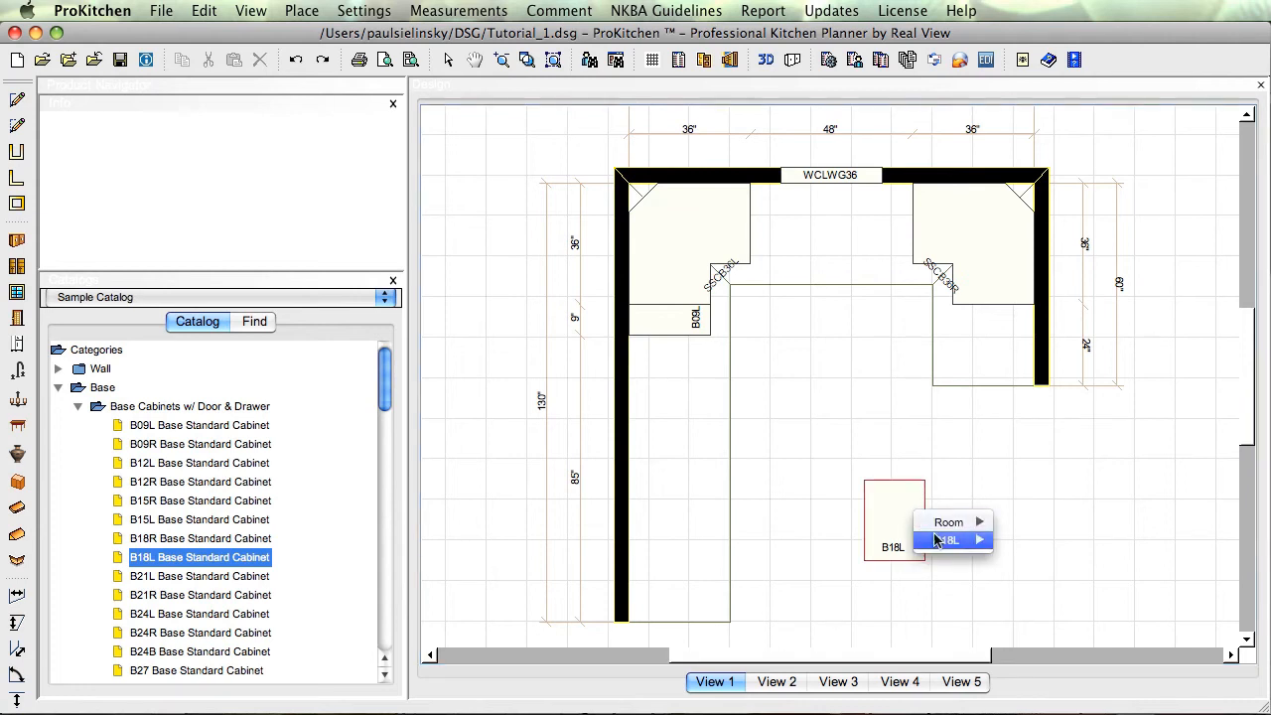
mouse_move(945, 540)
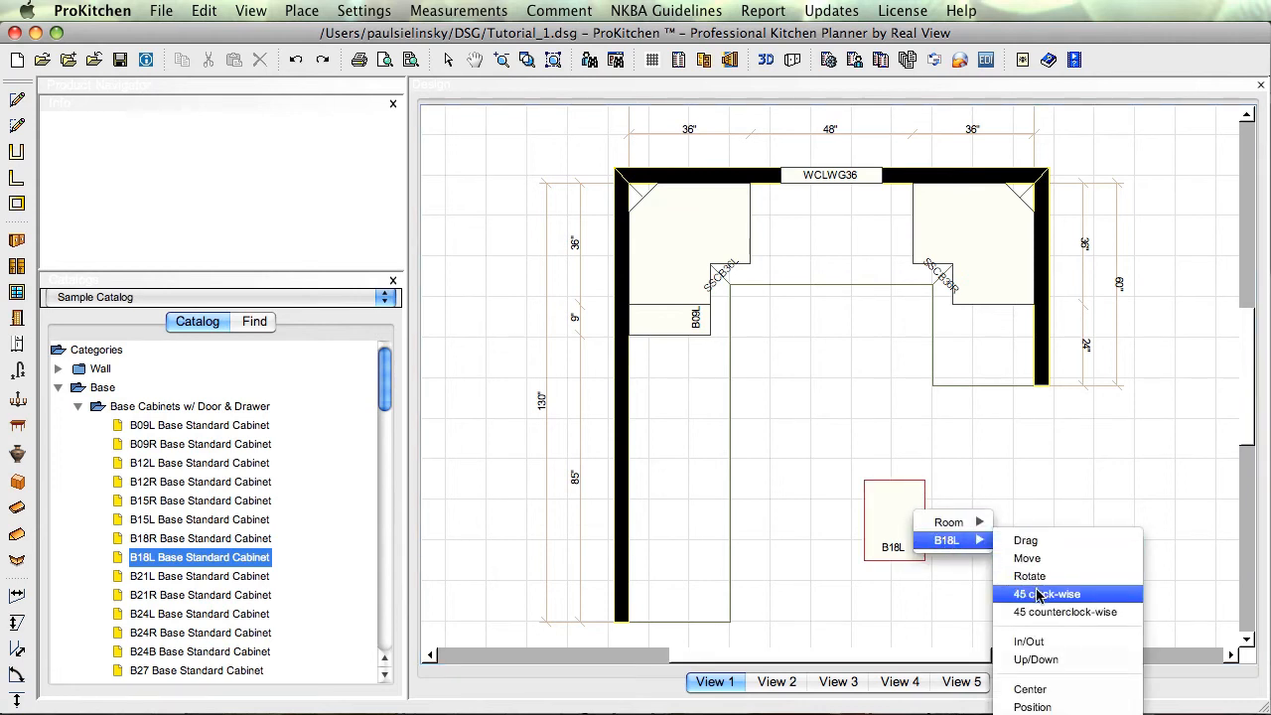
left_click(1045, 592)
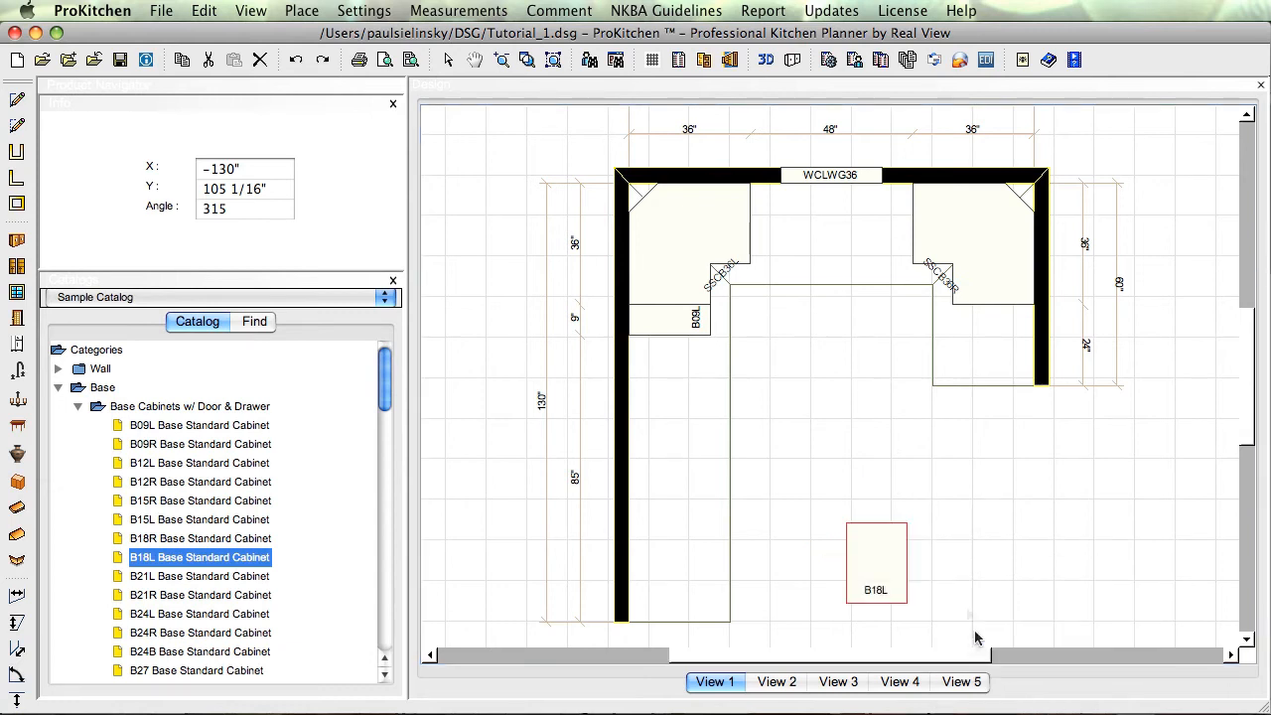
left_click_drag(876, 564, 876, 457)
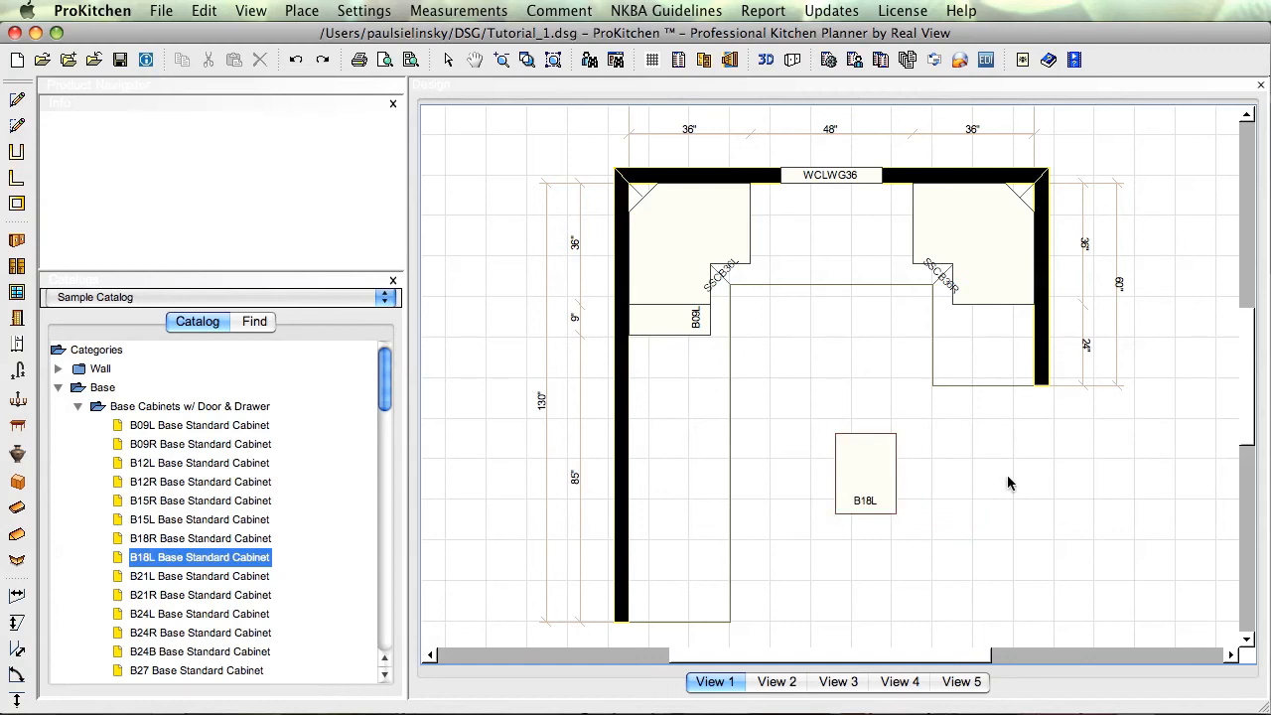
left_click_drag(866, 473, 667, 447)
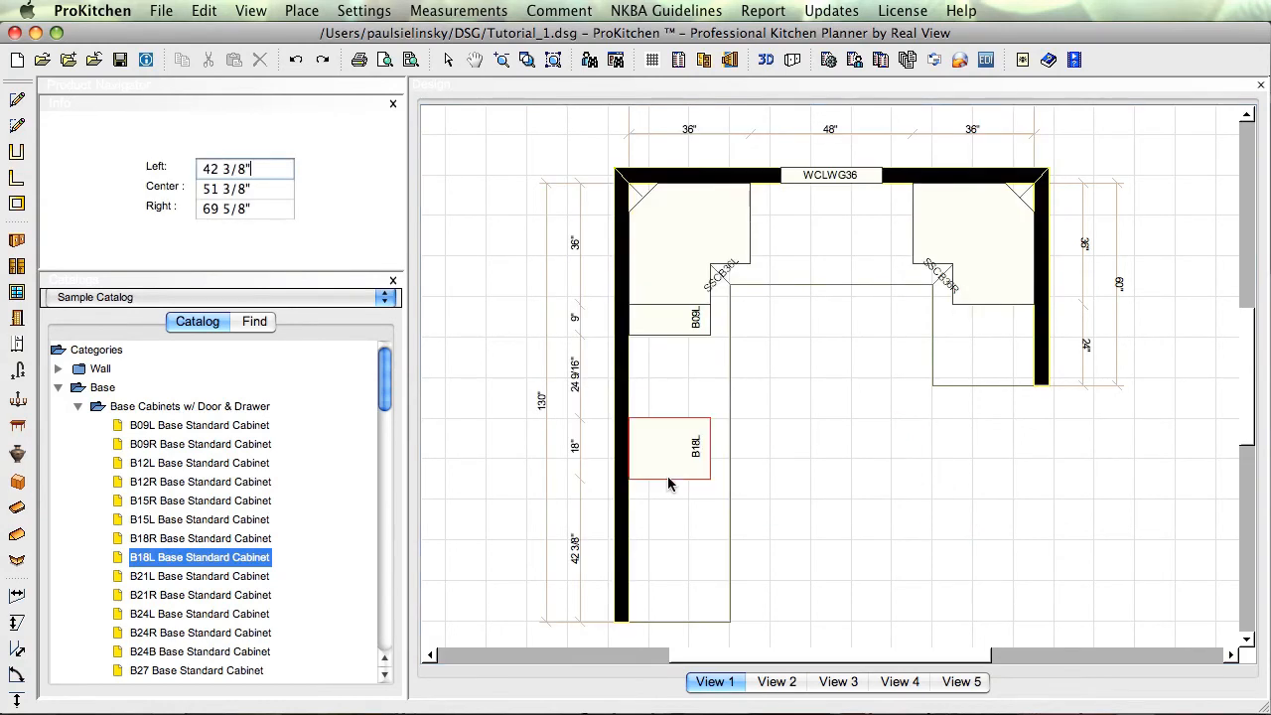
left_click_drag(667, 447, 878, 455)
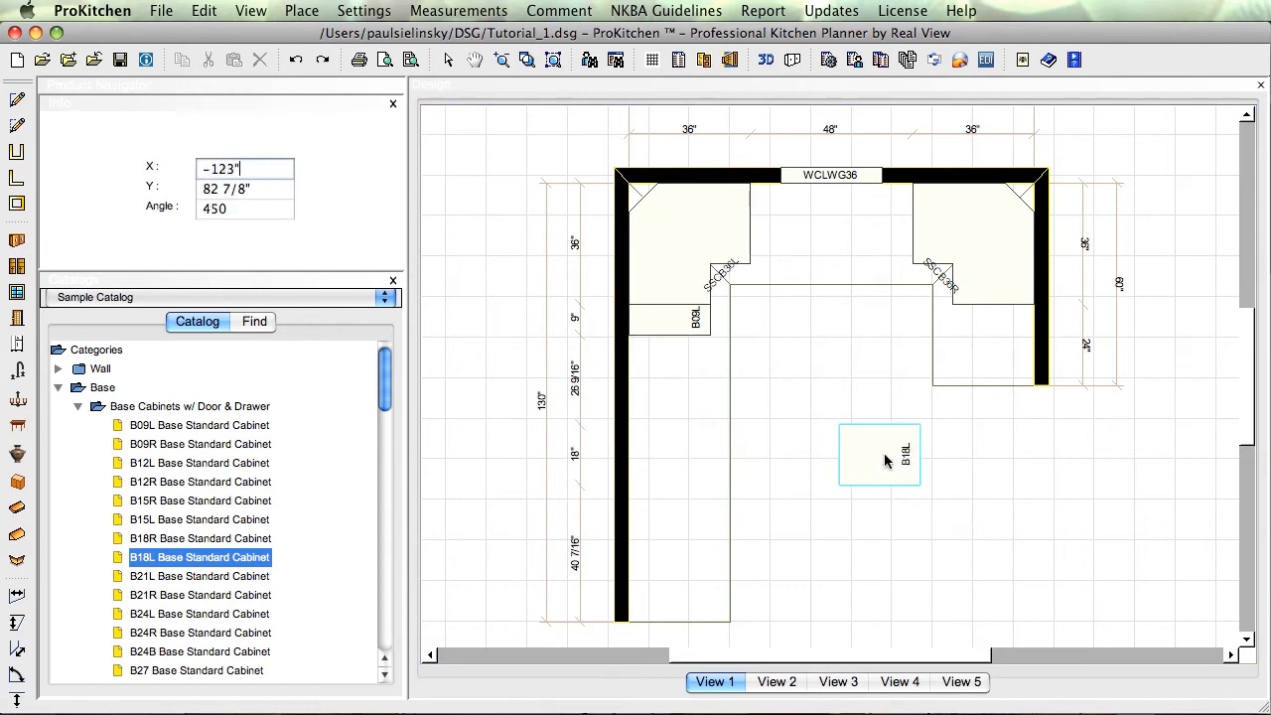
left_click_drag(878, 454, 866, 405)
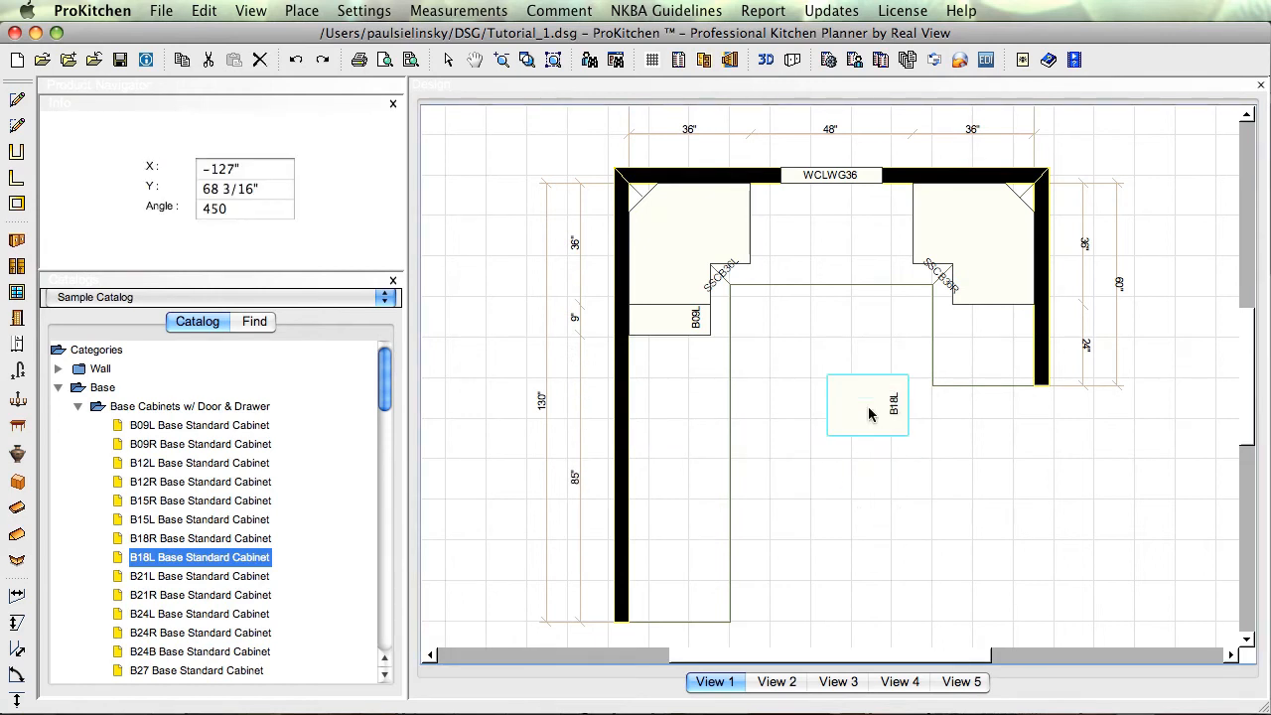
left_click_drag(866, 405, 866, 467)
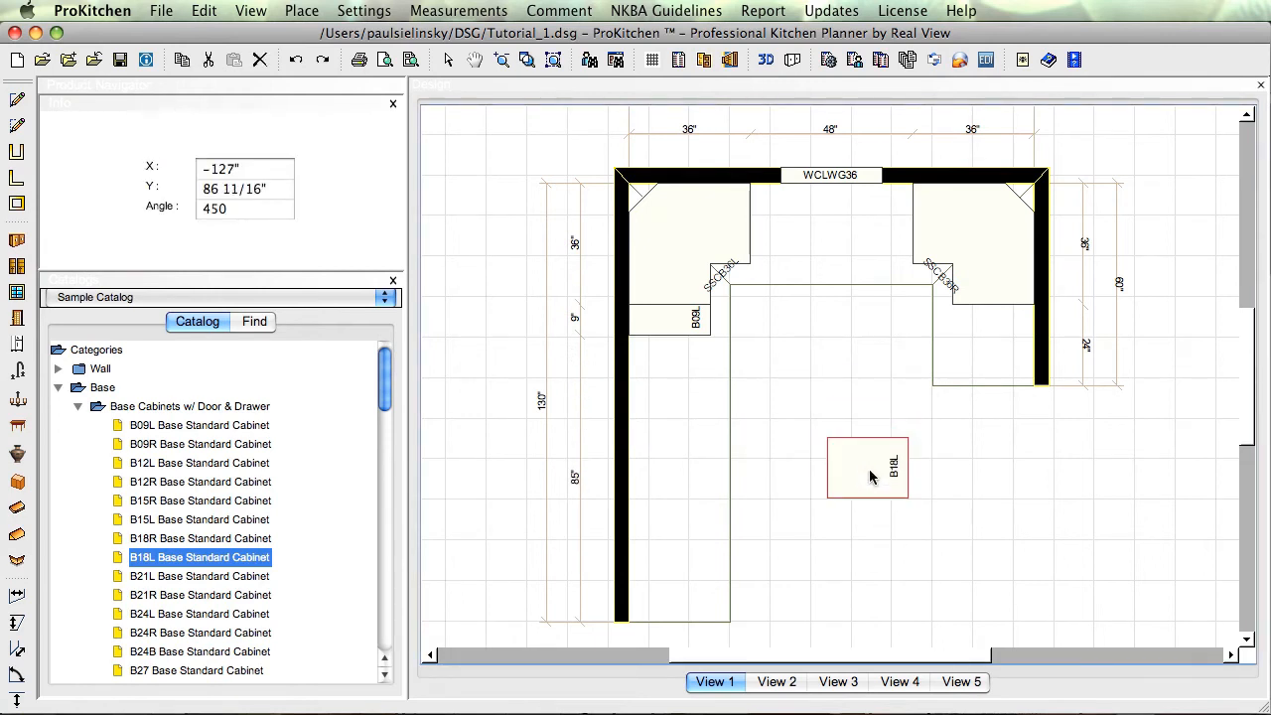
Step: Check B18L's Up/Down height (top 61½ in, bottom 0) and leave it unchanged
right_click(866, 469)
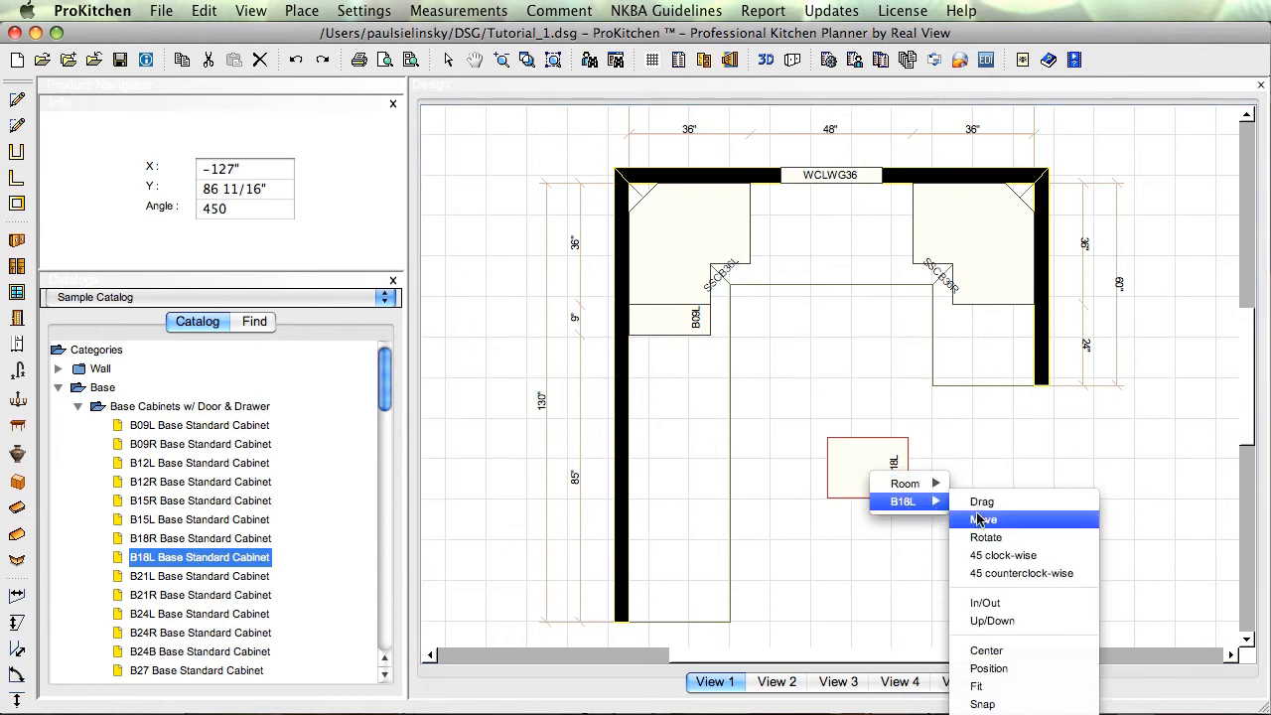
mouse_move(993, 620)
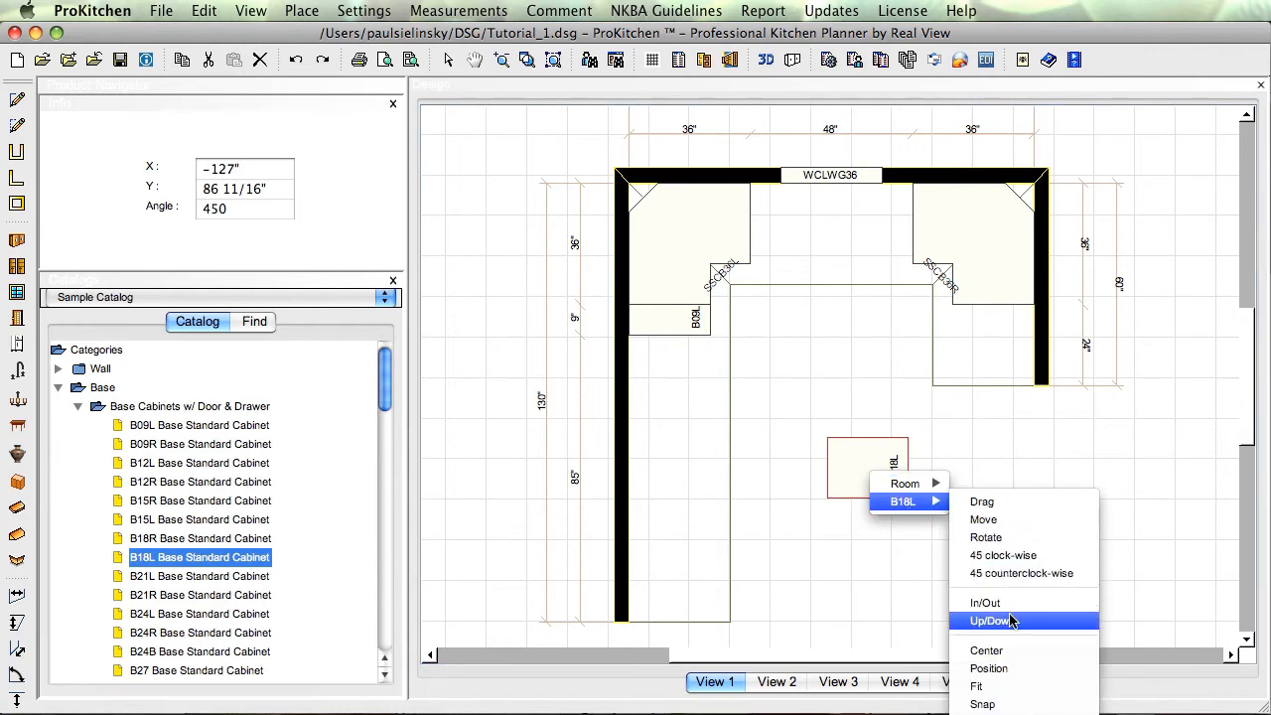
left_click(993, 619)
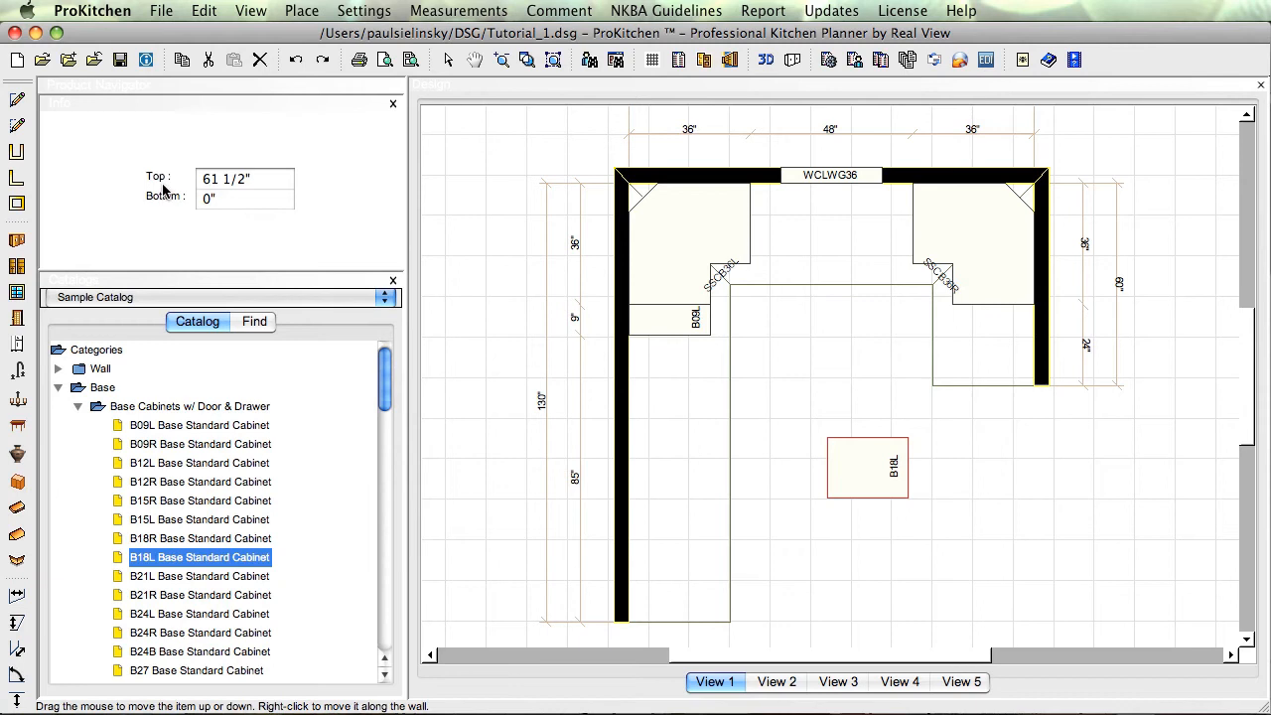
mouse_move(197, 169)
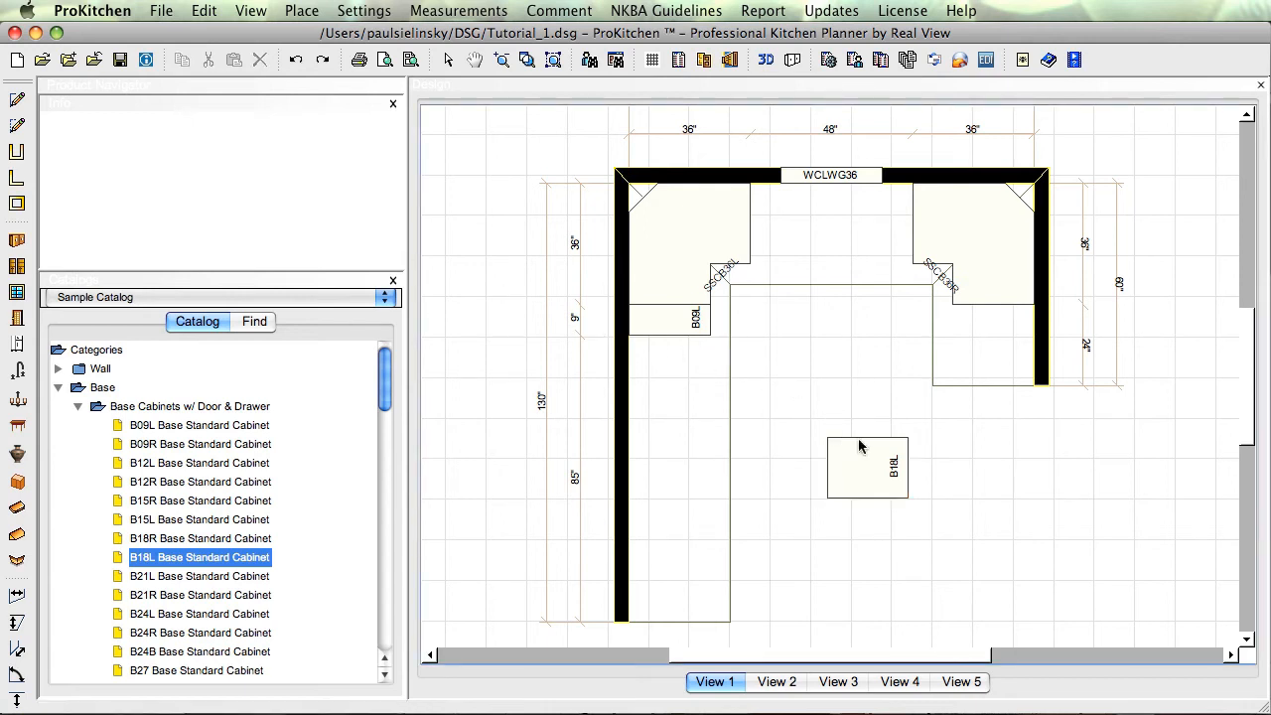
Step: Center the B18L cabinet along the left wall below the B09L cabinet
right_click(866, 467)
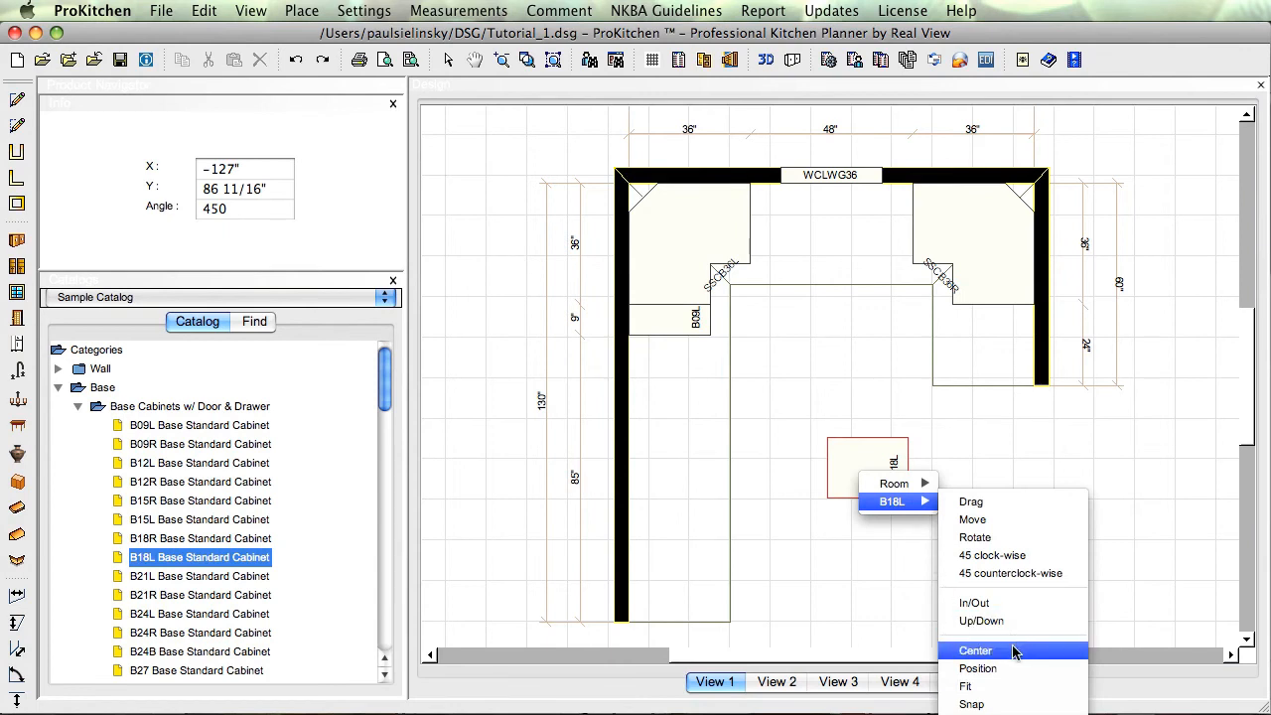
mouse_move(1005, 667)
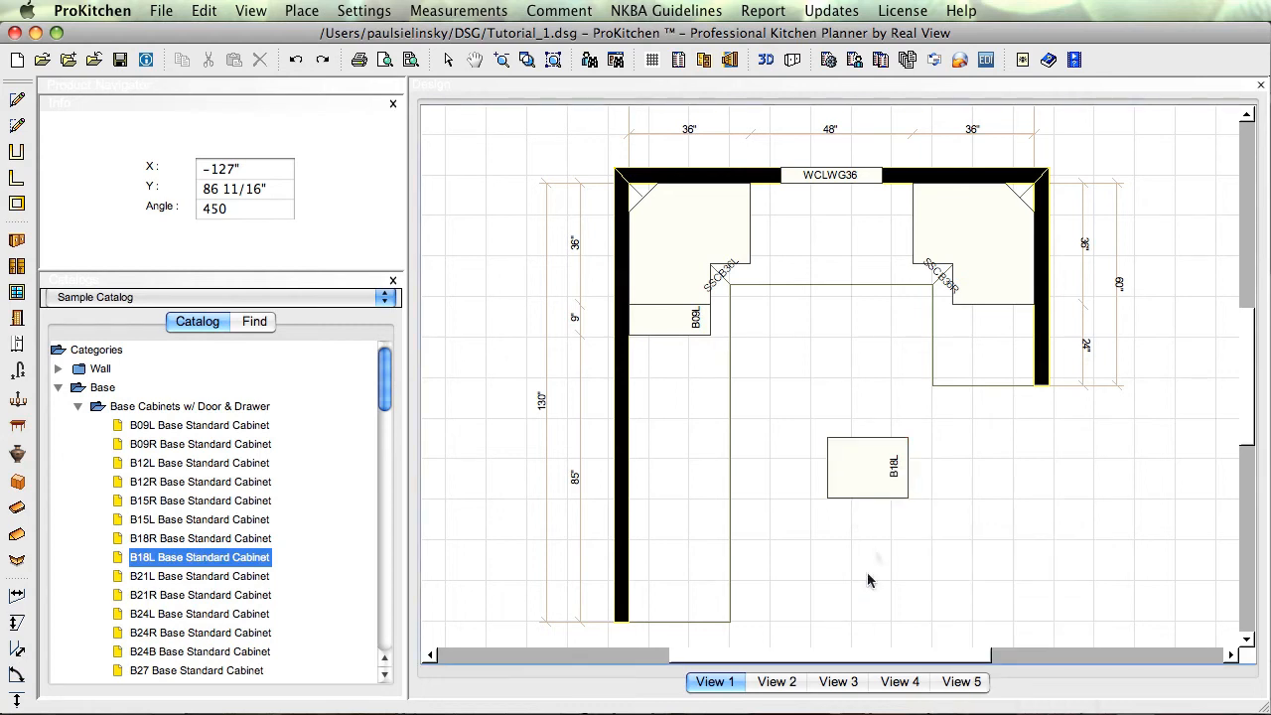
right_click(866, 466)
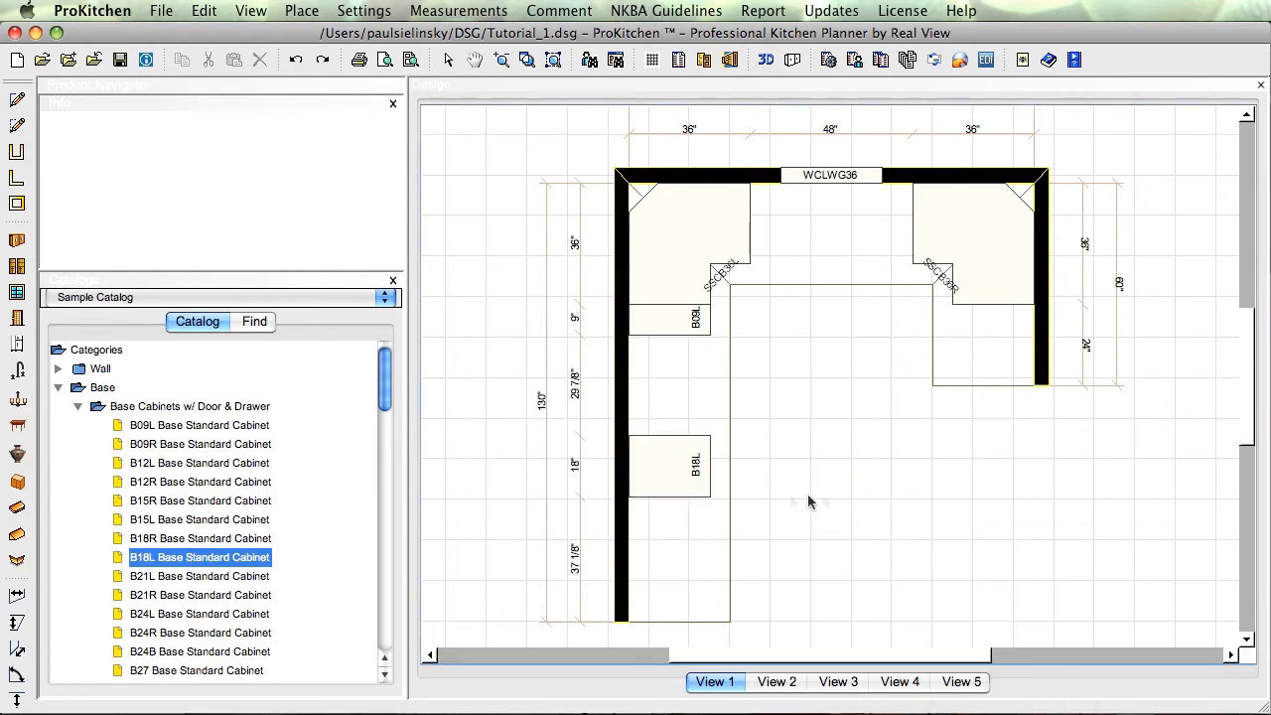
Step: Position B18L 30 inches along the left wall, then Fit it toward the B09L cabinet
right_click(672, 467)
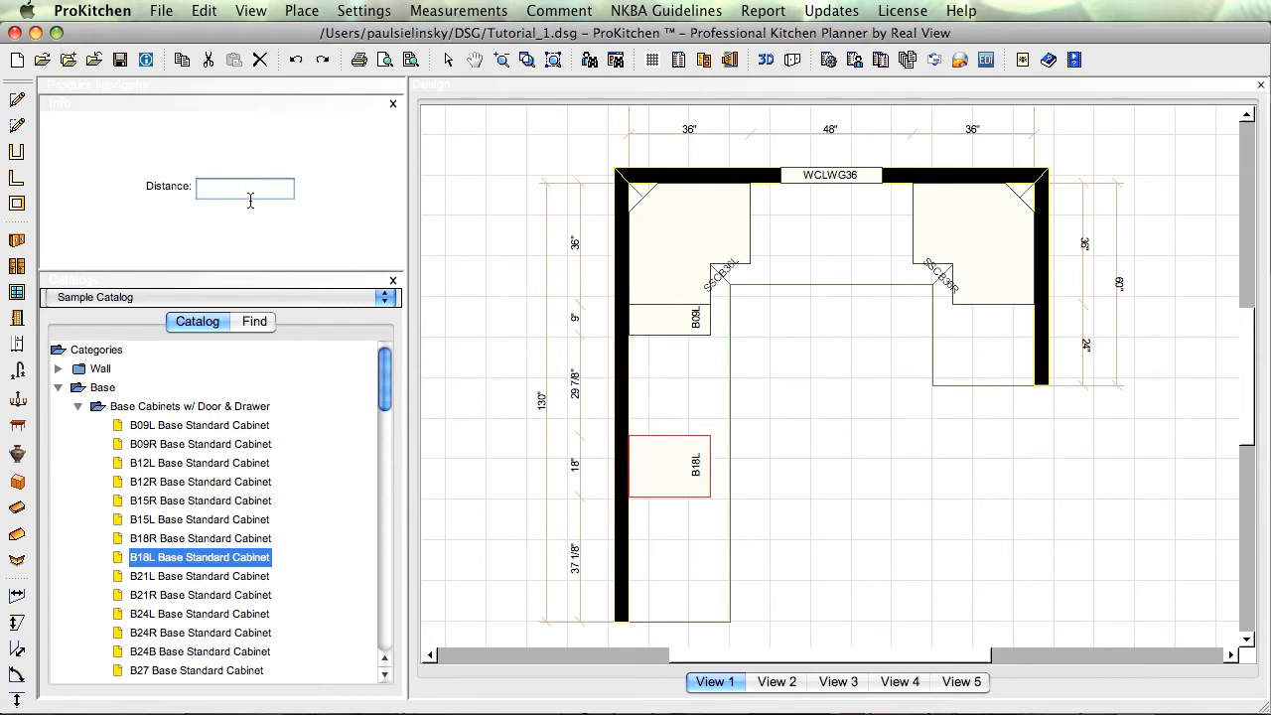
type("30")
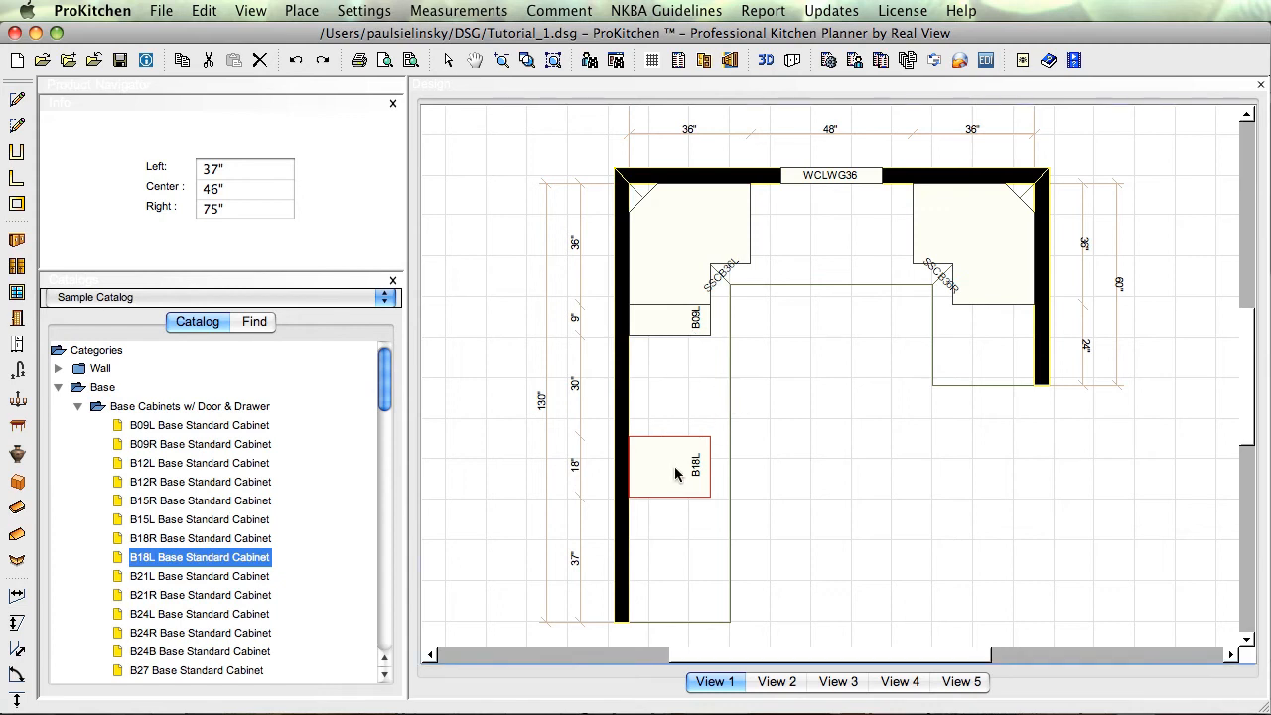
right_click(675, 473)
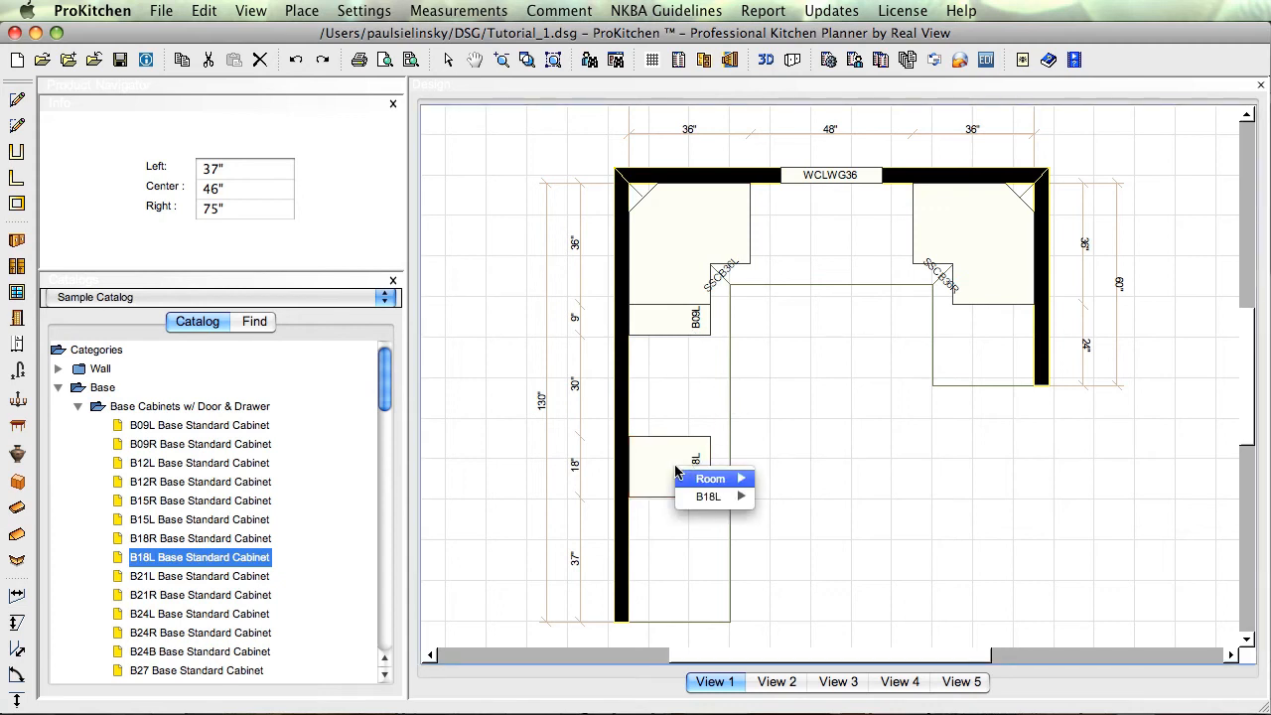
mouse_move(707, 497)
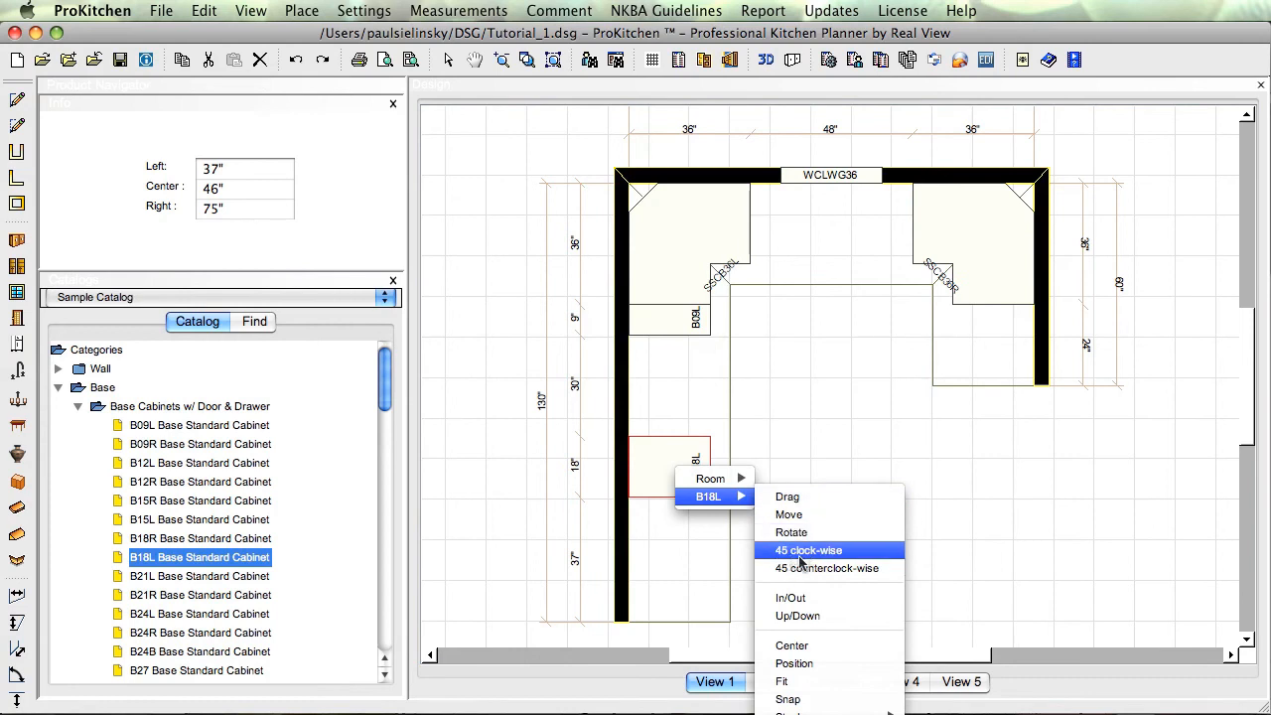
mouse_move(807, 681)
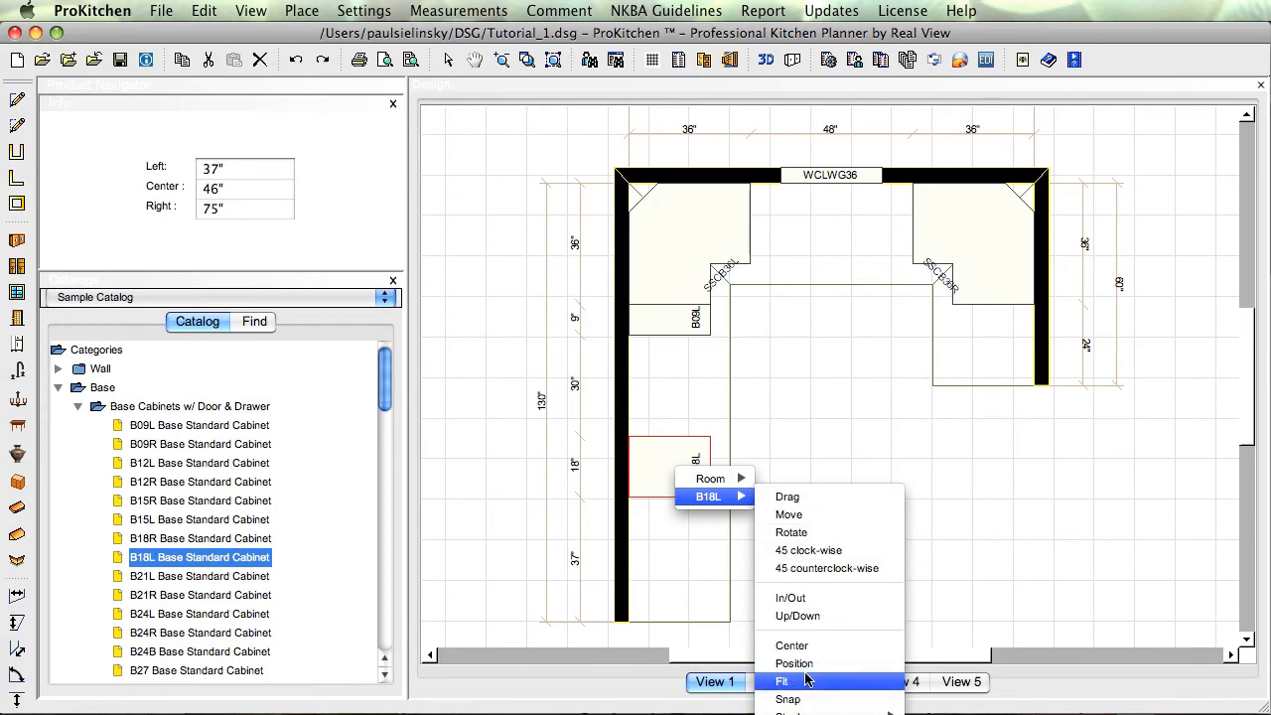
mouse_move(802, 687)
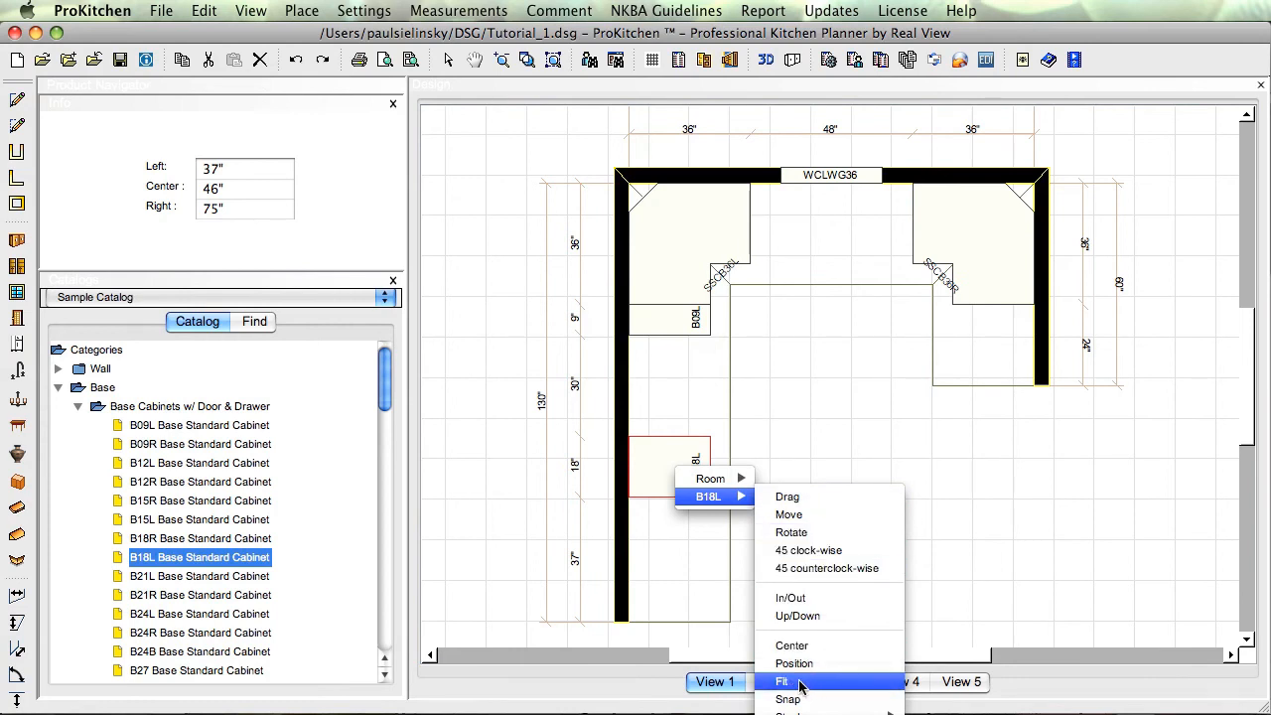
mouse_move(787, 699)
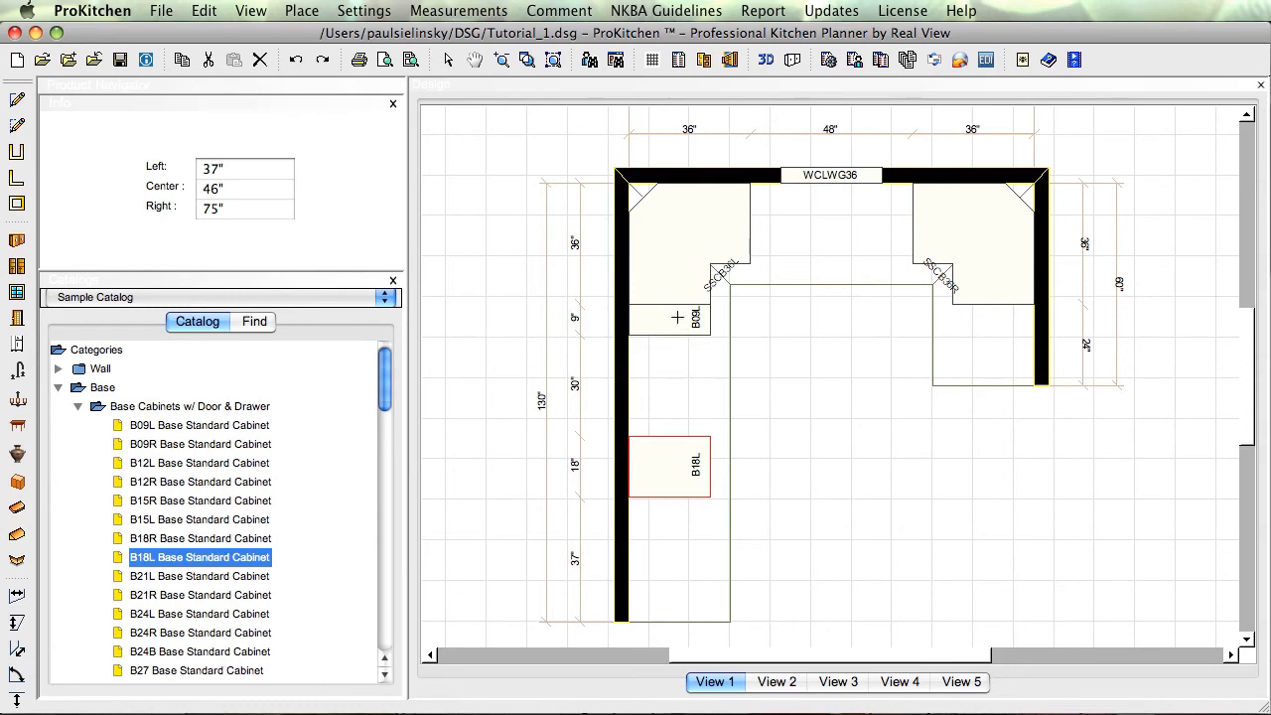
mouse_move(667, 361)
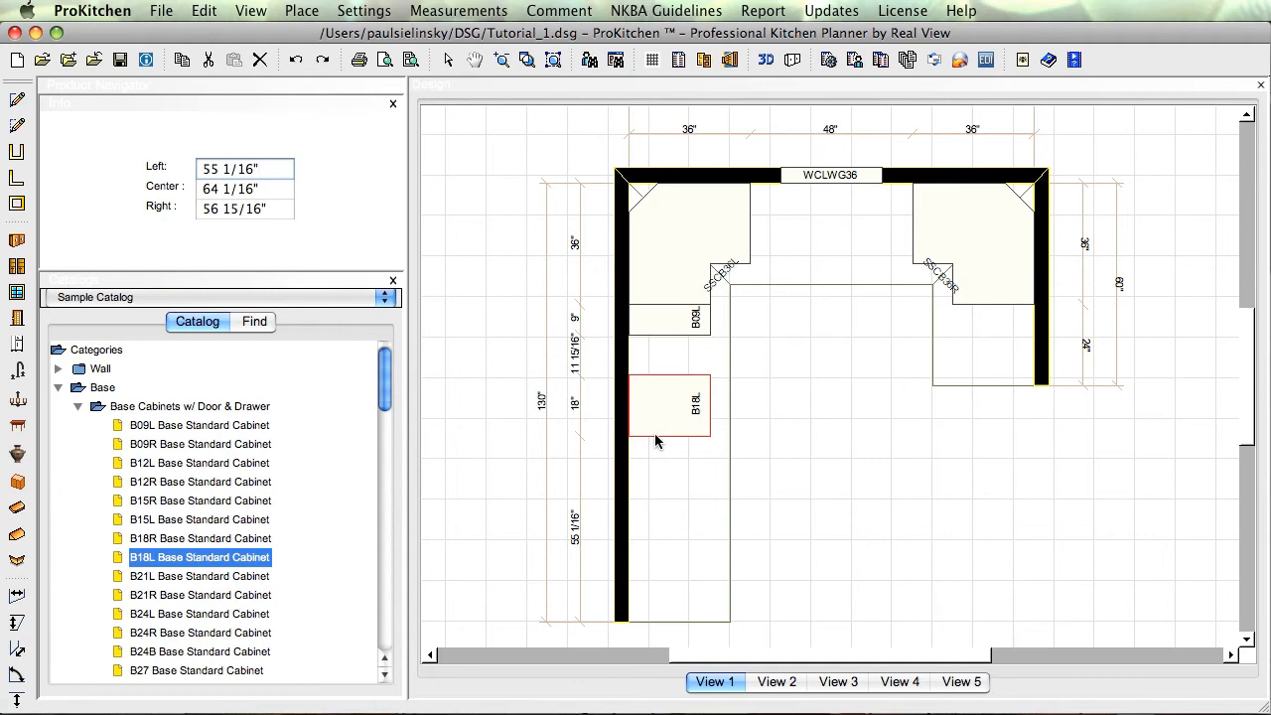
Step: Re-center B18L on the left wall 15 inches below B09L, then pick it up with Drag
right_click(670, 405)
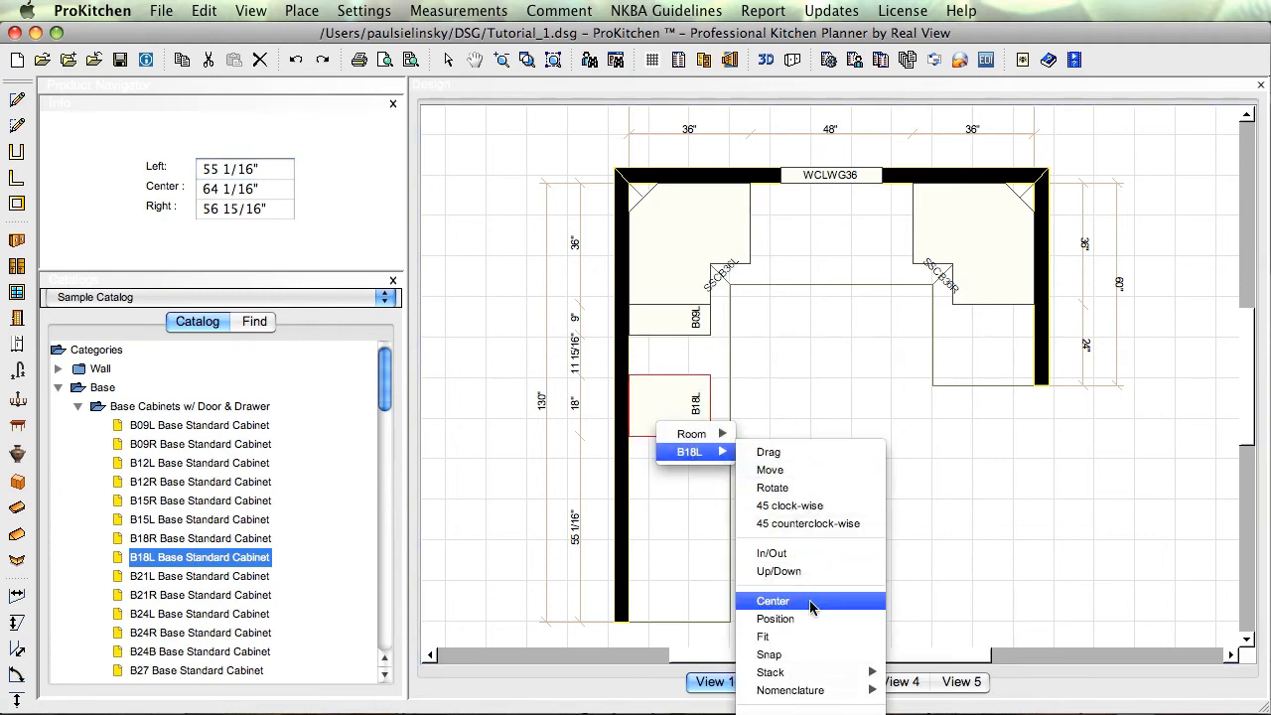
left_click(772, 600)
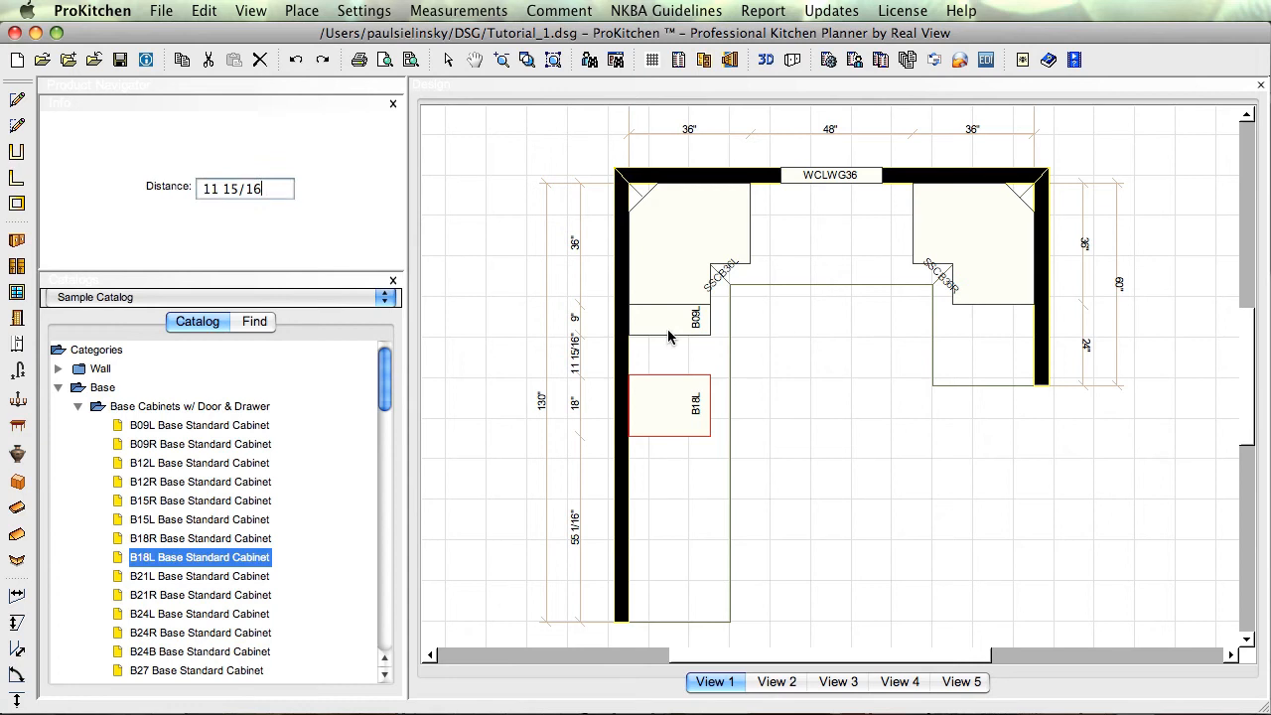
key("Backspace")
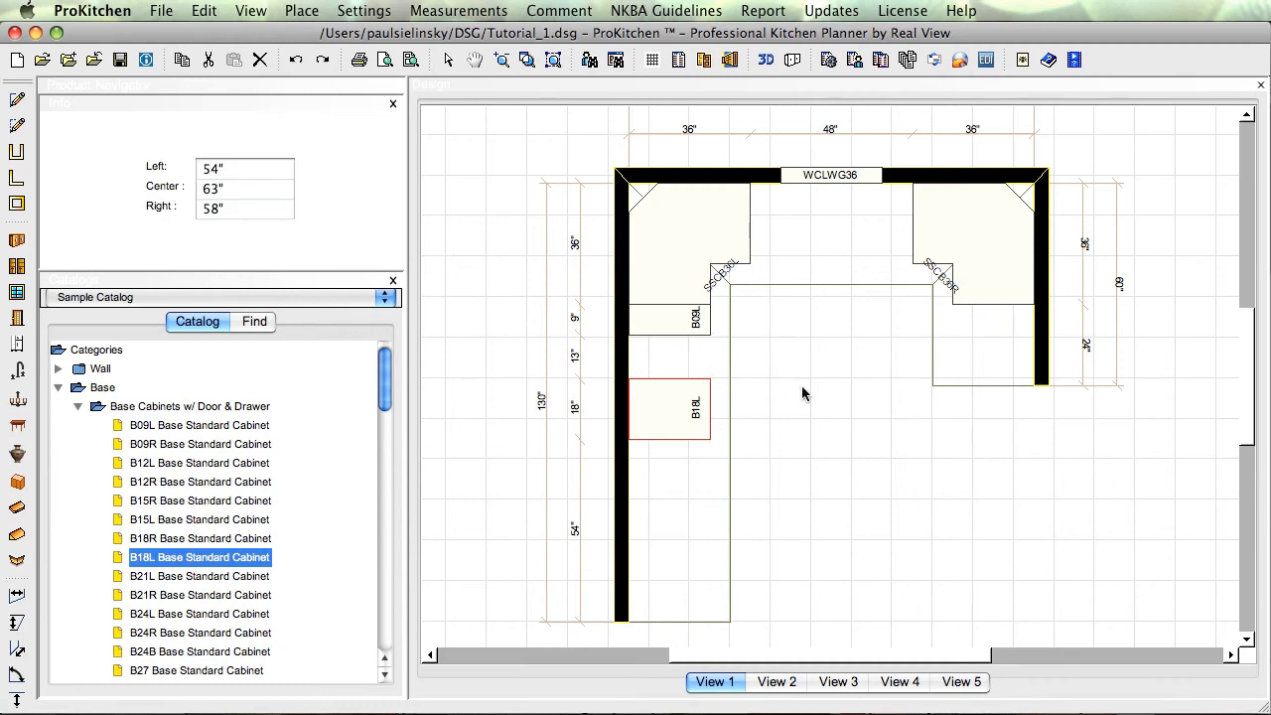
right_click(669, 409)
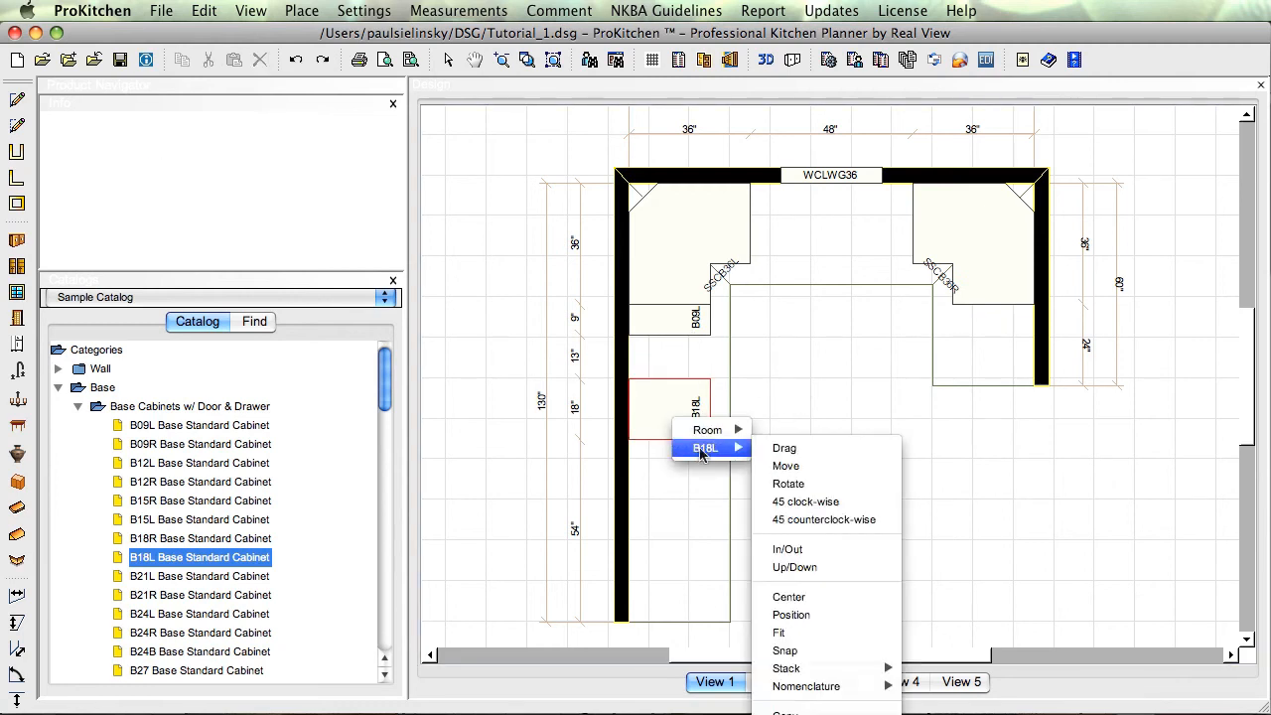
mouse_move(784, 448)
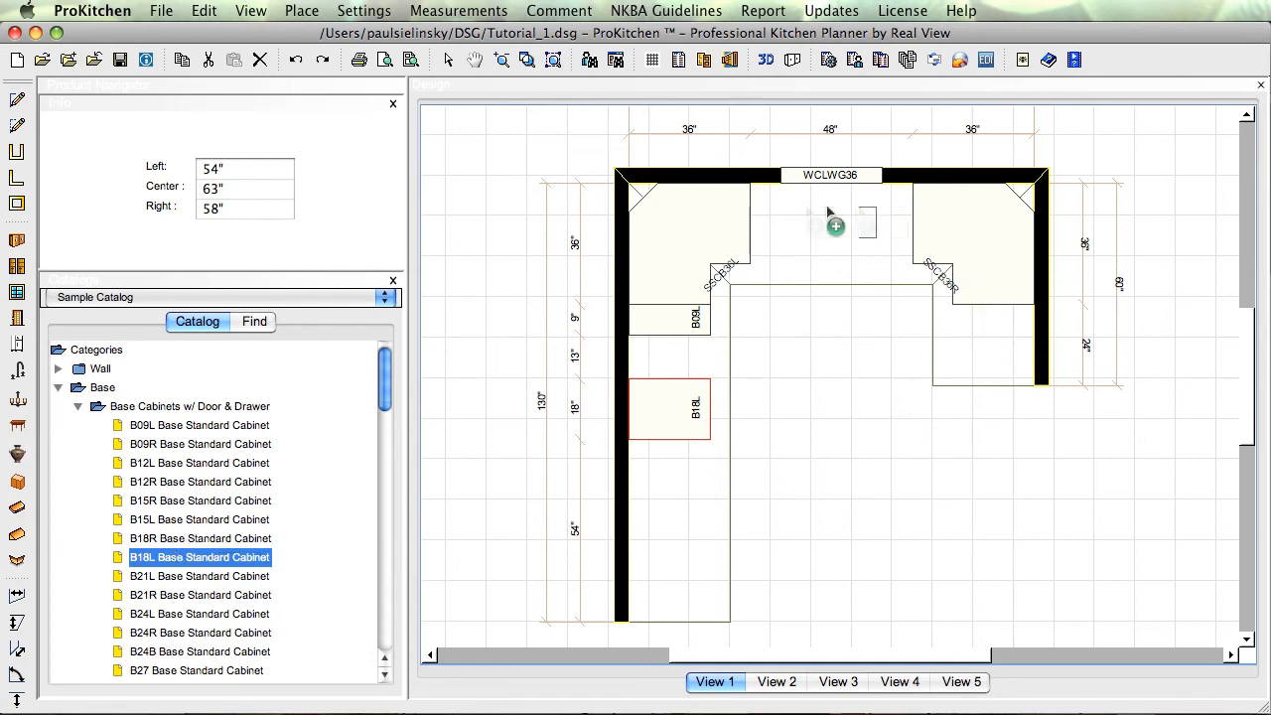
Step: Drop B18L on the top wall between the corner cabinets and copy it
left_click(834, 227)
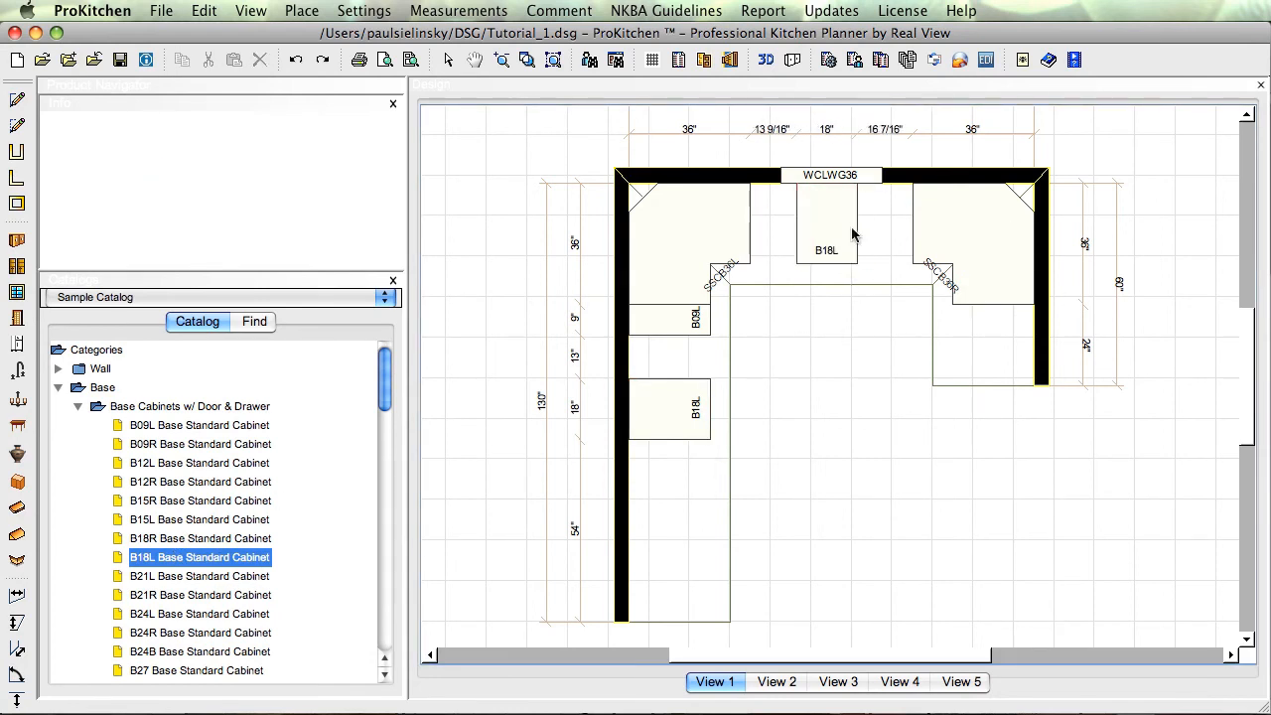
left_click(826, 223)
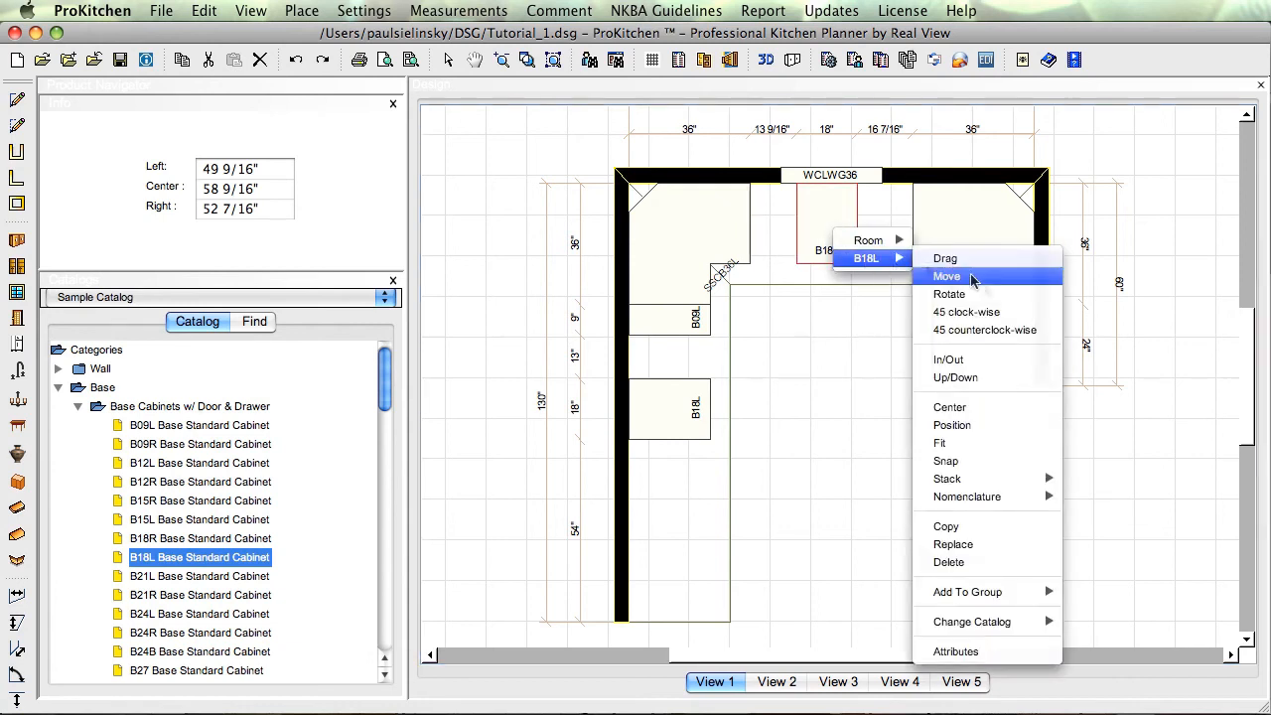
mouse_move(957, 526)
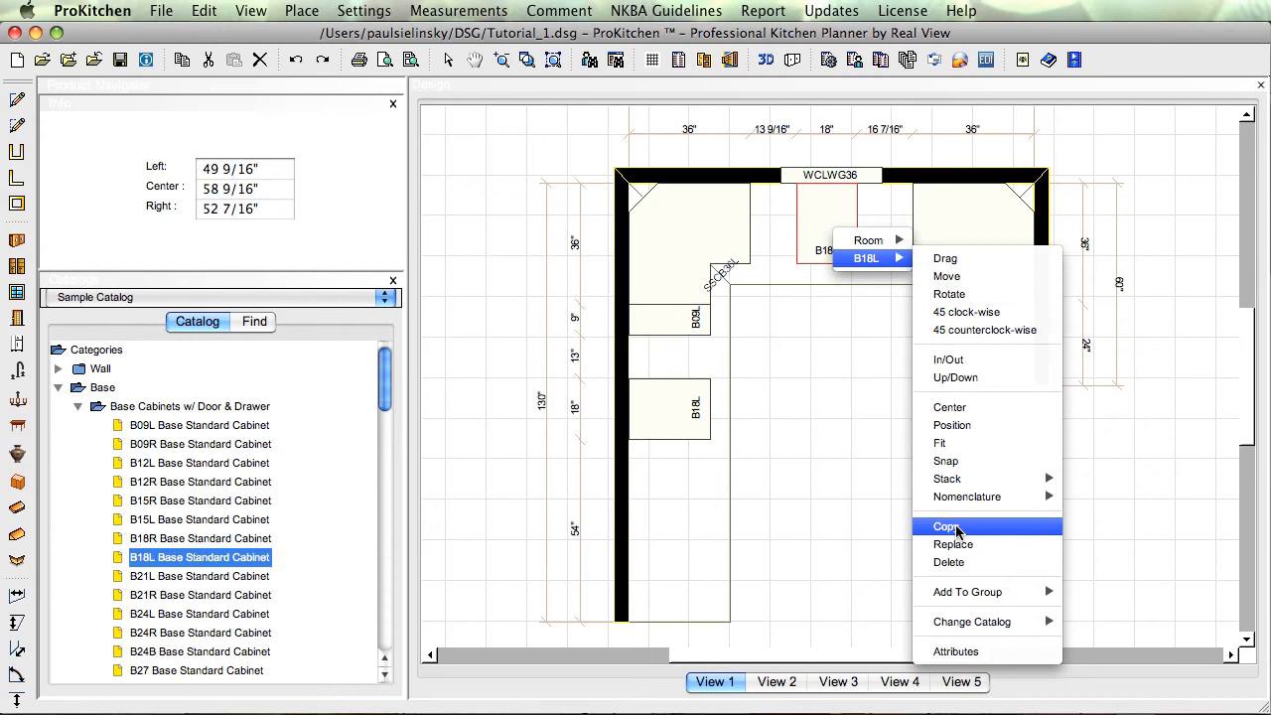
left_click(945, 527)
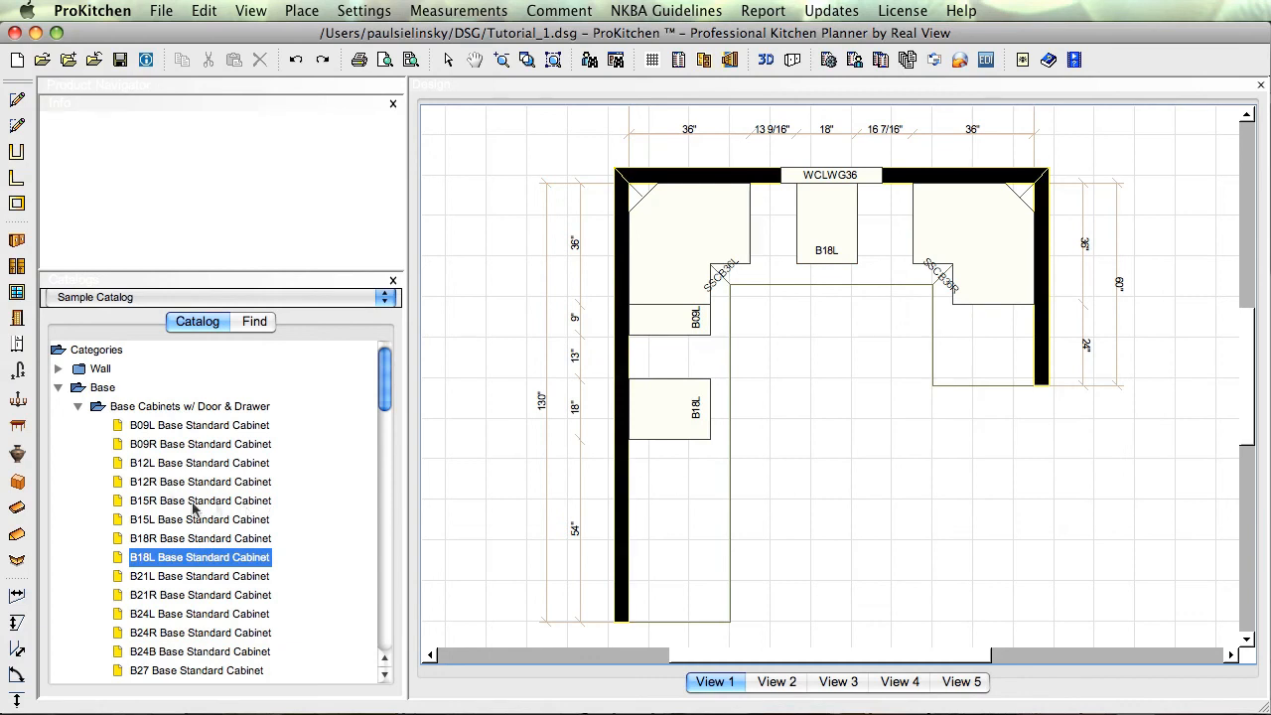
mouse_move(151, 492)
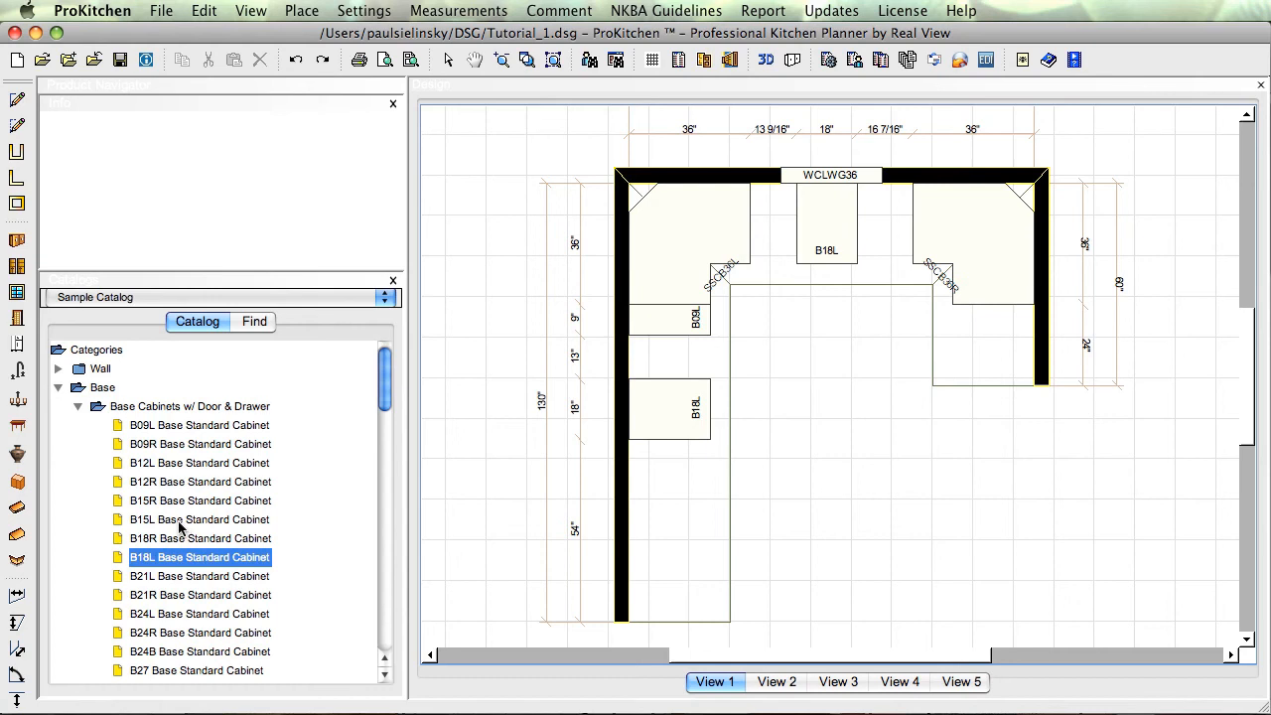
Step: Place a B15R base cabinet on the left wall between the B09L and B18L cabinets
left_click(198, 500)
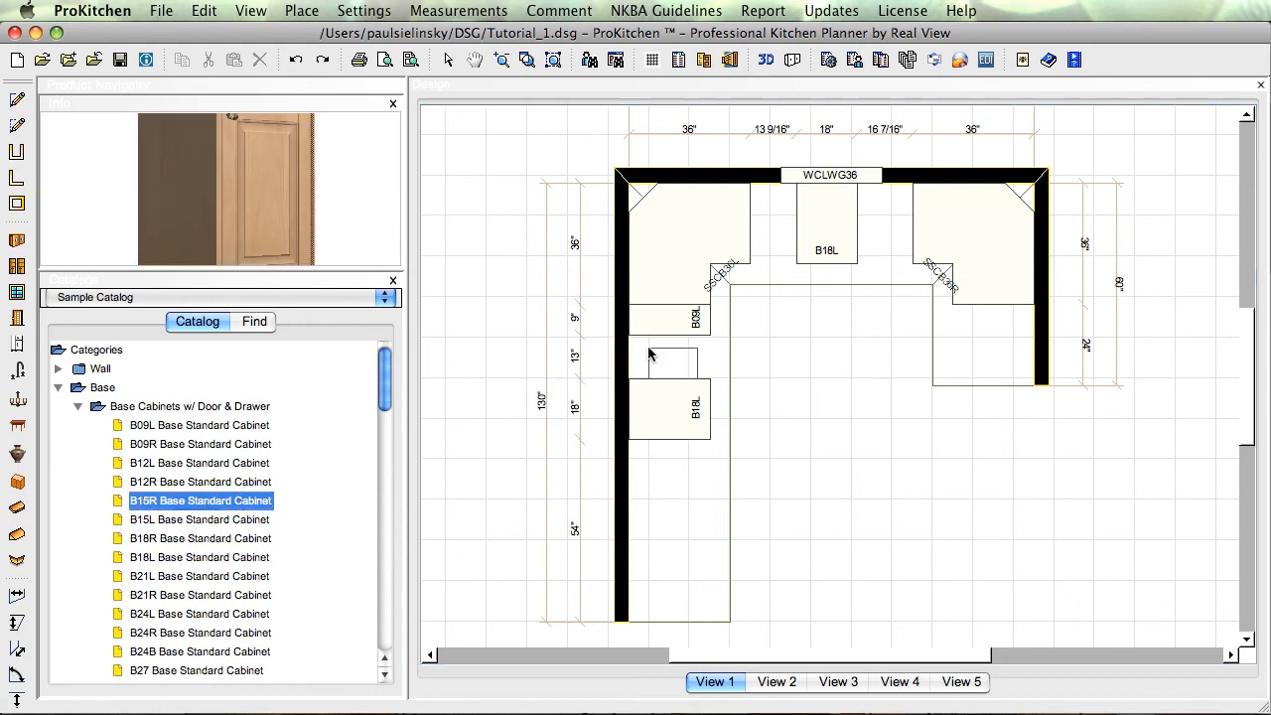
left_click(671, 465)
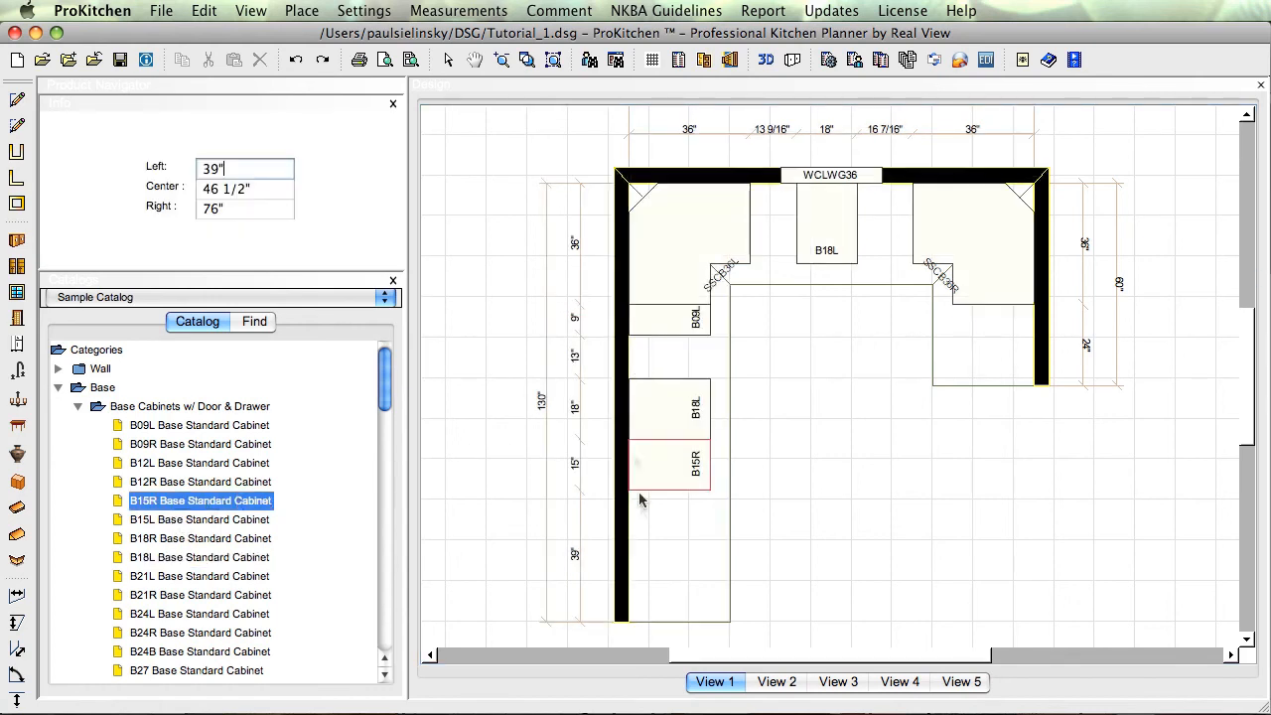
left_click_drag(671, 461, 671, 496)
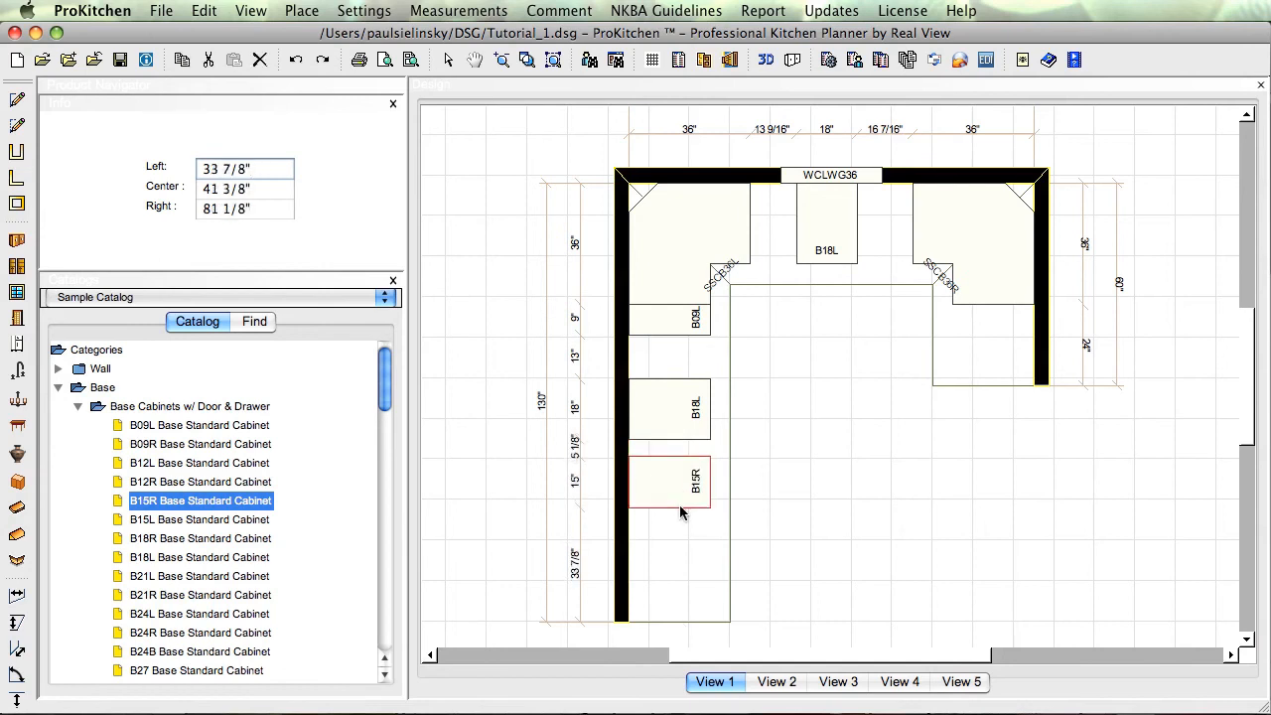
mouse_move(673, 479)
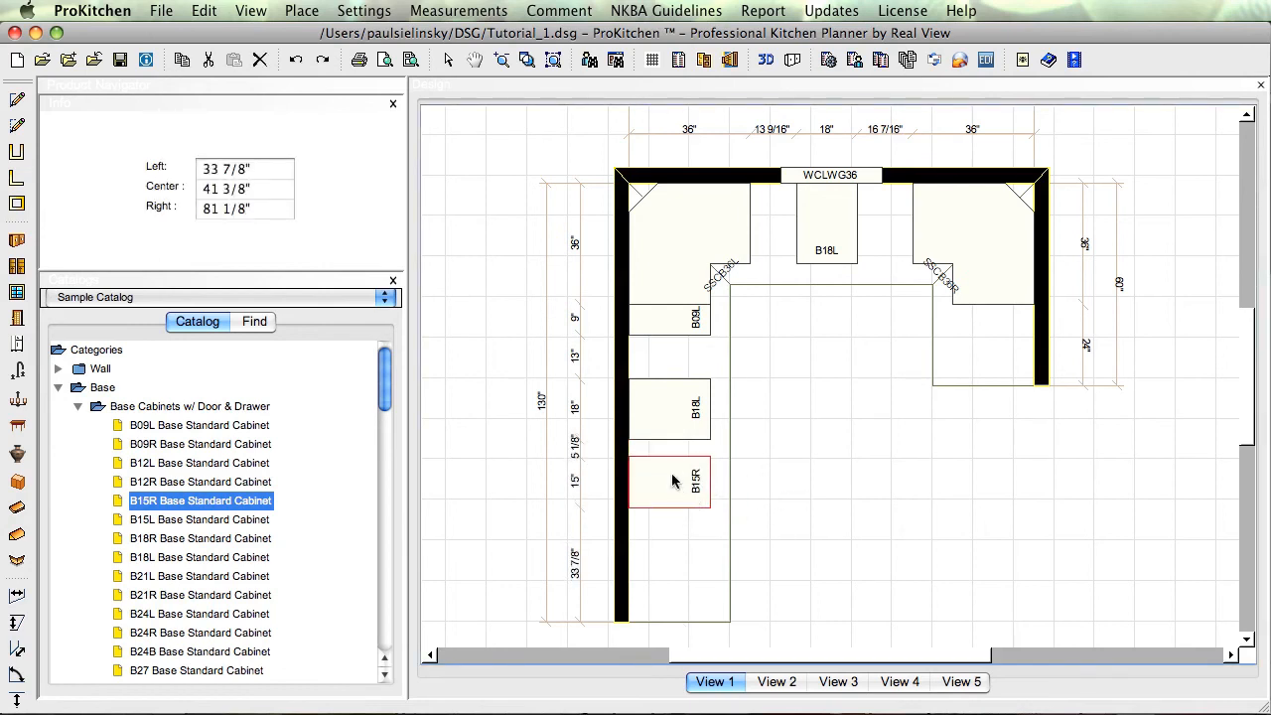
right_click(671, 483)
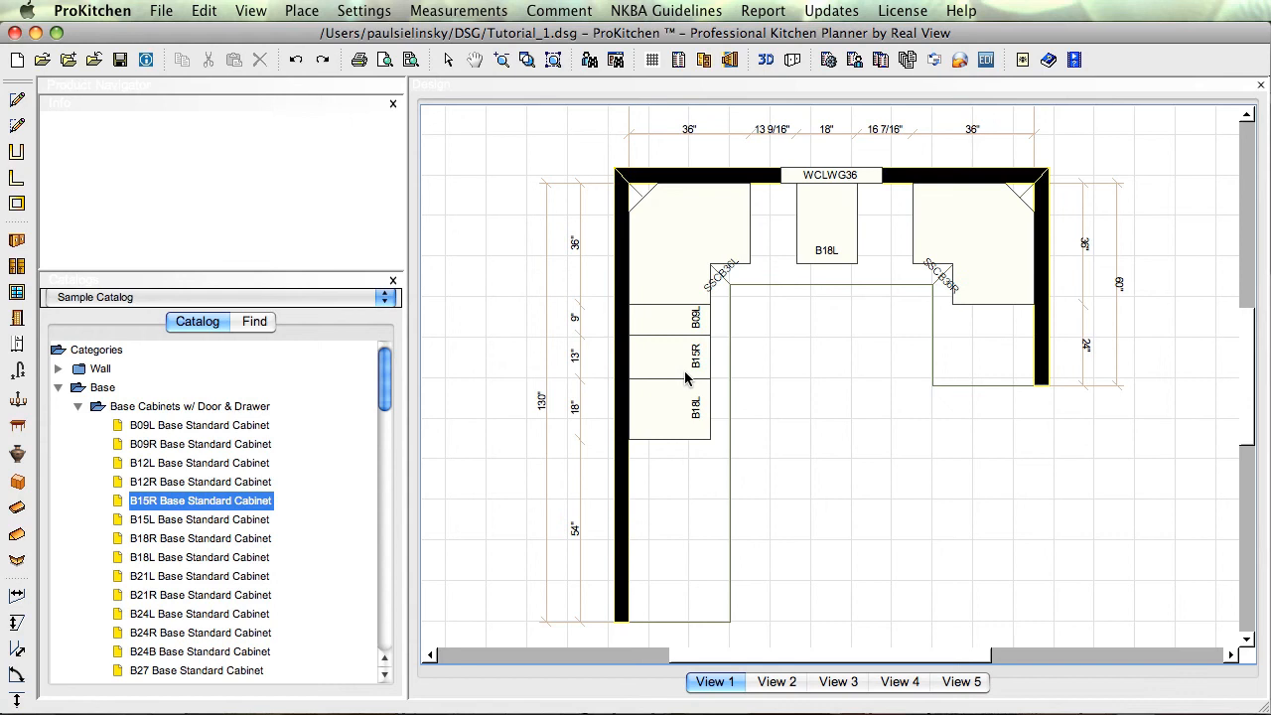
mouse_move(707, 370)
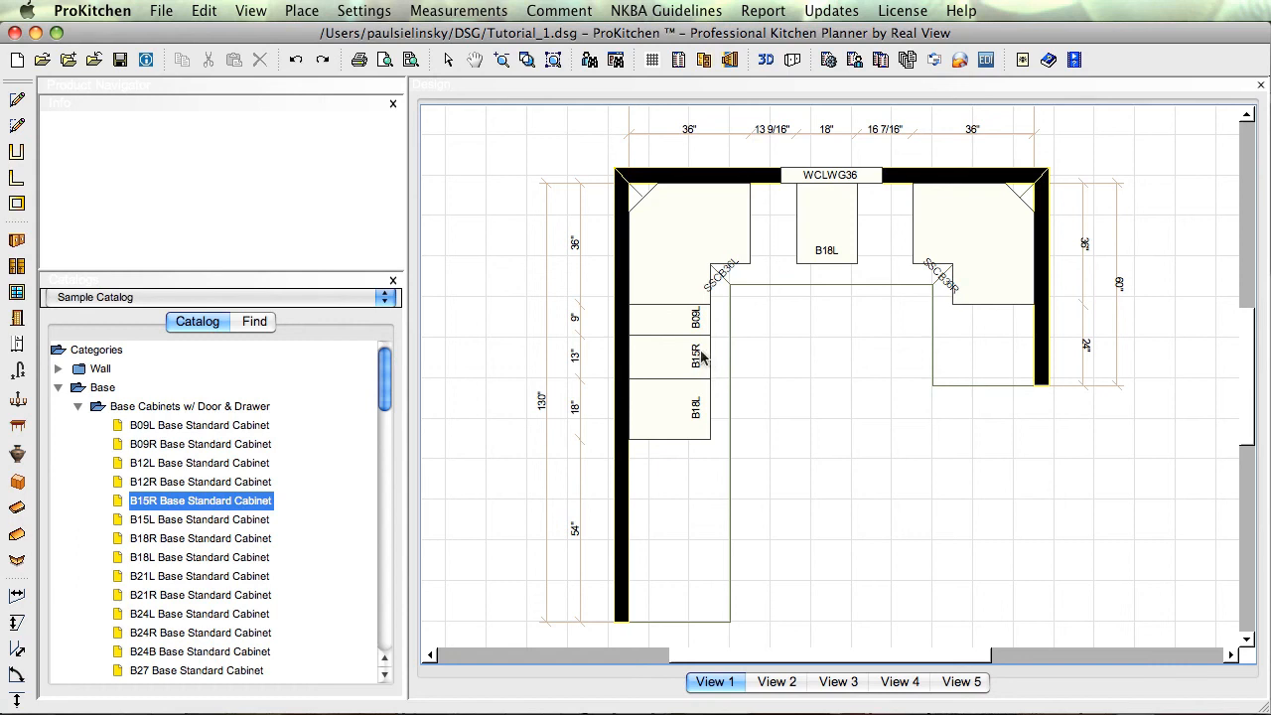
mouse_move(685, 362)
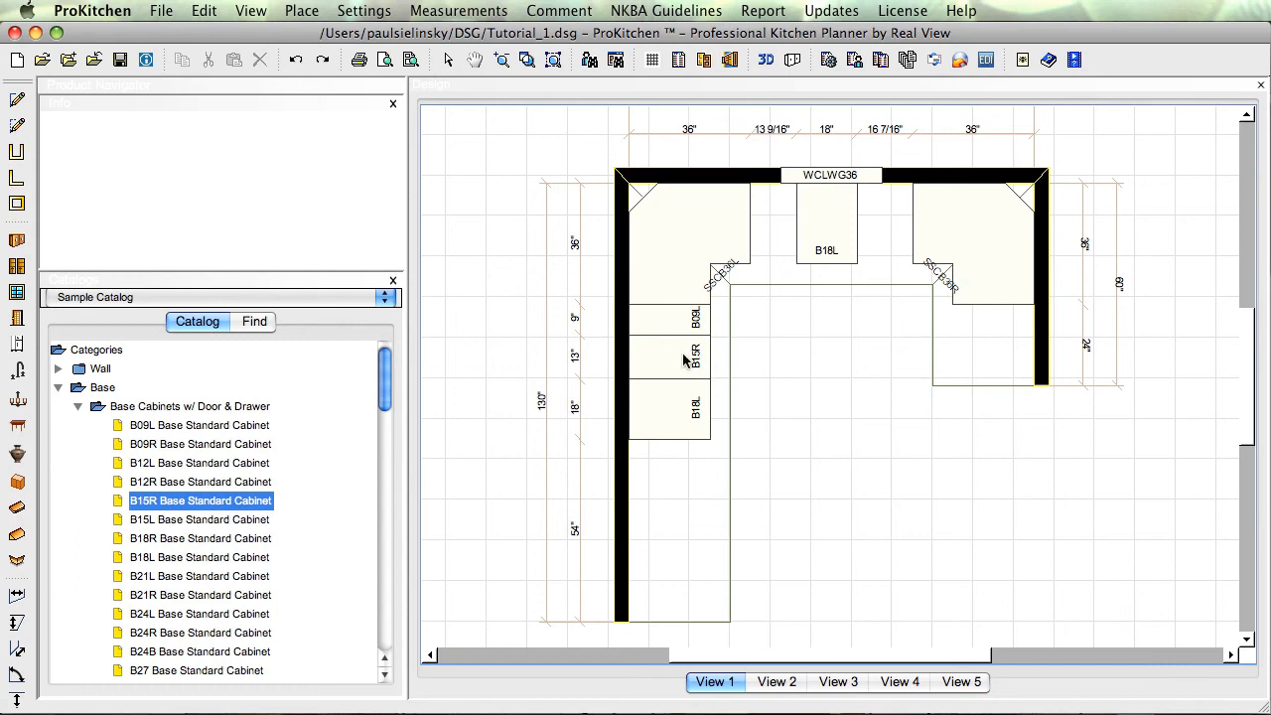
mouse_move(685, 373)
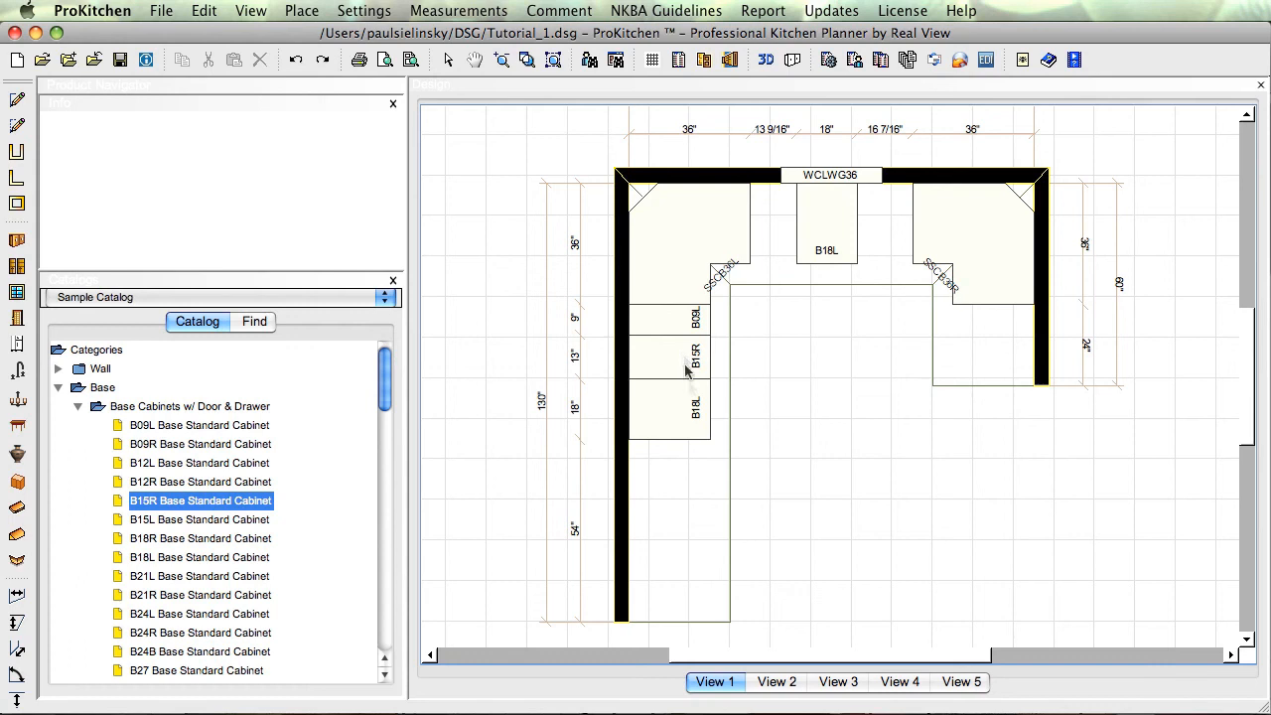
mouse_move(675, 358)
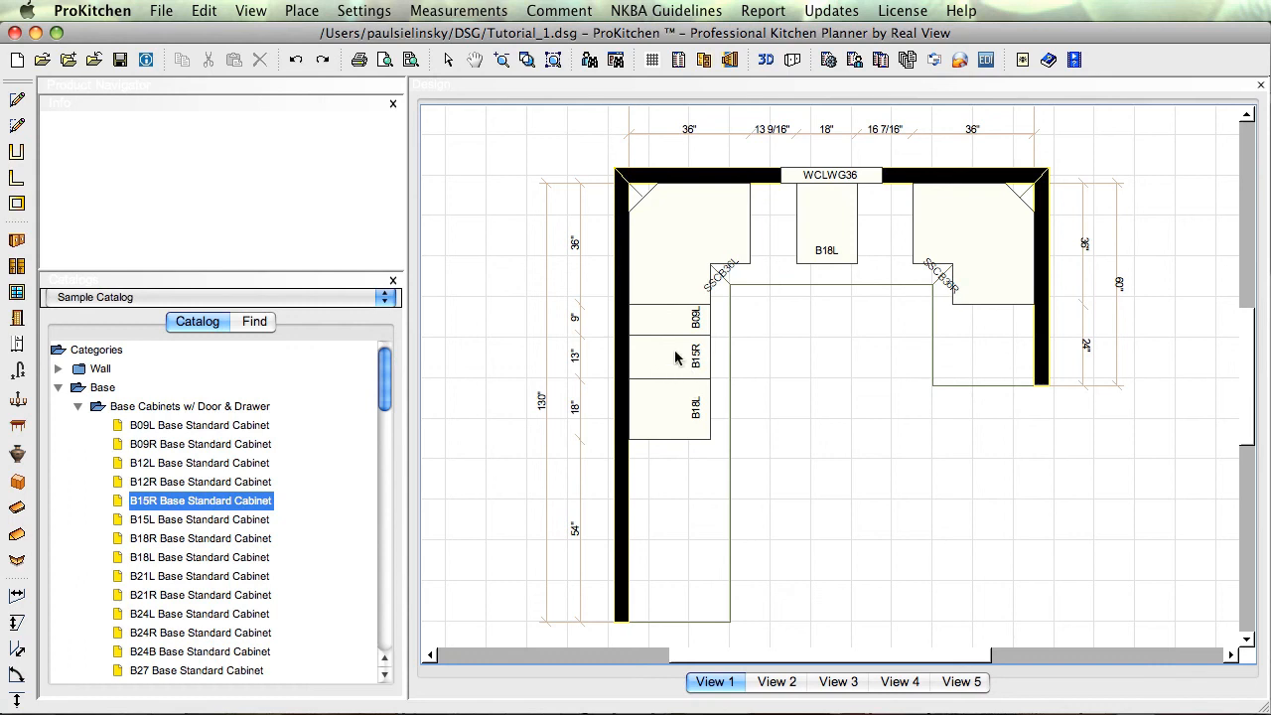
right_click(675, 358)
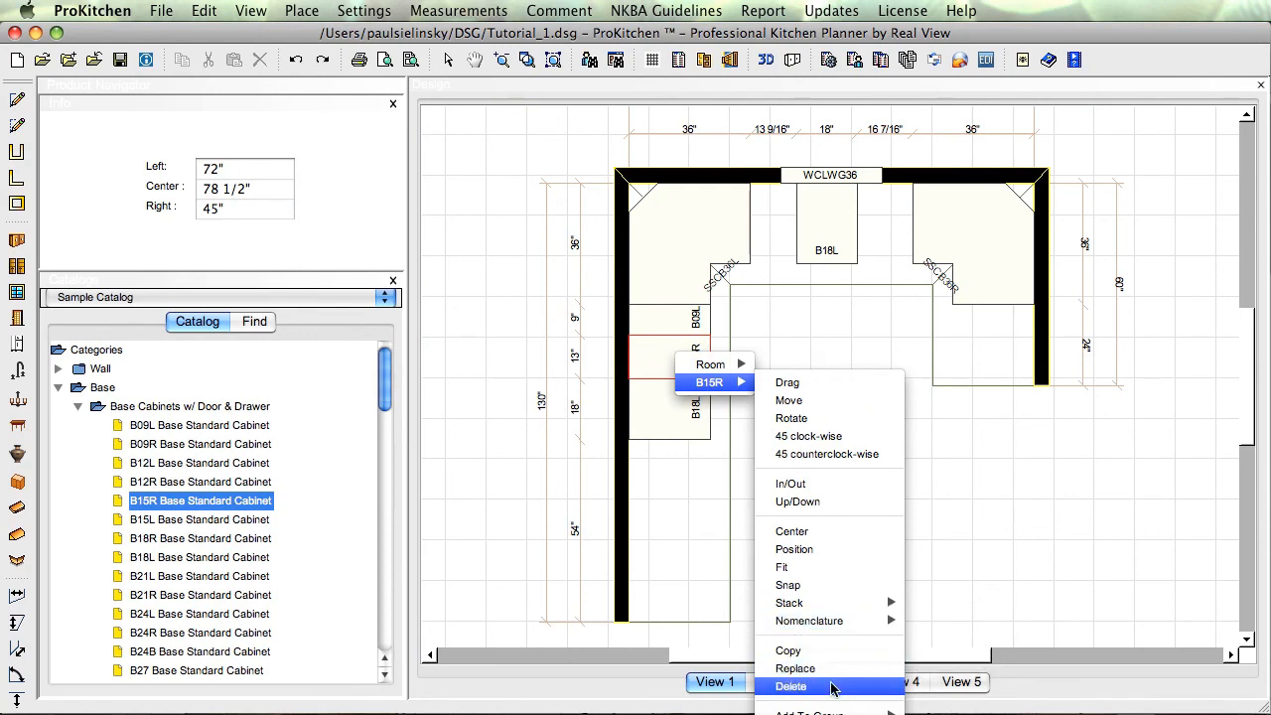
Step: Delete the B15R cabinet from the left wall and select the B18L cabinet
left_click(791, 687)
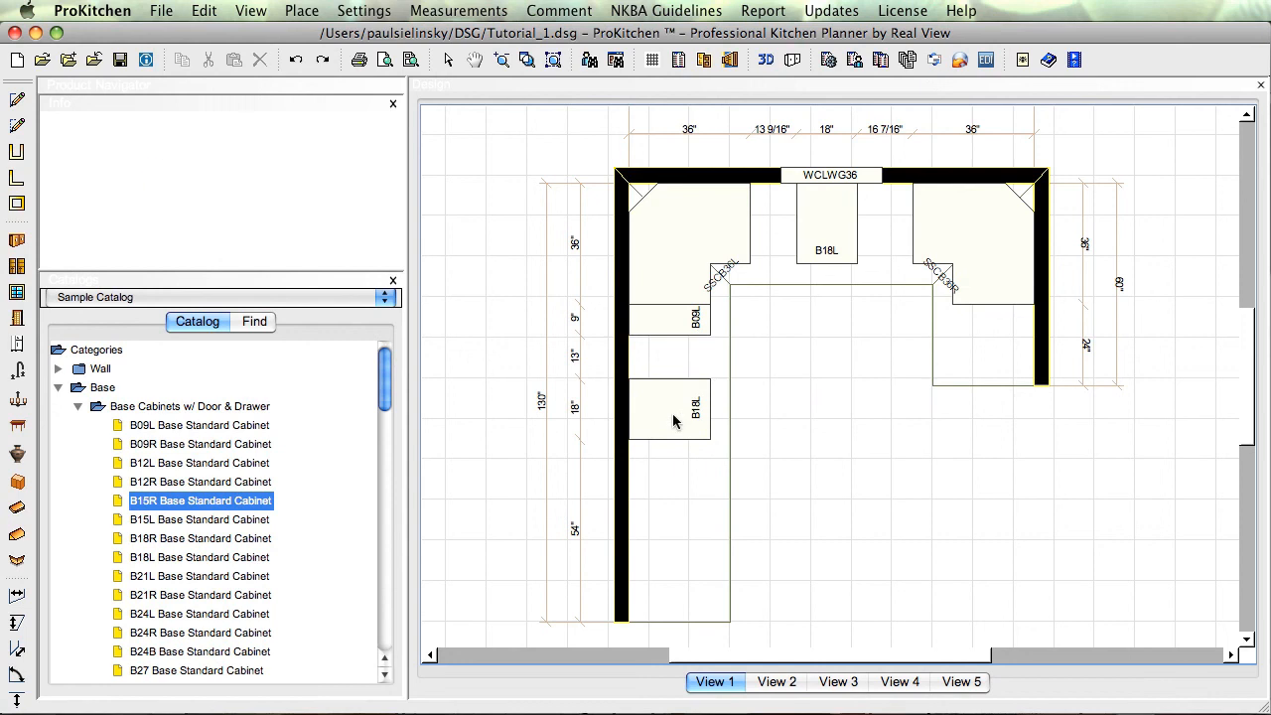
left_click(671, 410)
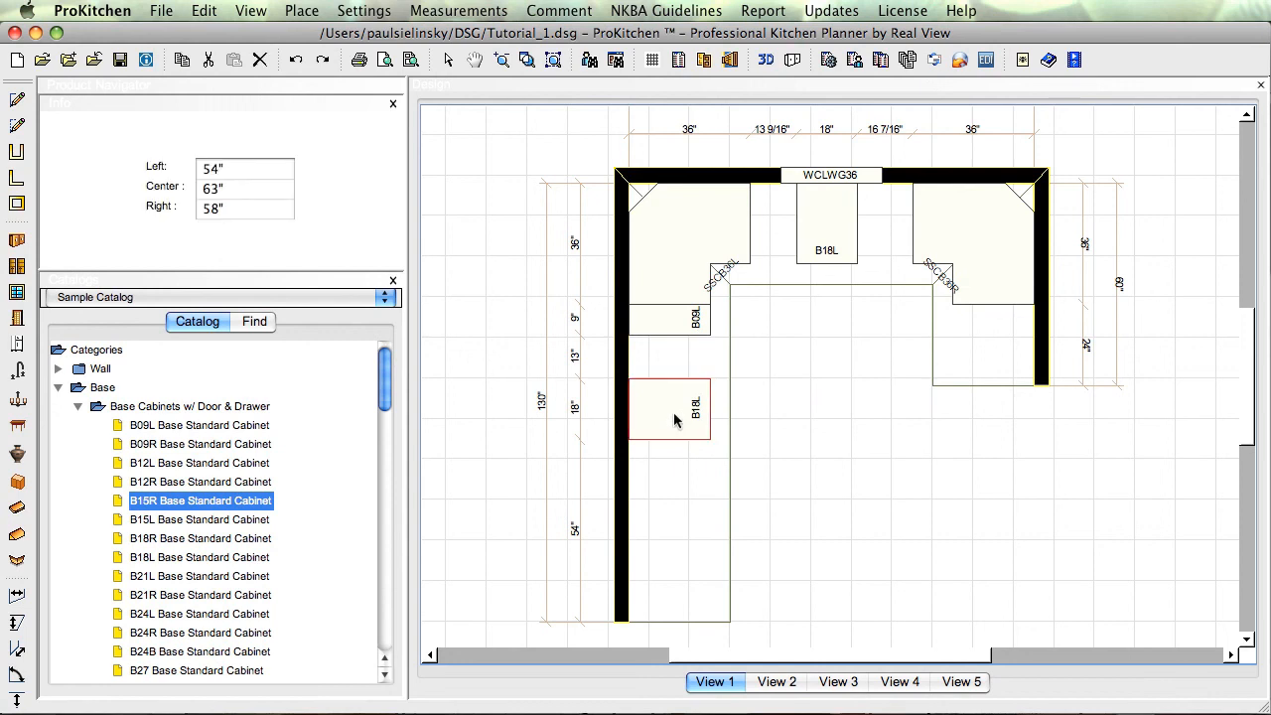
right_click(675, 417)
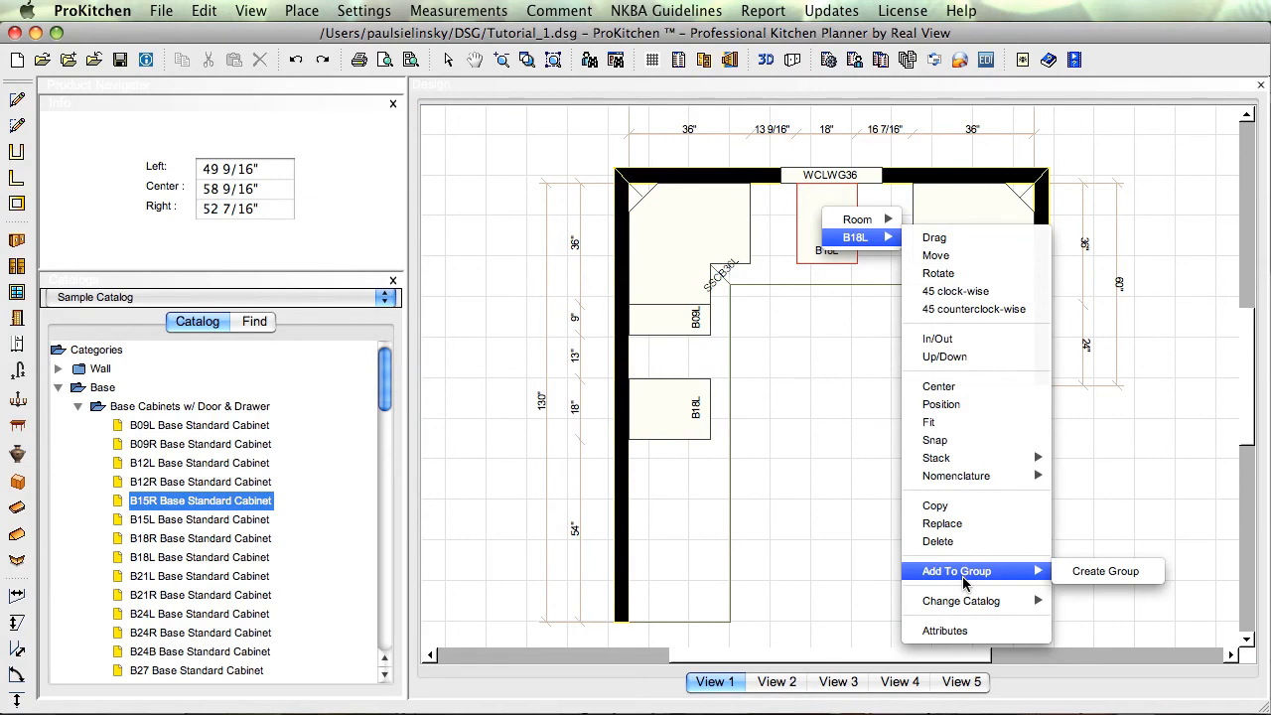
mouse_move(1104, 572)
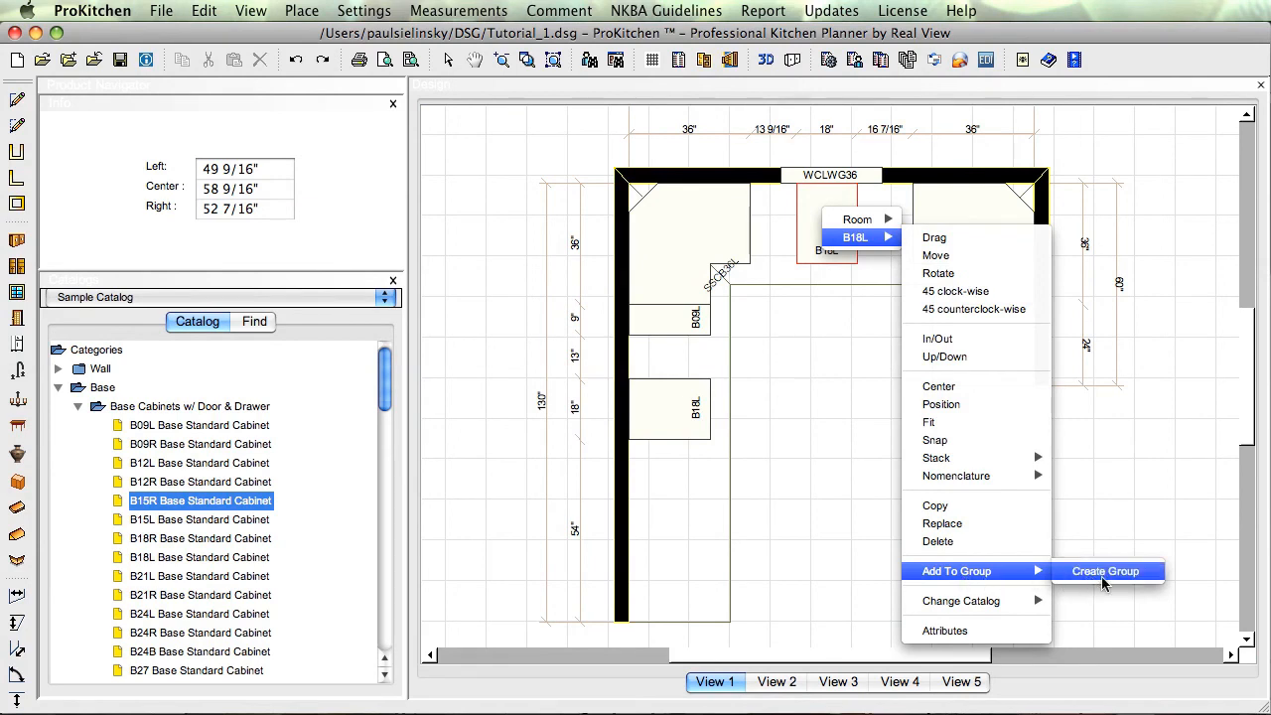
mouse_move(962, 600)
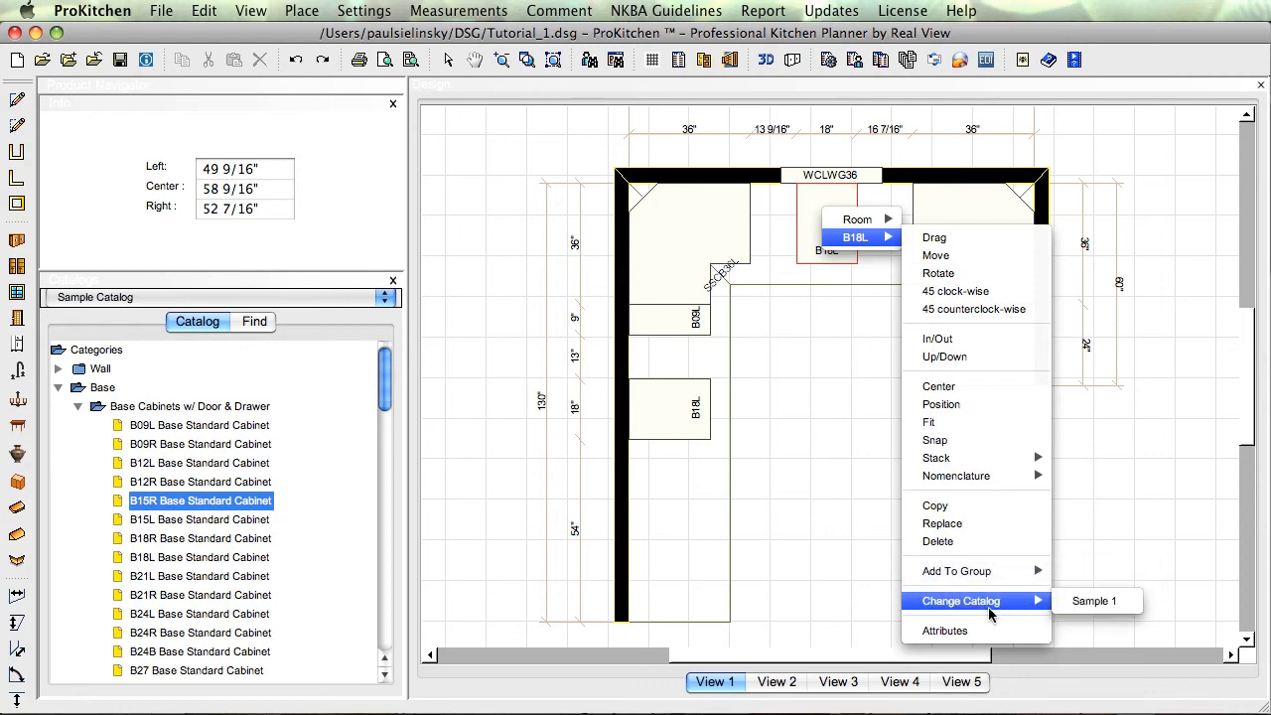
mouse_move(1092, 599)
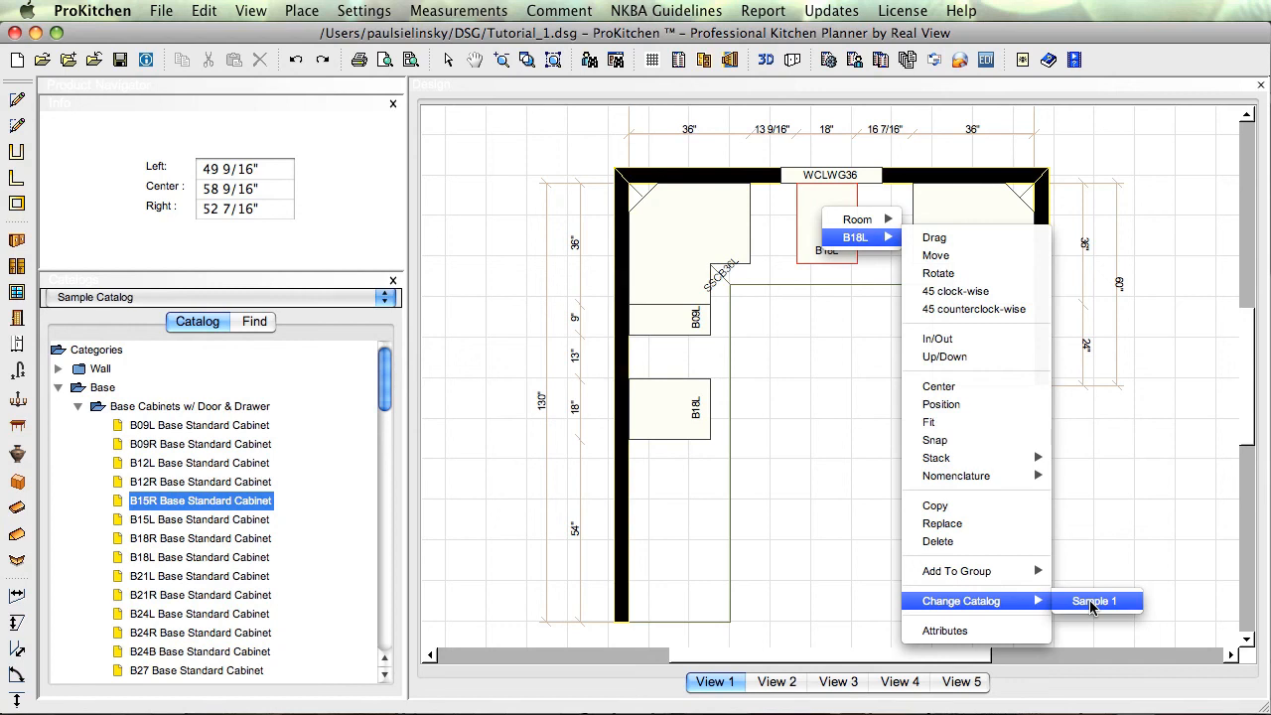
mouse_move(1097, 604)
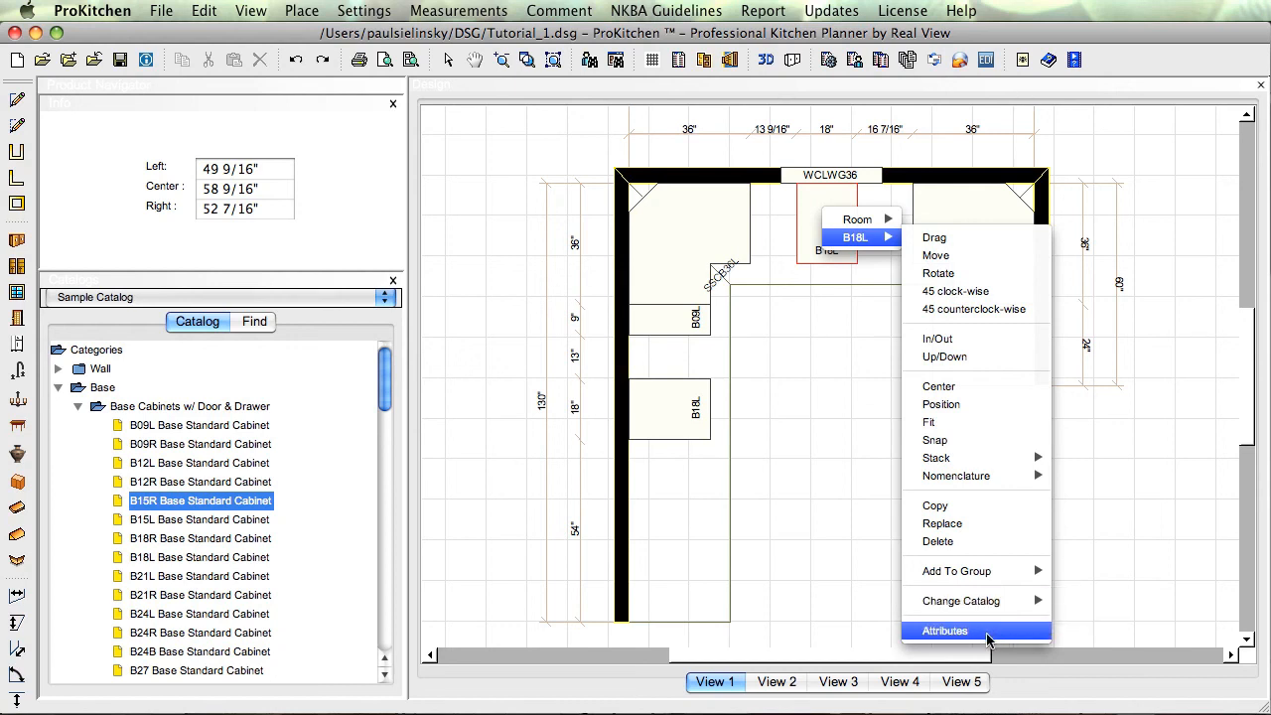
Step: Show the top-wall B18L's attributes: Base Standard Cabinet 18" wide, 24" deep, 34 1/2" high
left_click(946, 632)
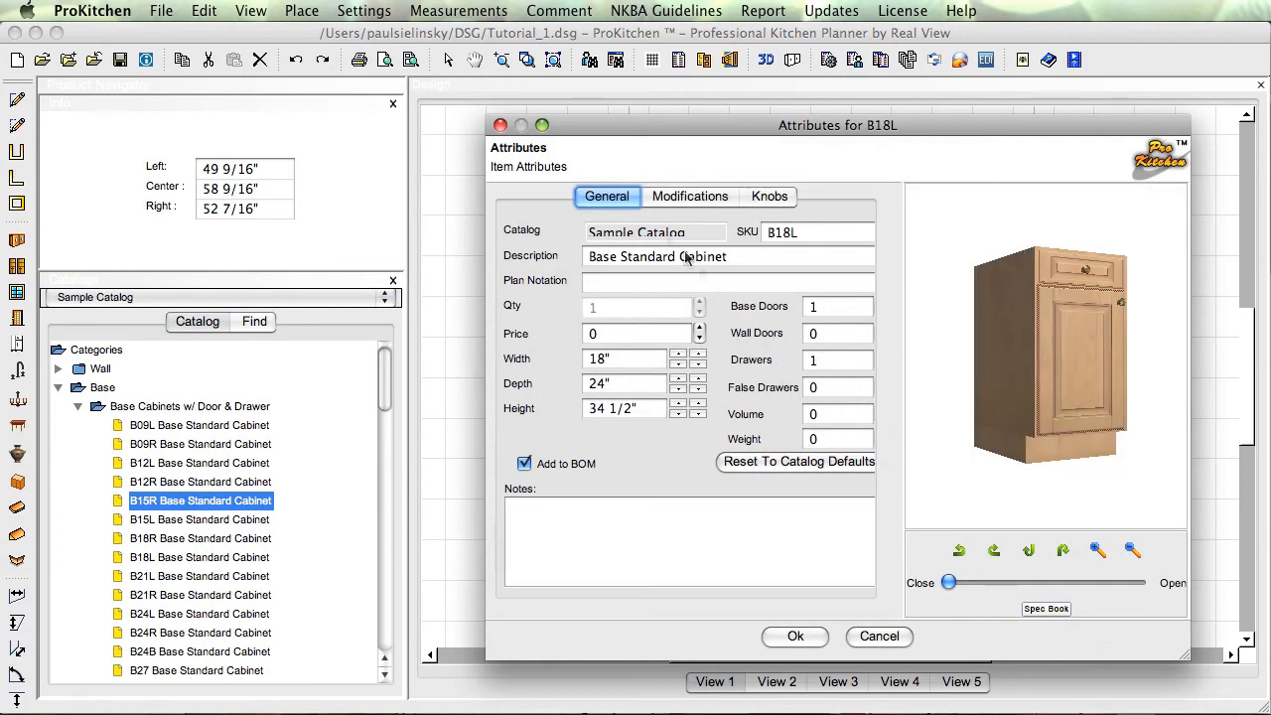